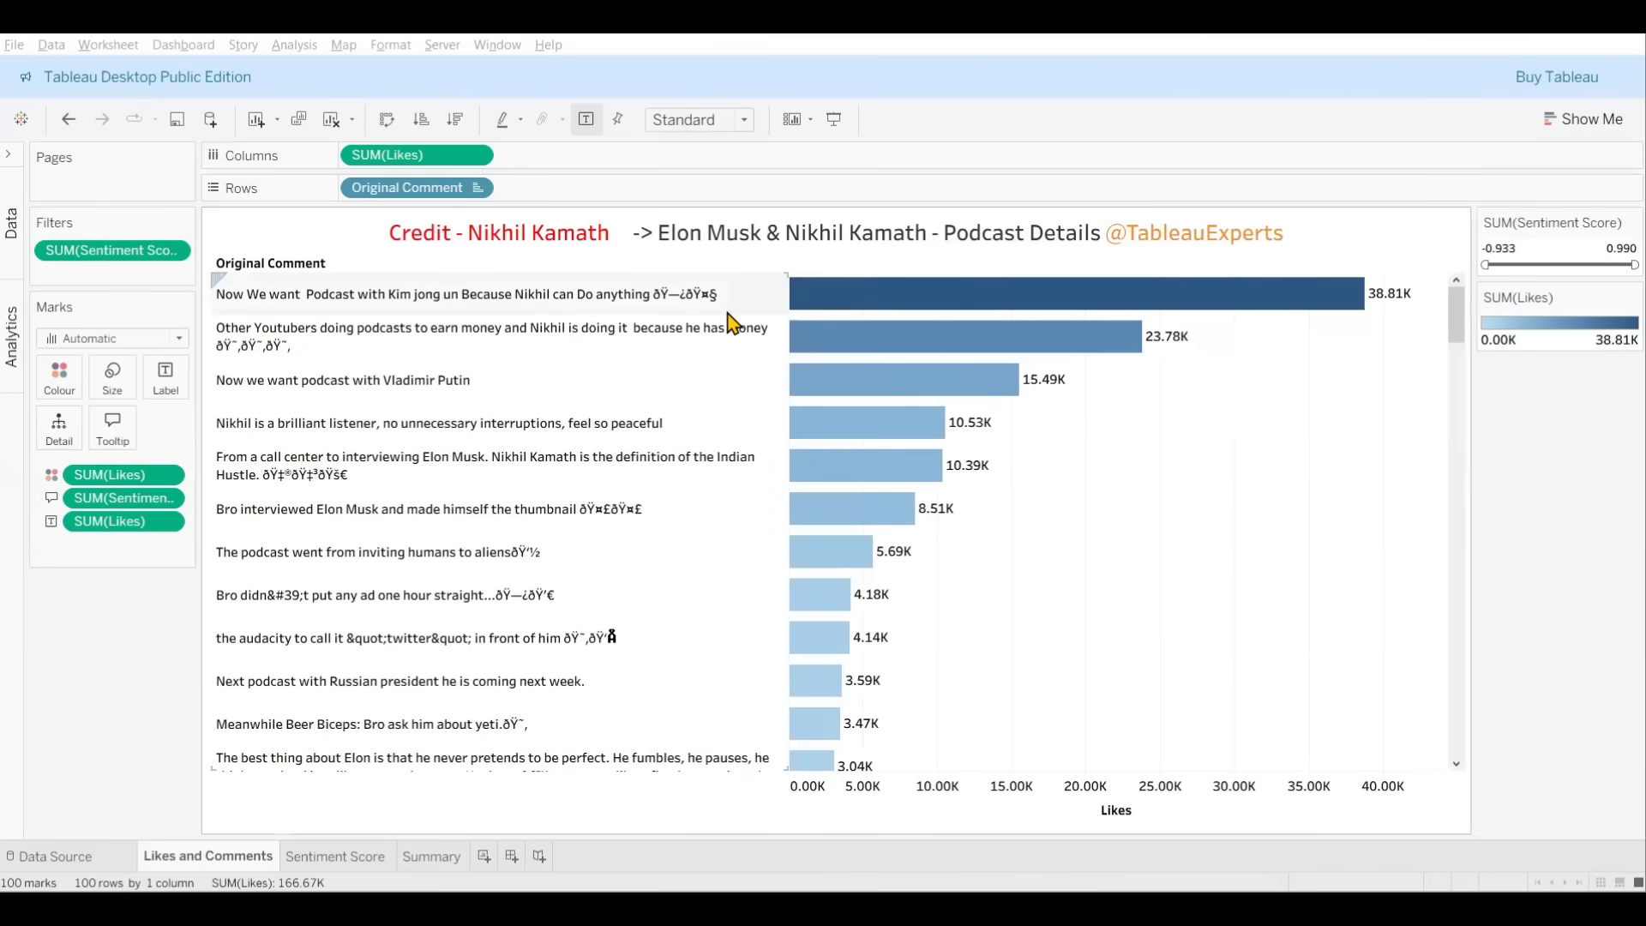
mouse_move(577, 364)
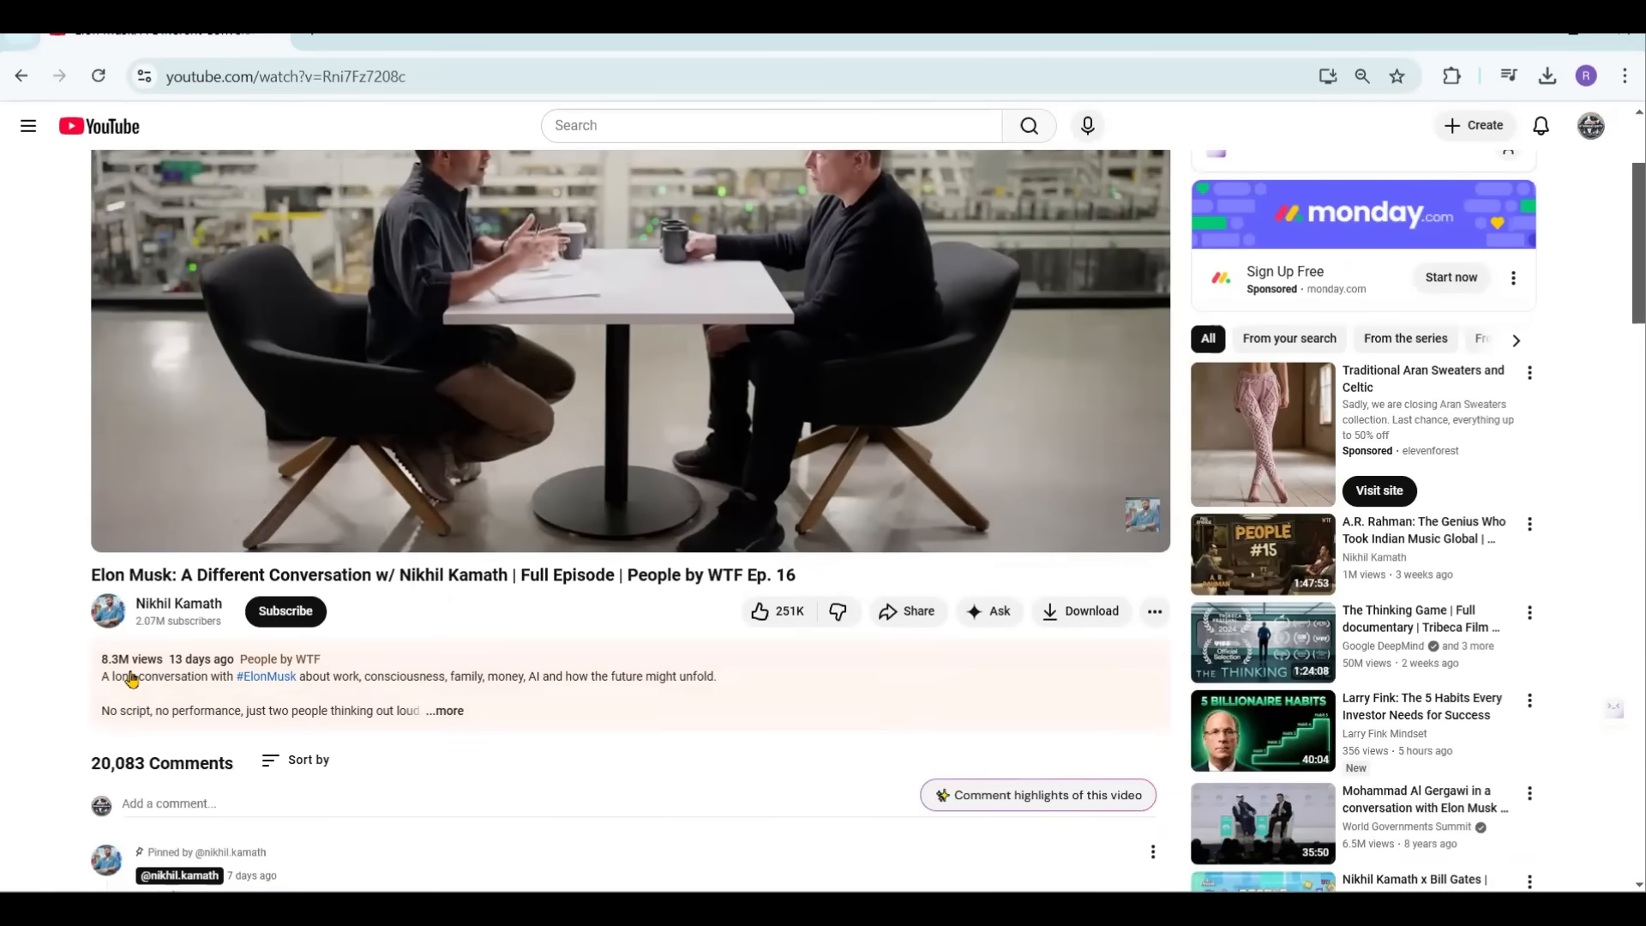
mouse_move(777, 610)
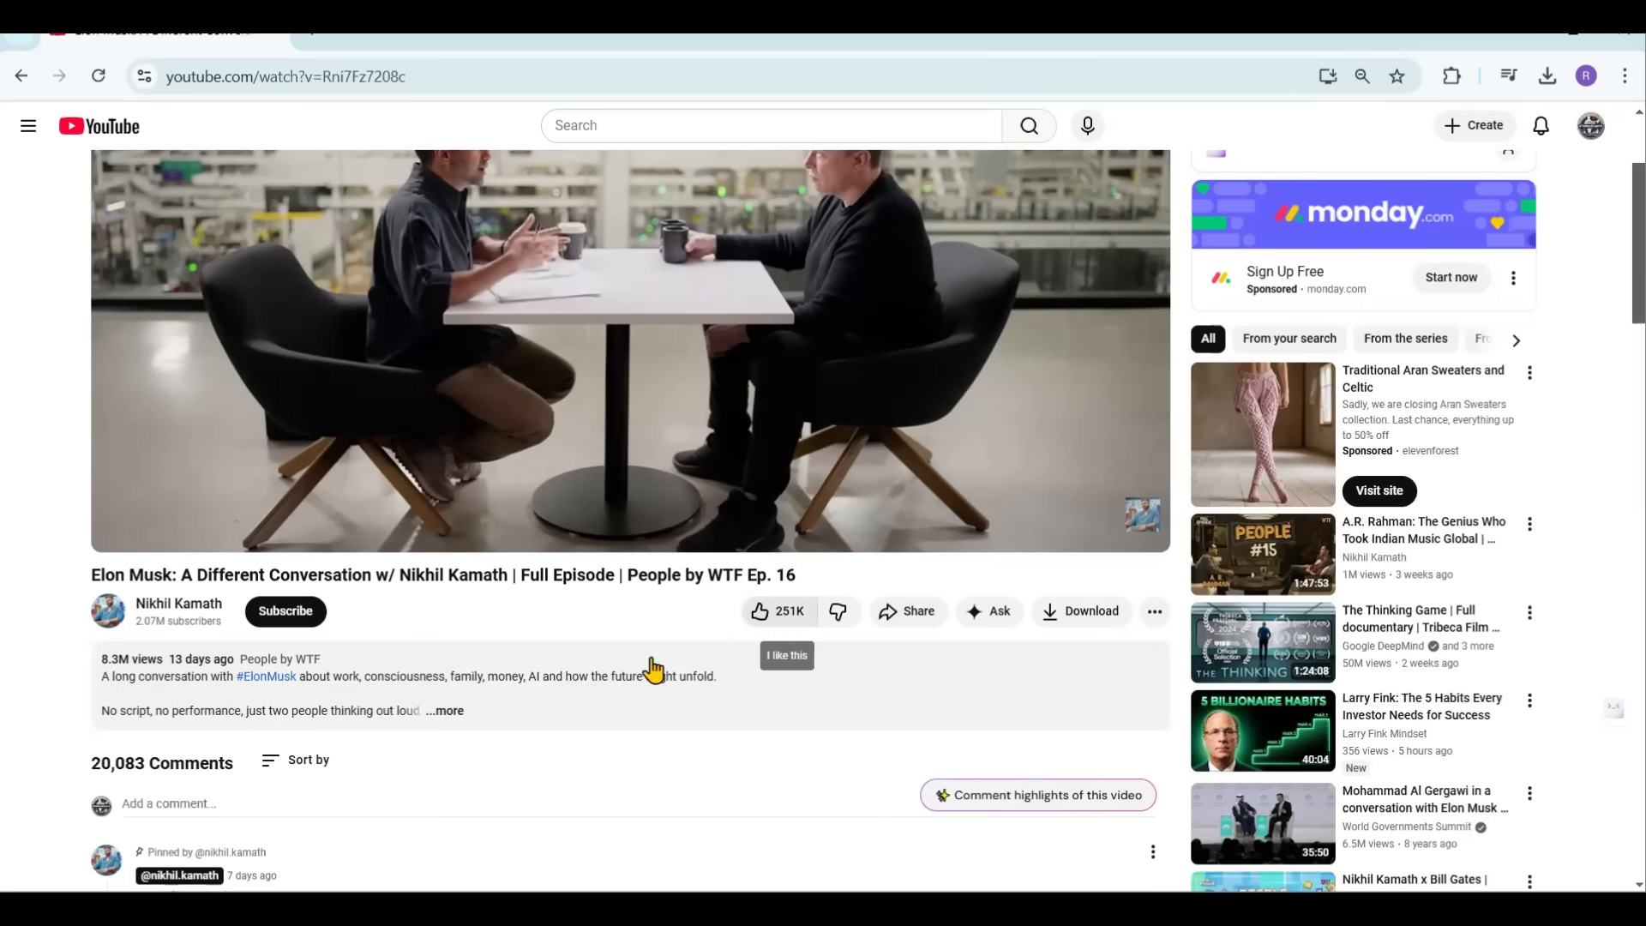
mouse_move(113, 784)
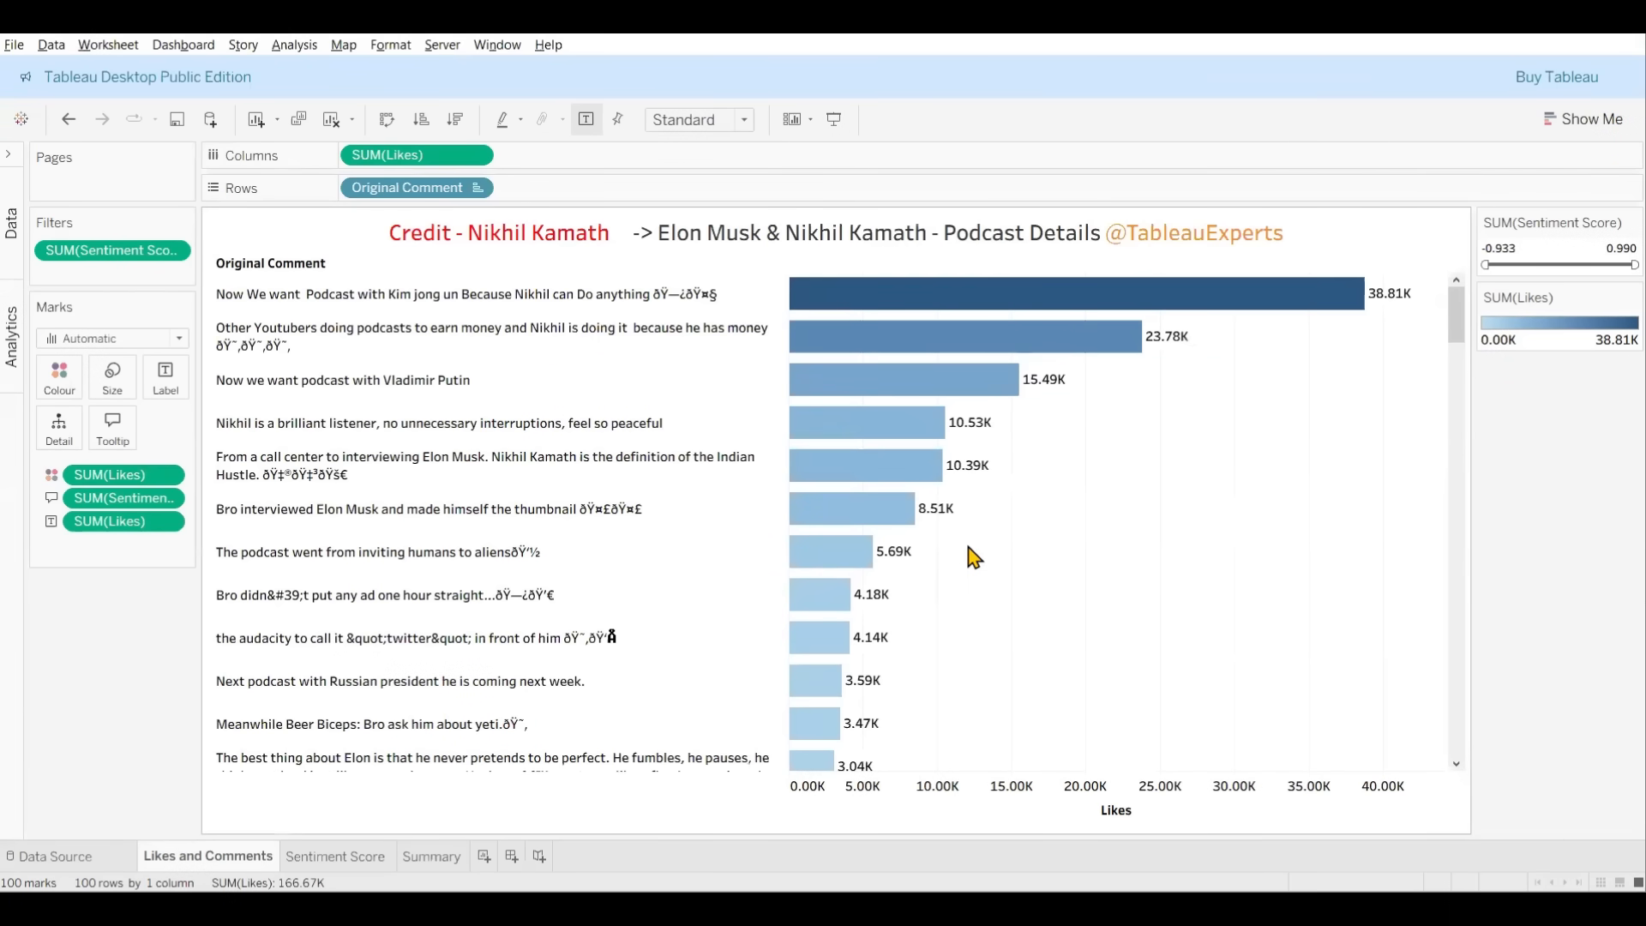
Check the podcast video page in the browser, then view the Sentiment Score sheet ranking comments by sentiment.
left_click(858, 231)
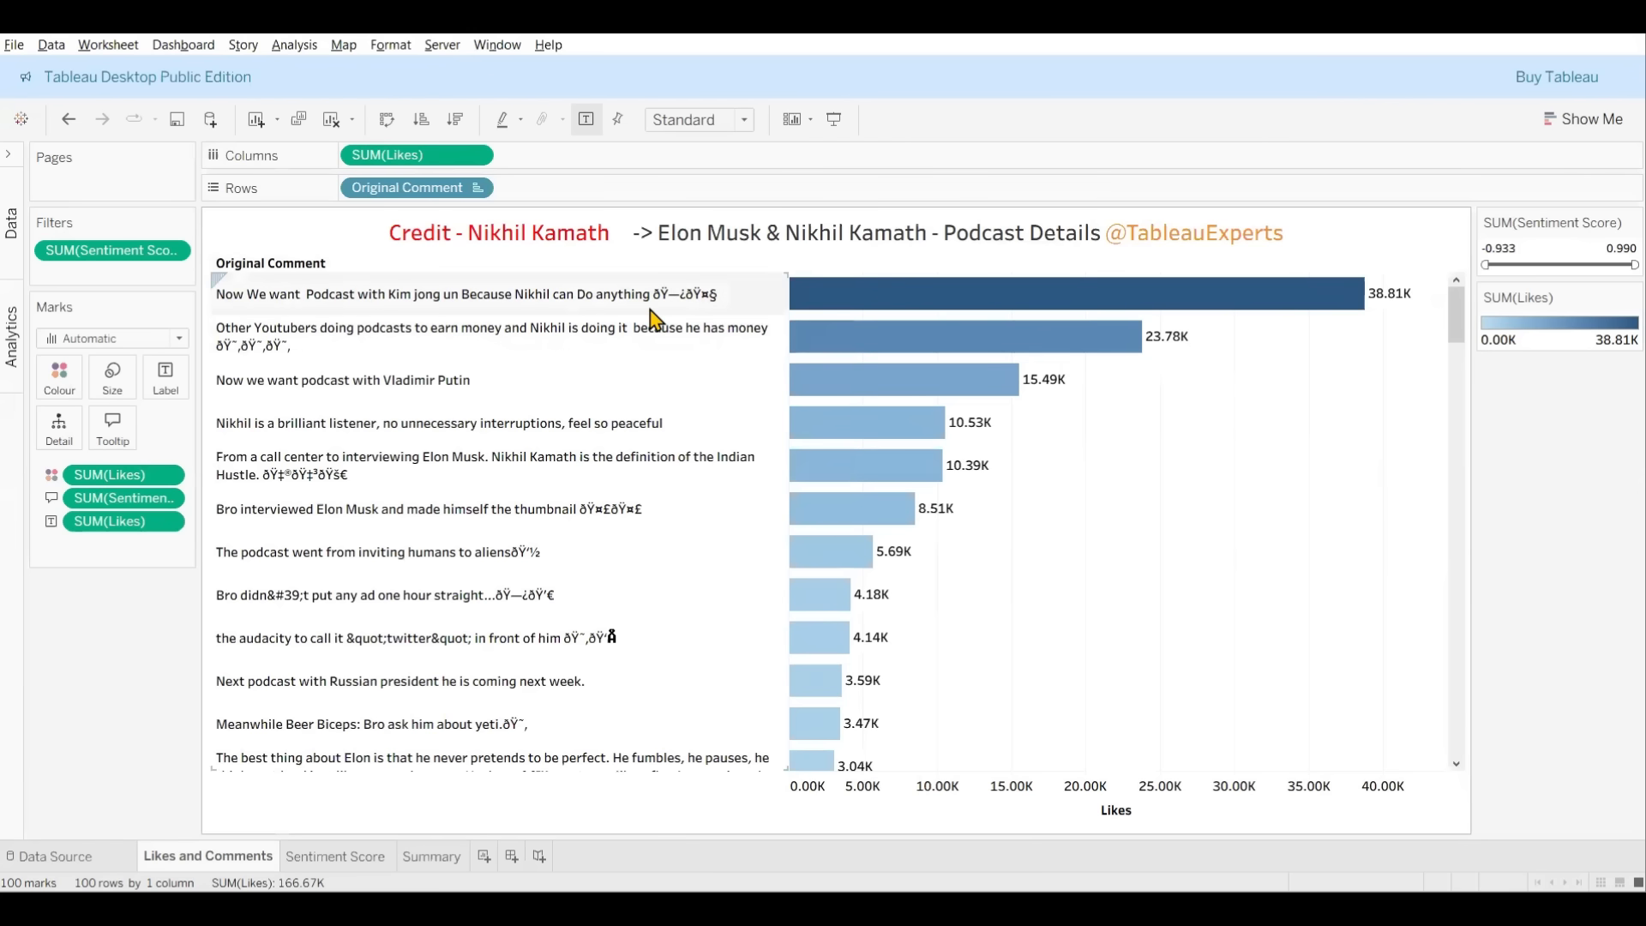
mouse_move(535, 356)
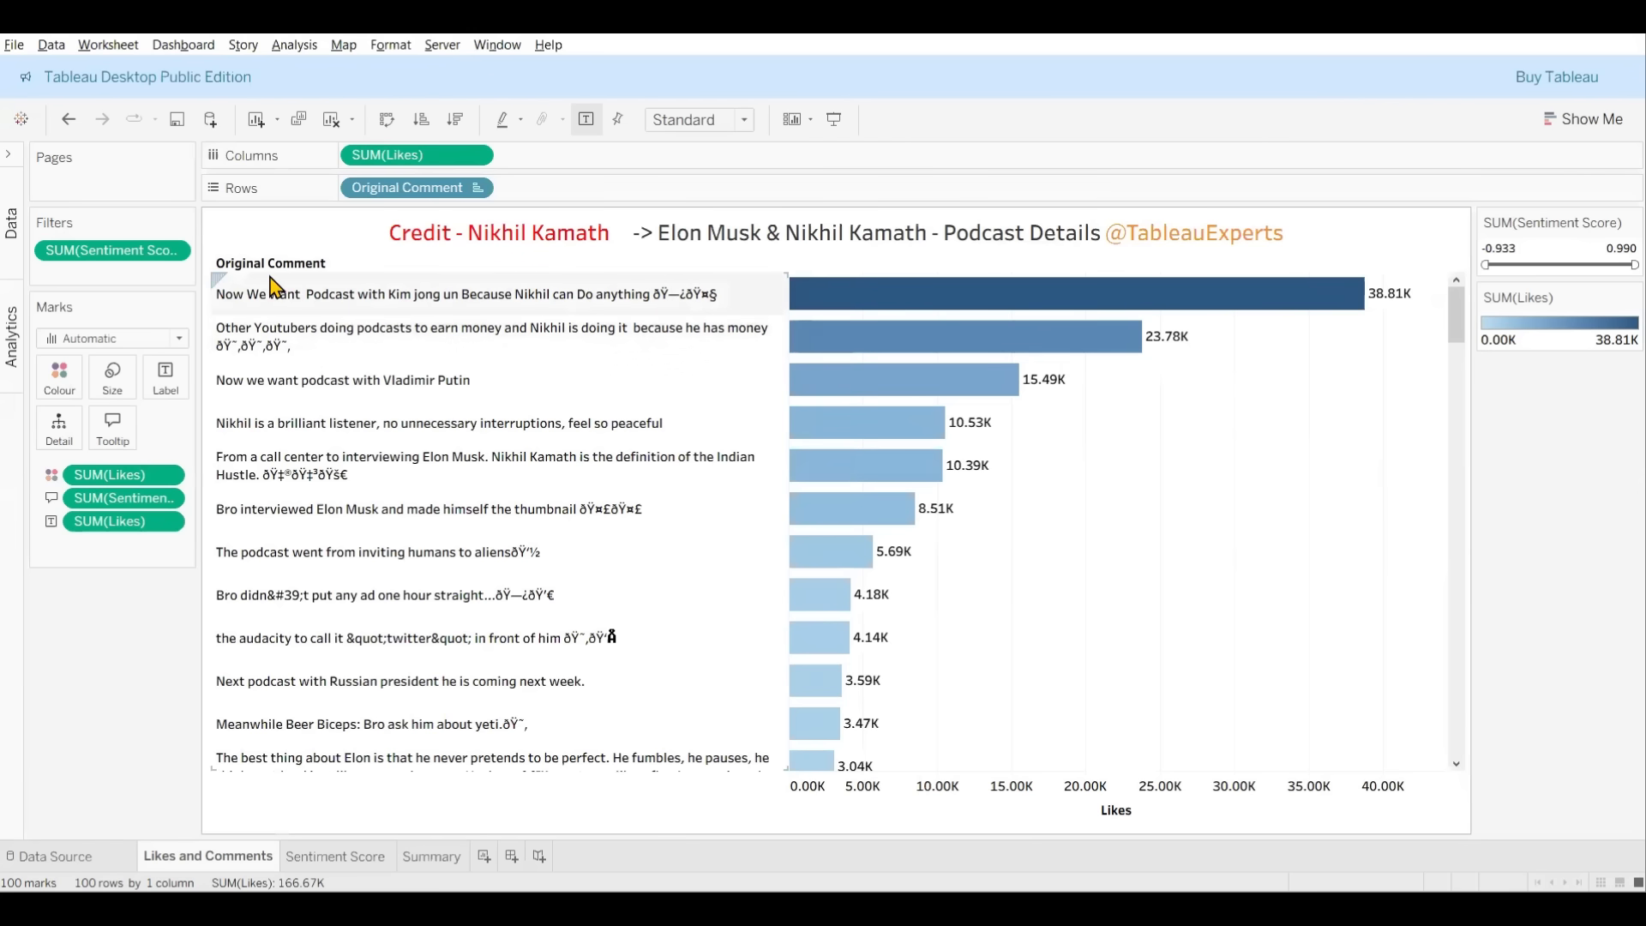
mouse_move(876, 307)
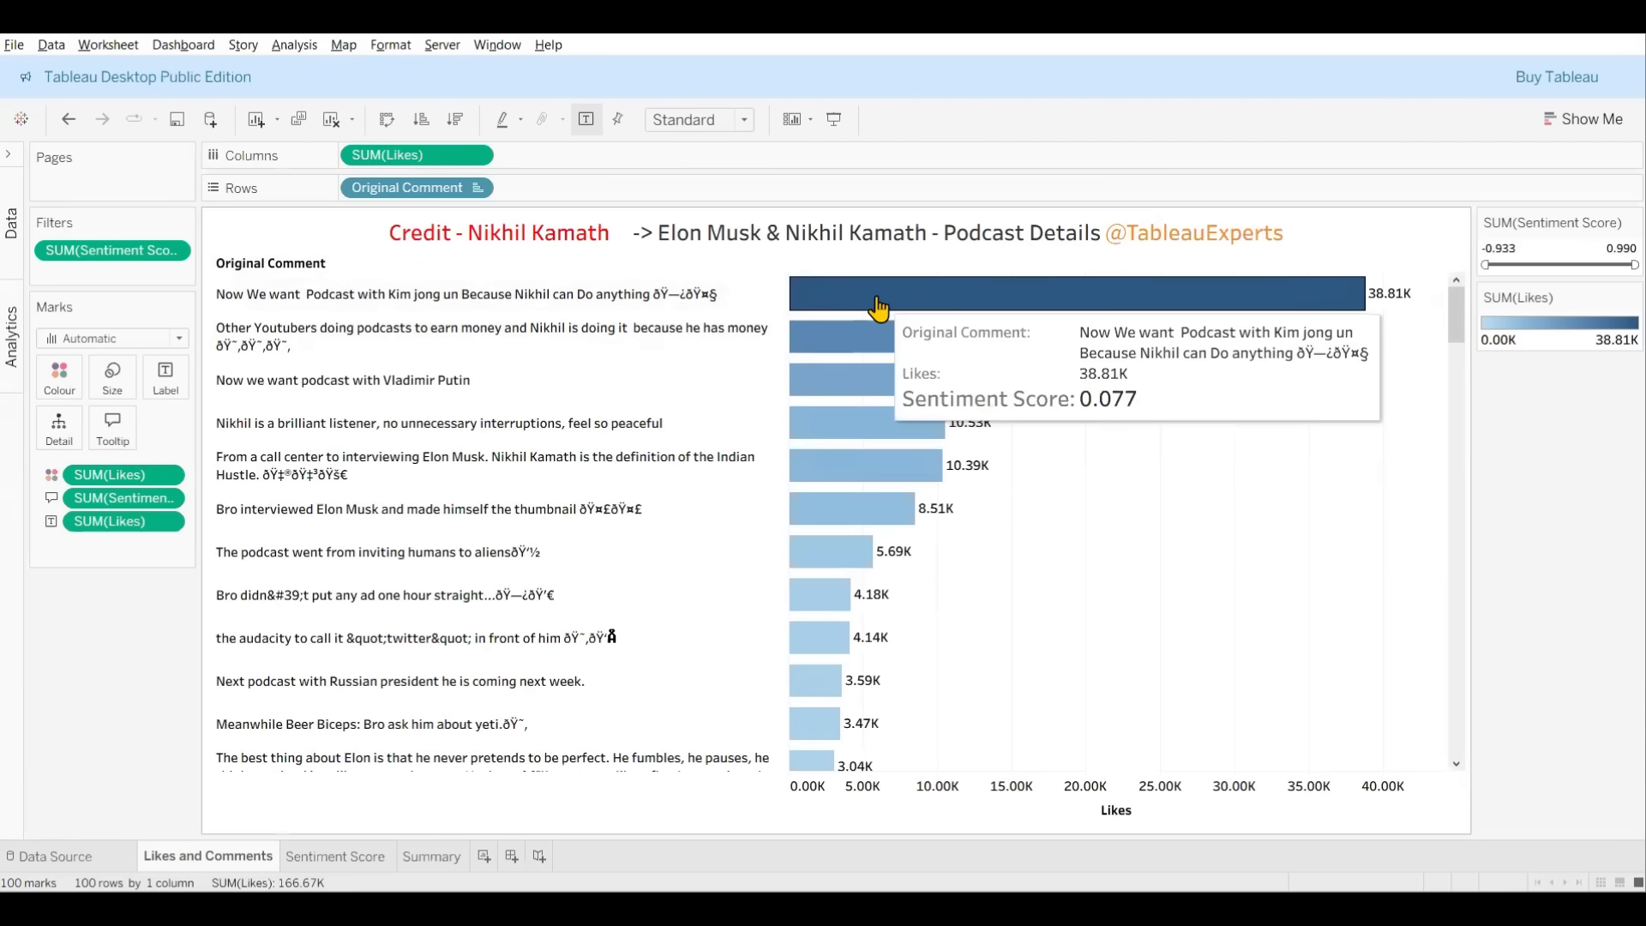
mouse_move(856, 307)
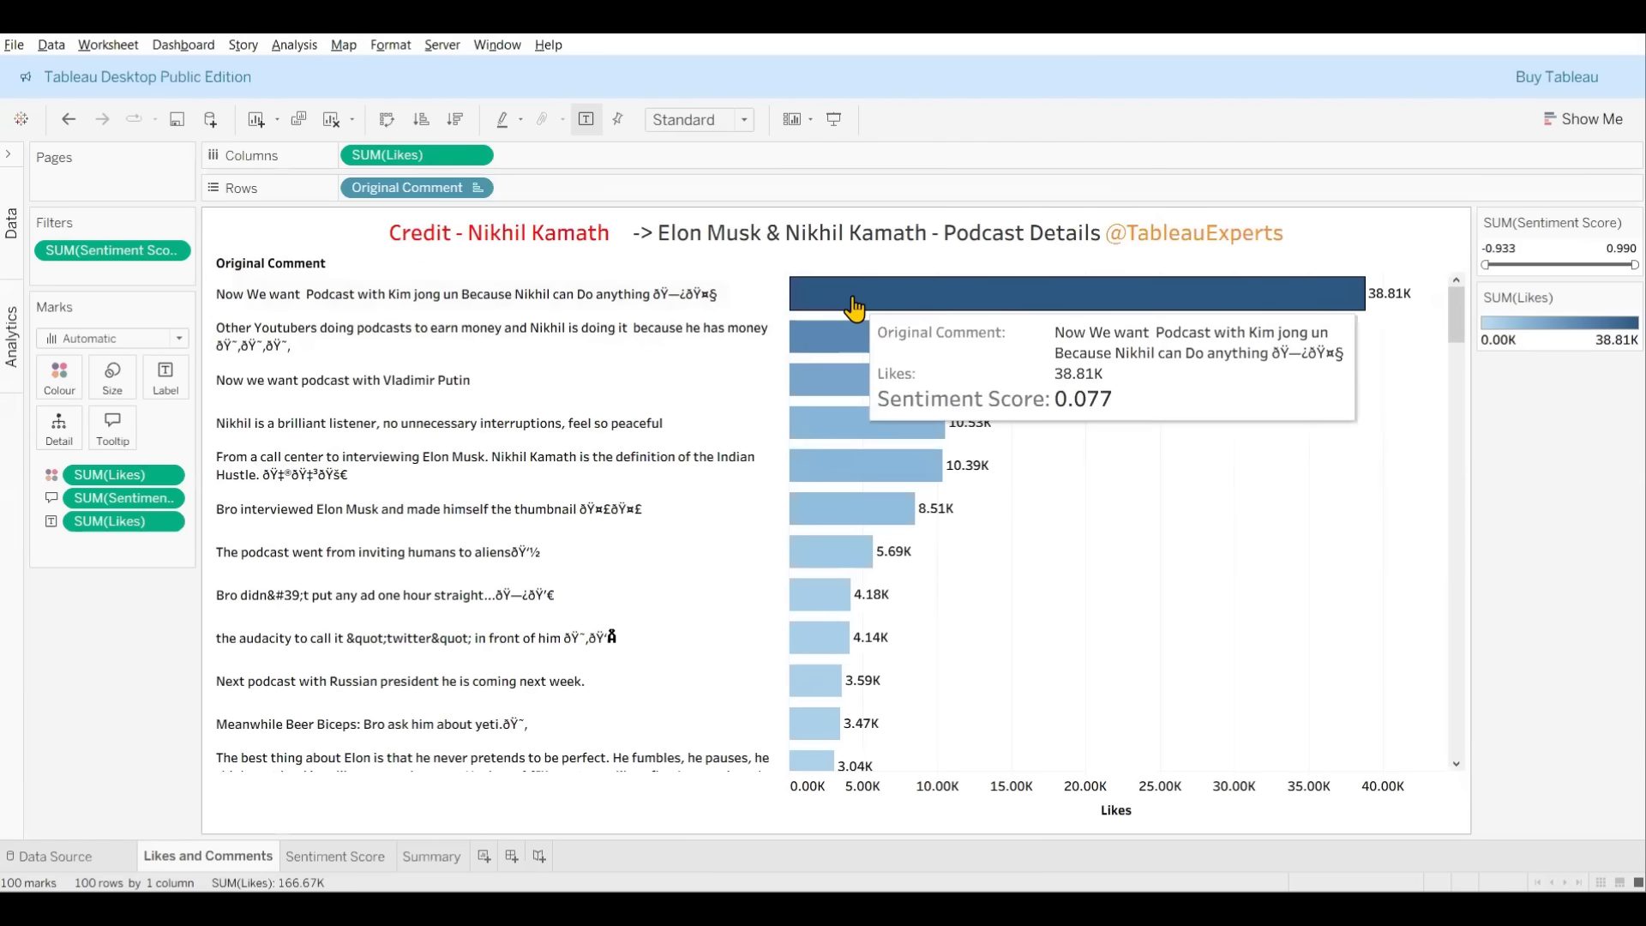
mouse_move(1073, 494)
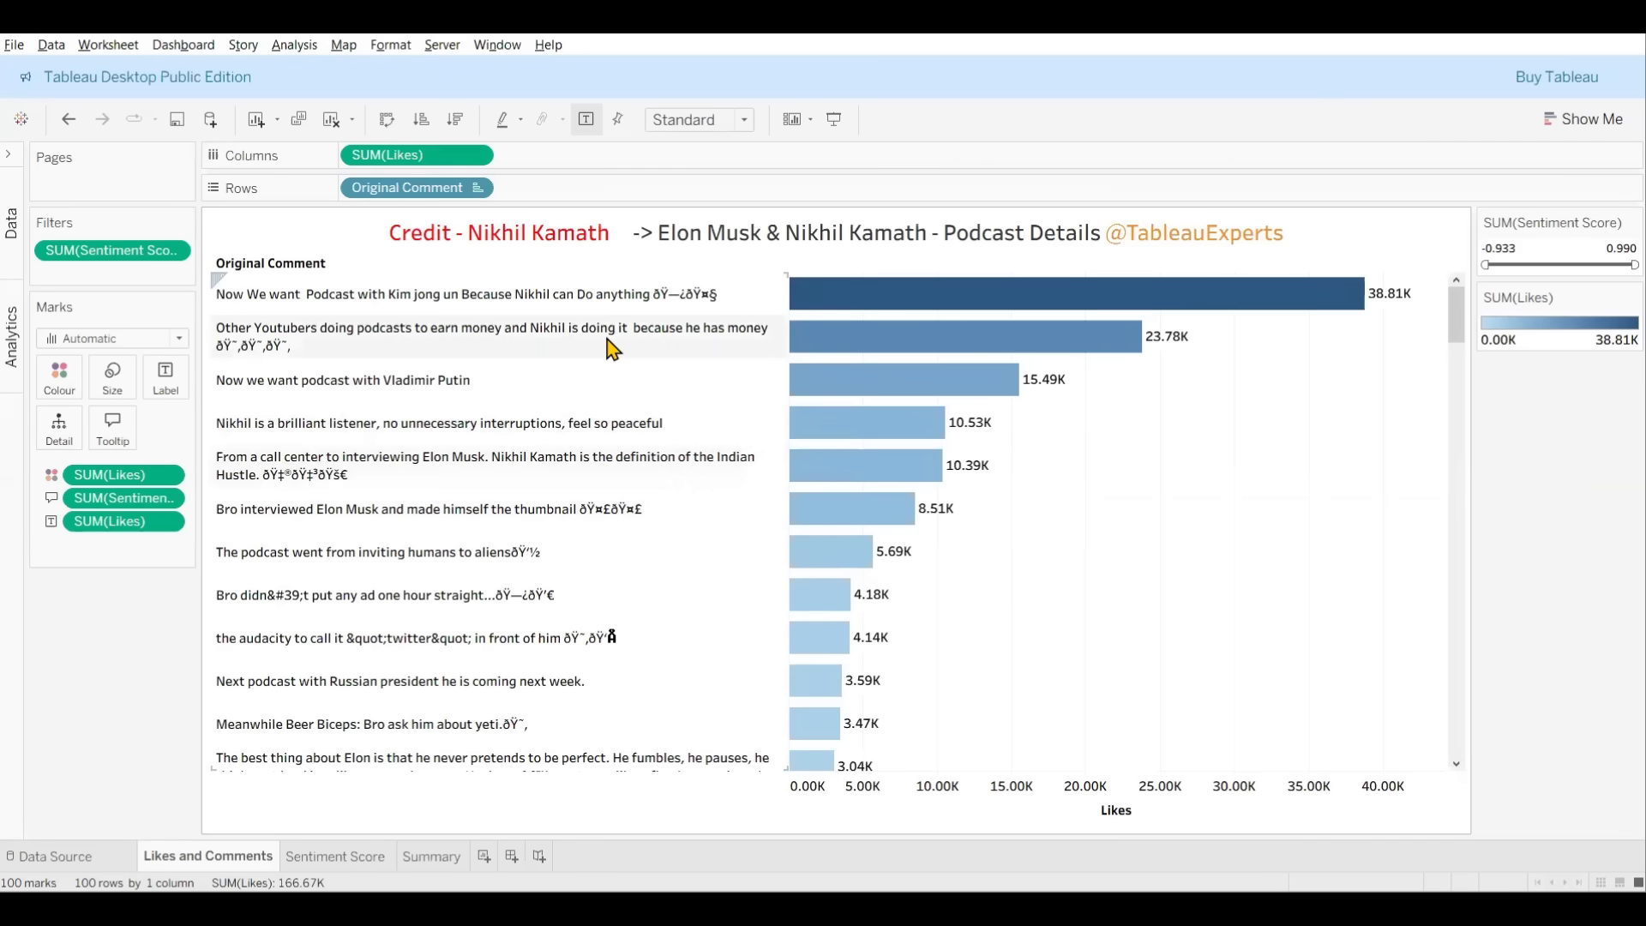
mouse_move(651, 299)
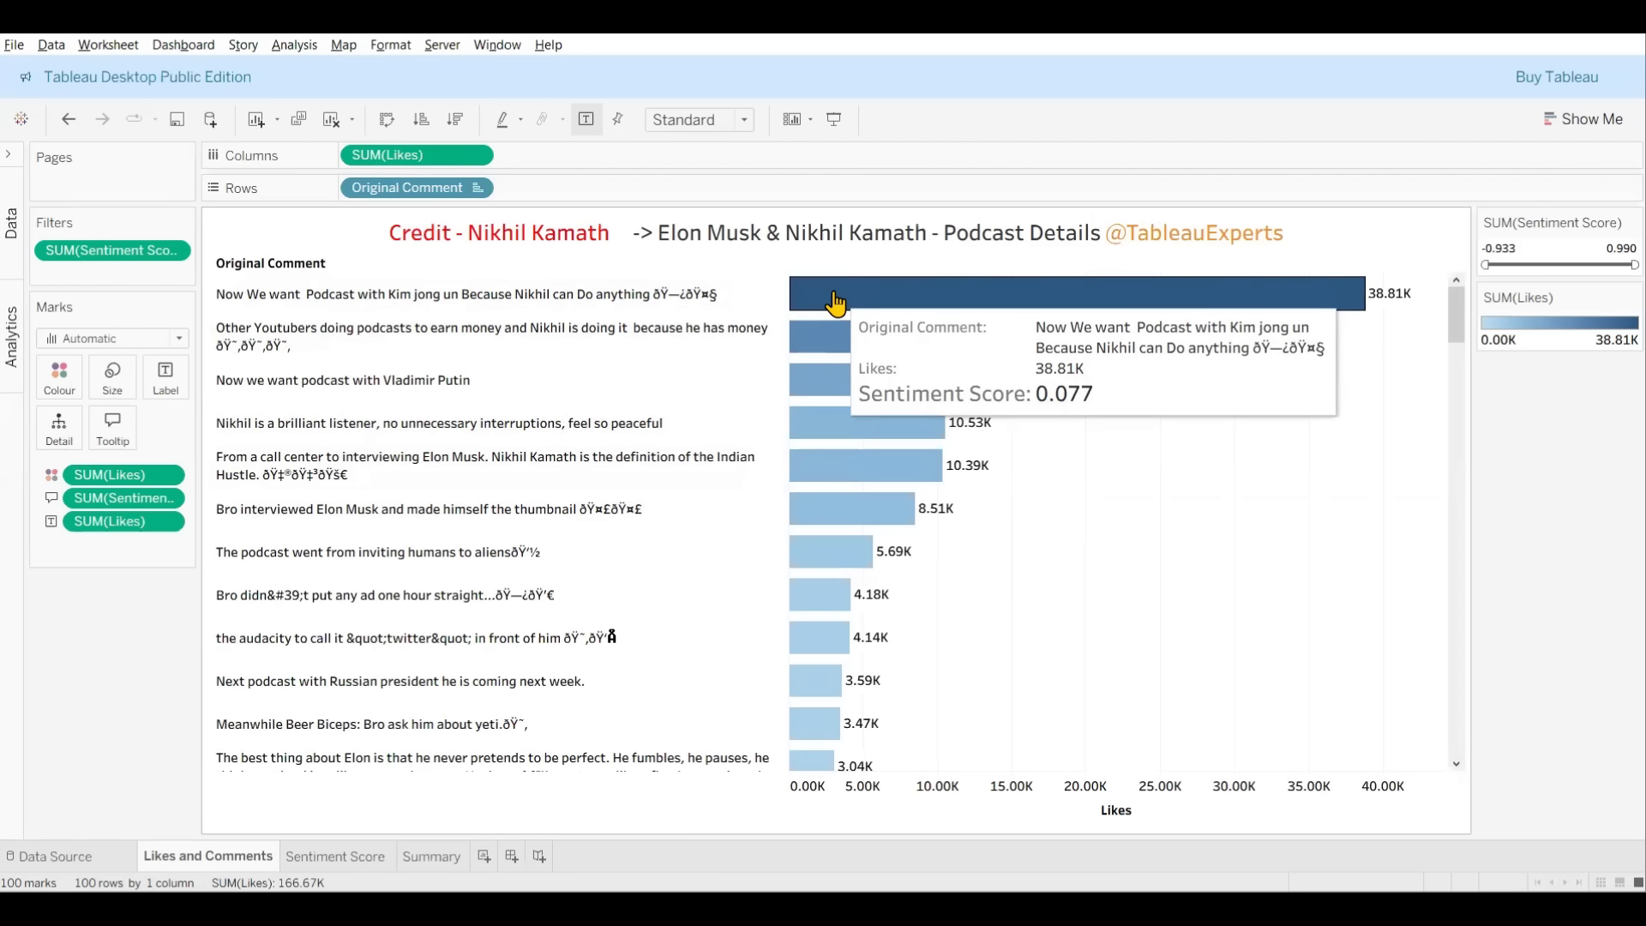
mouse_move(396, 310)
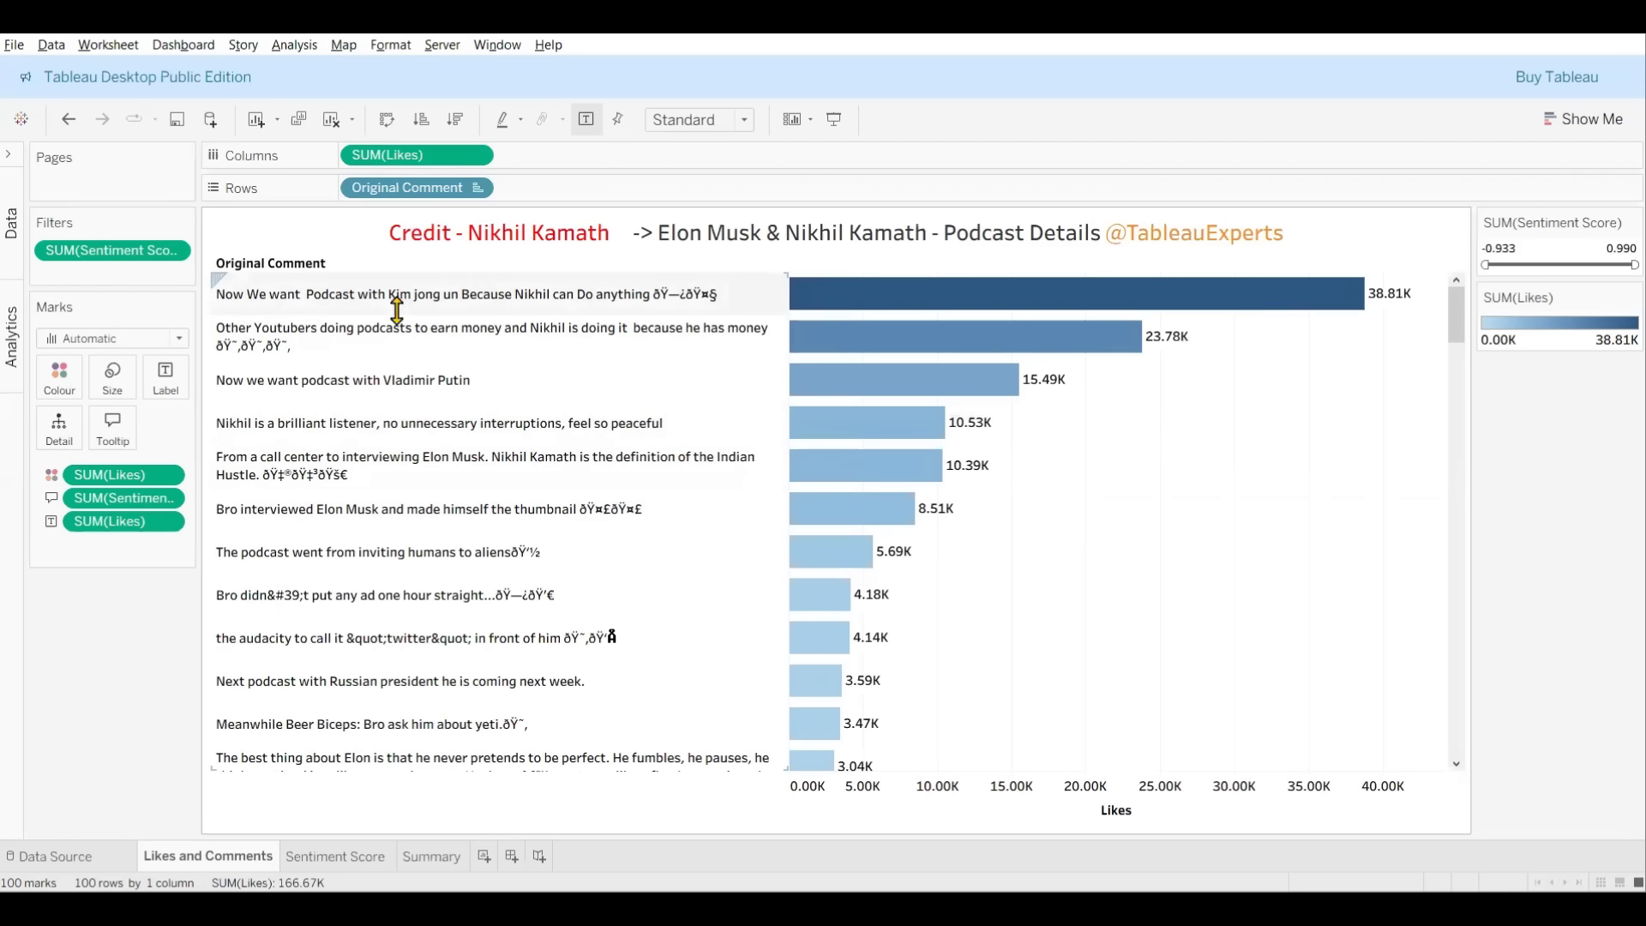
mouse_move(333, 310)
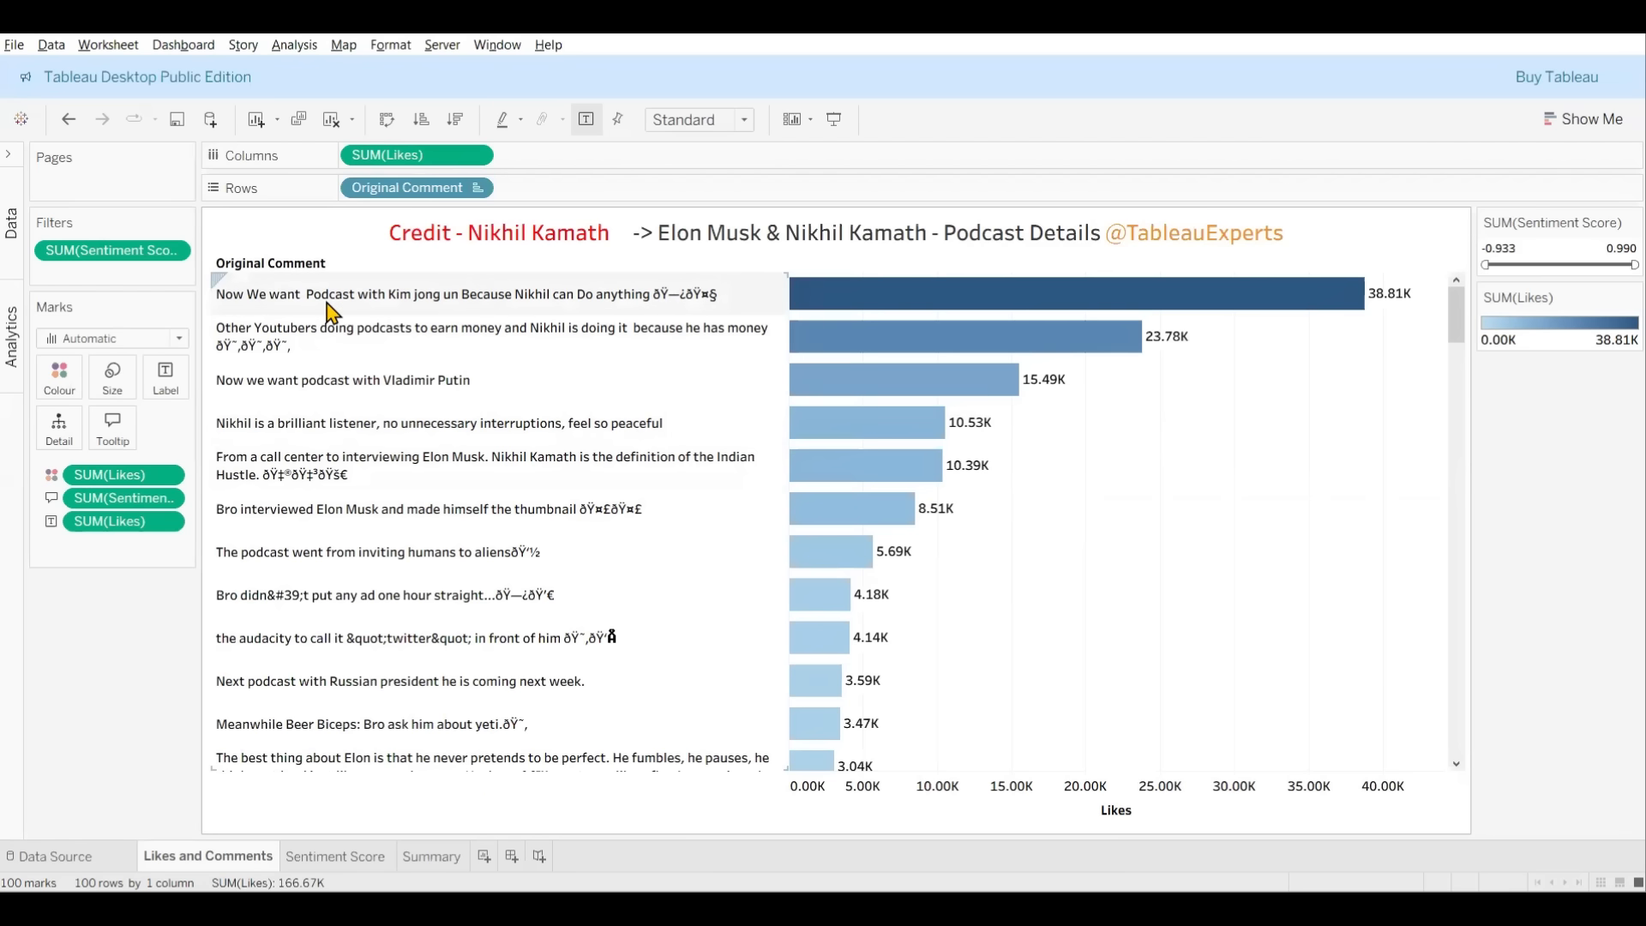
mouse_move(408, 312)
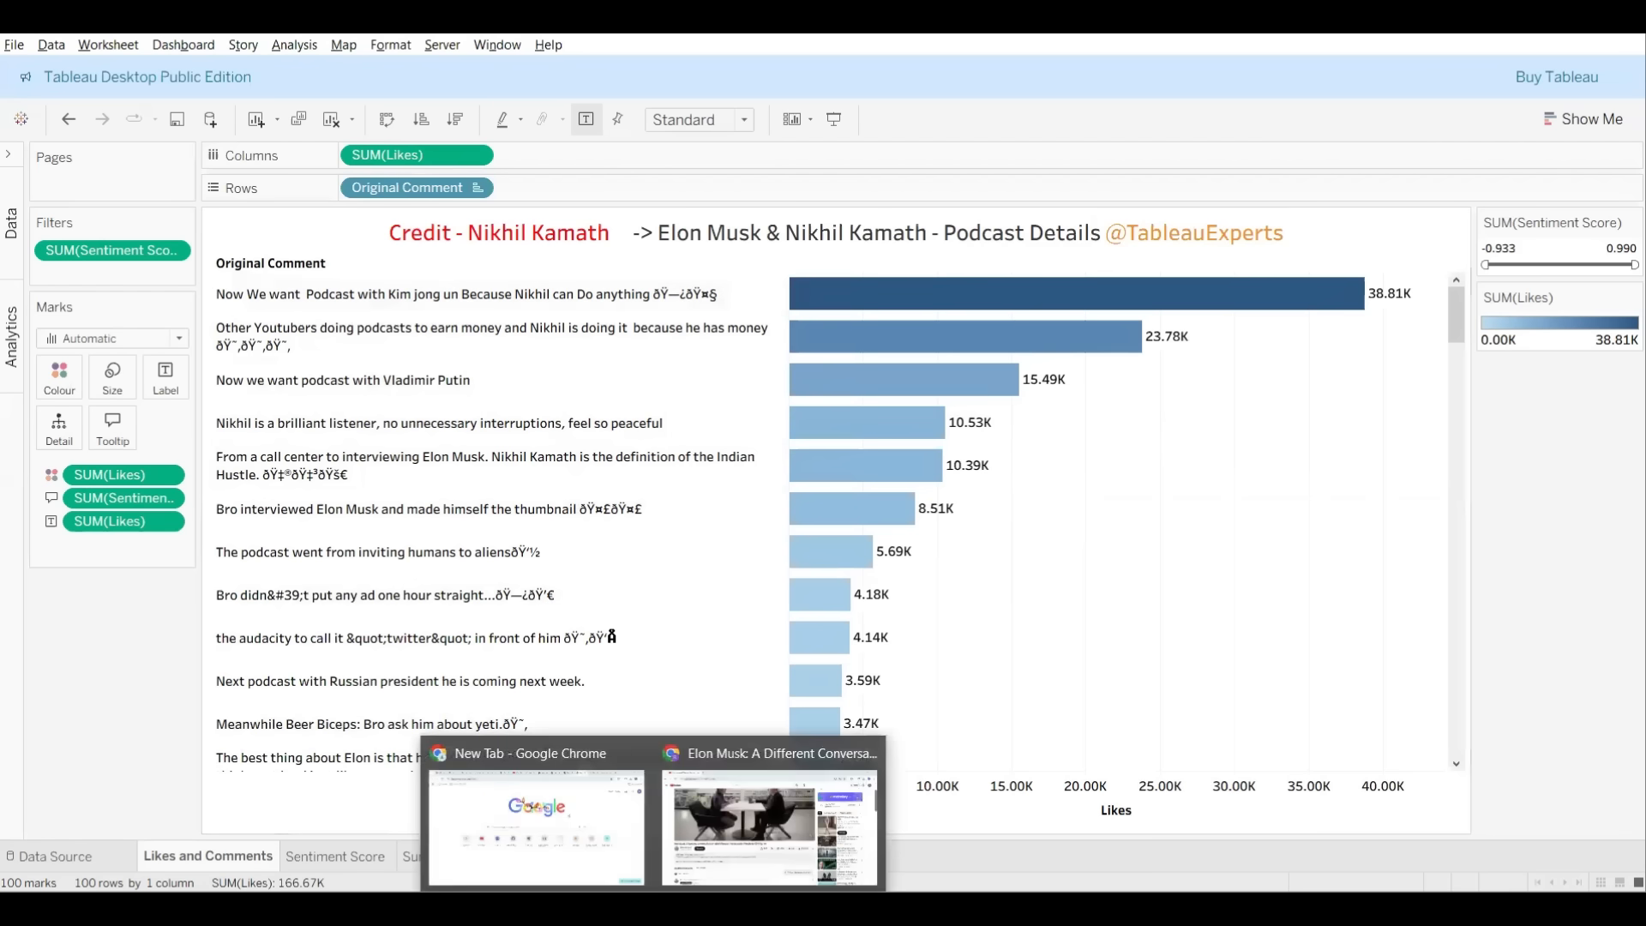
left_click(768, 825)
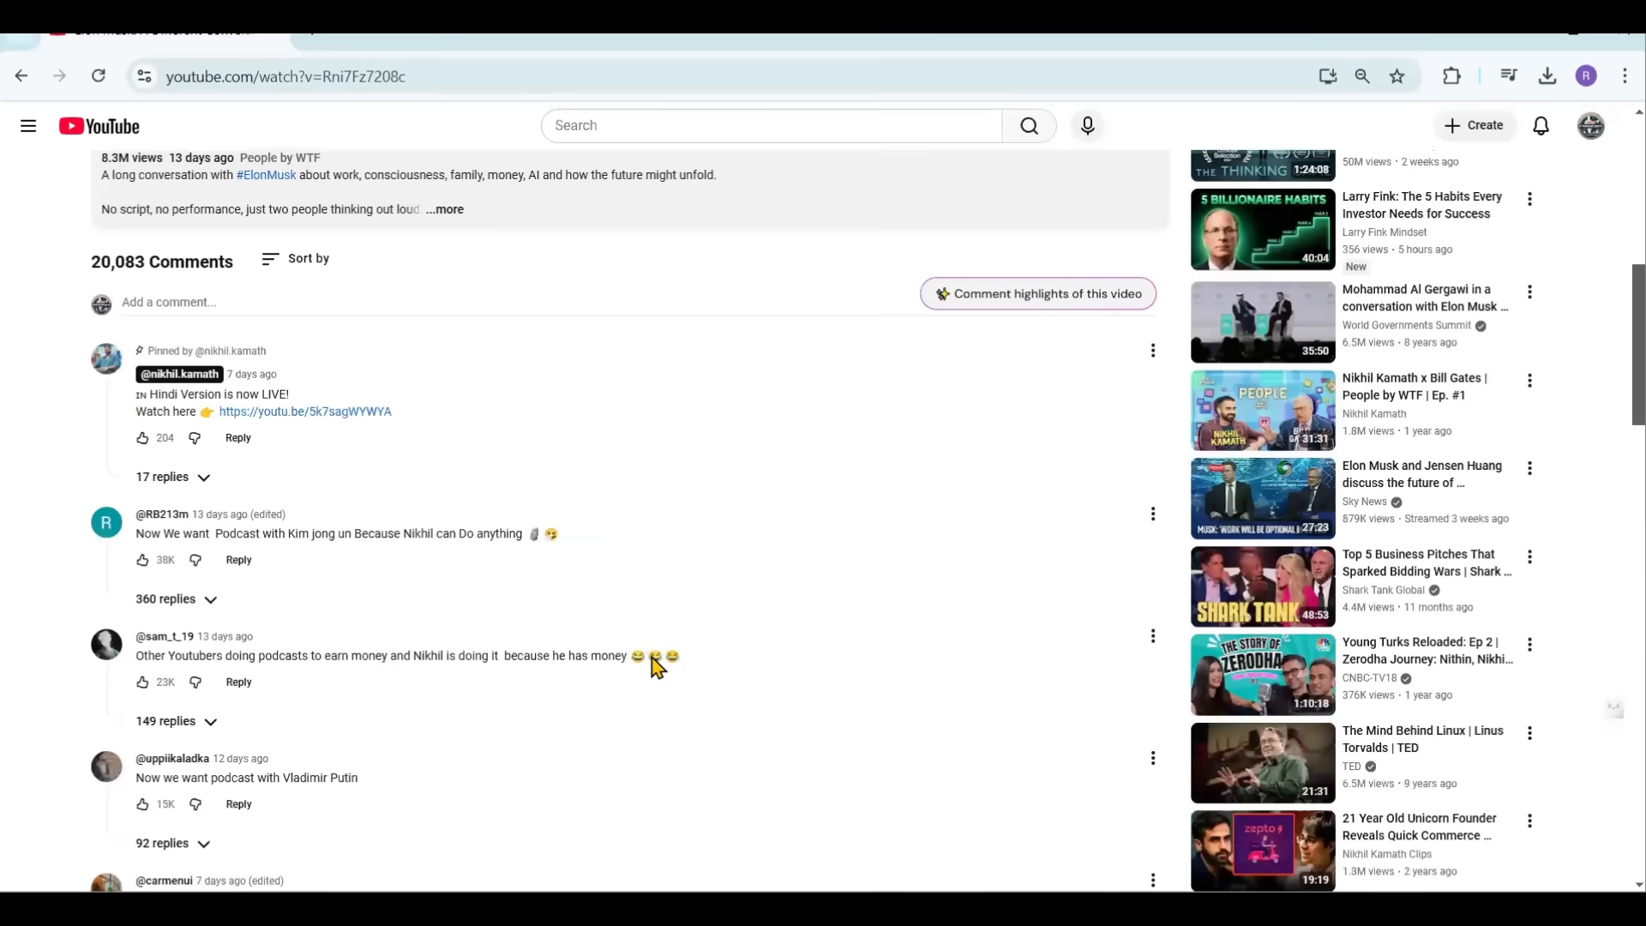
mouse_move(149, 530)
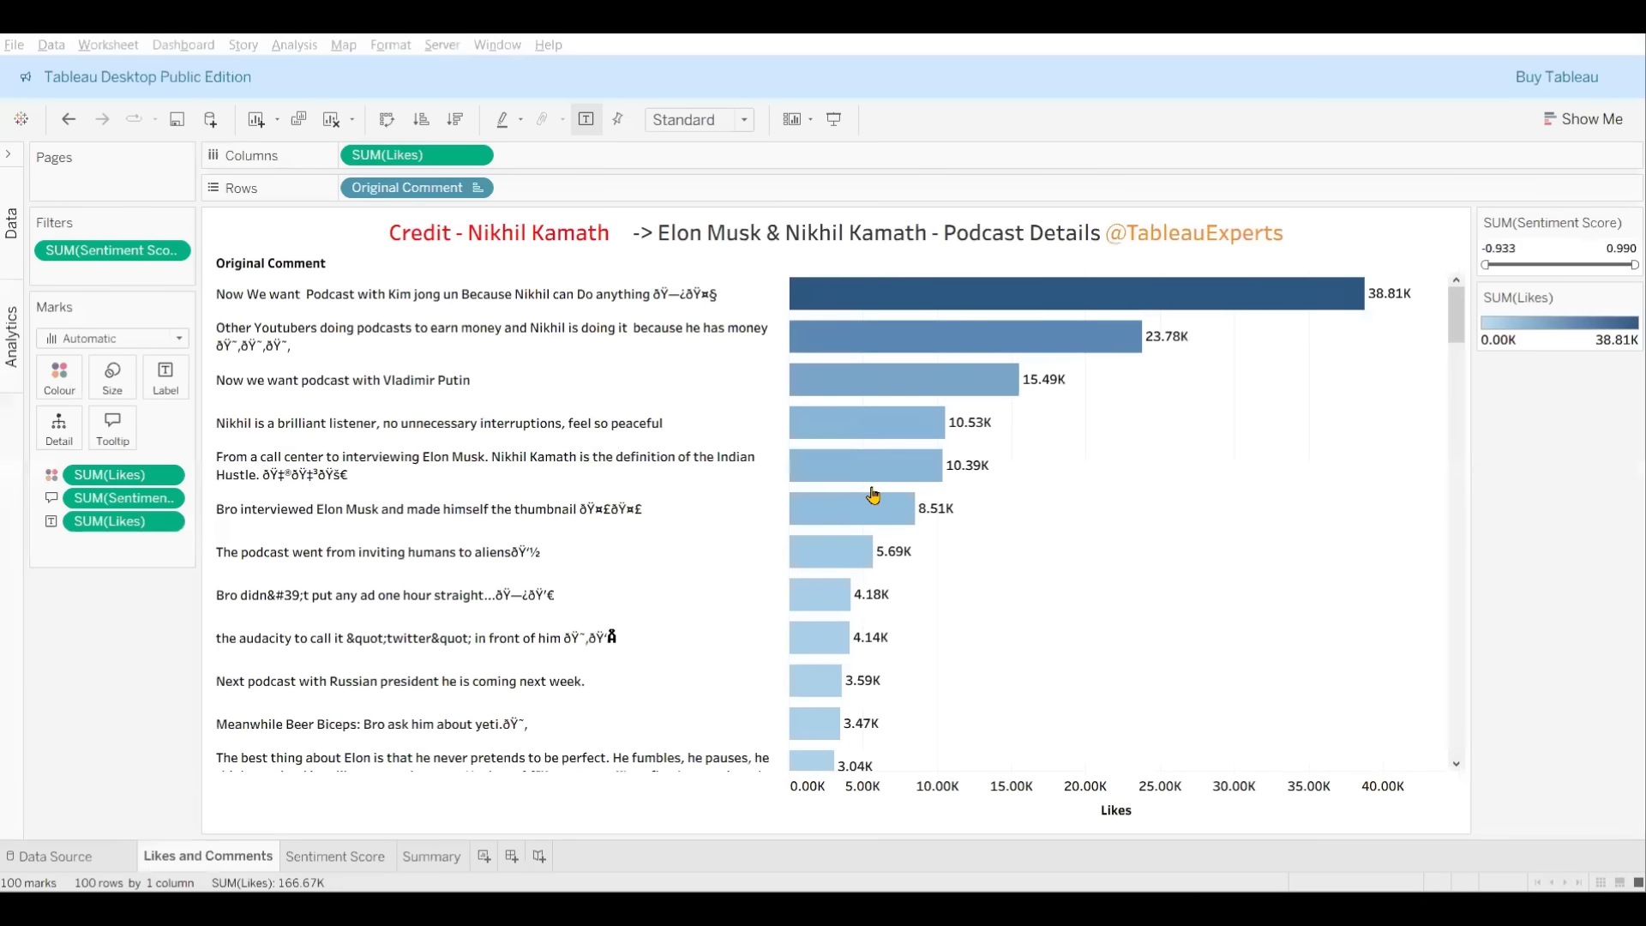
mouse_move(1391, 302)
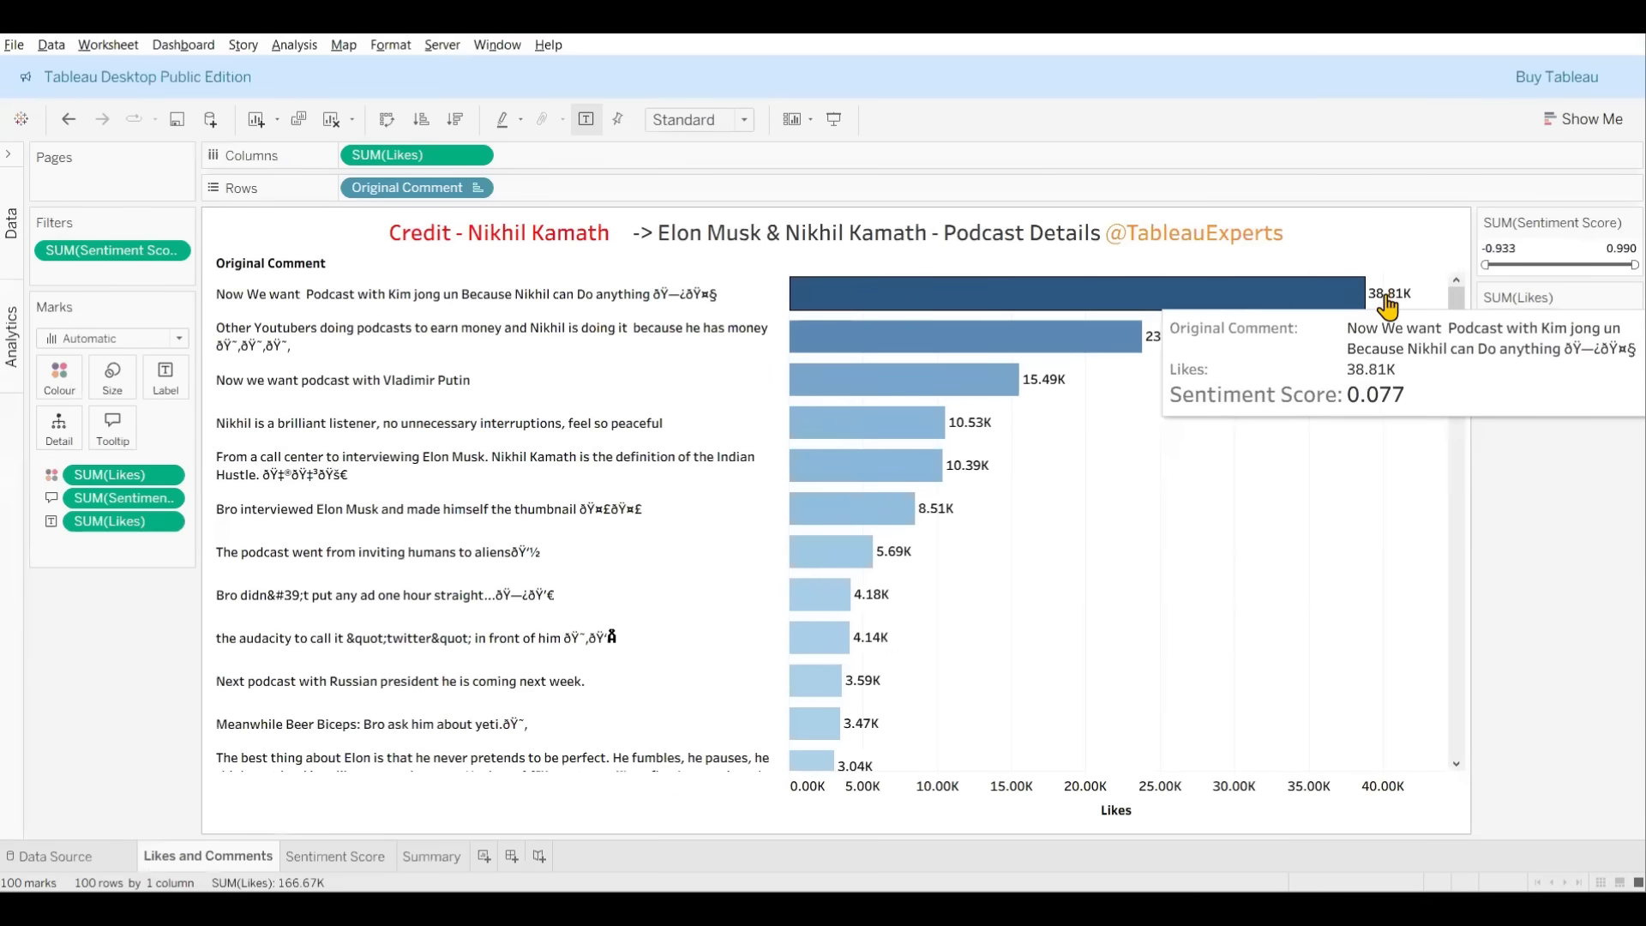
mouse_move(1092, 437)
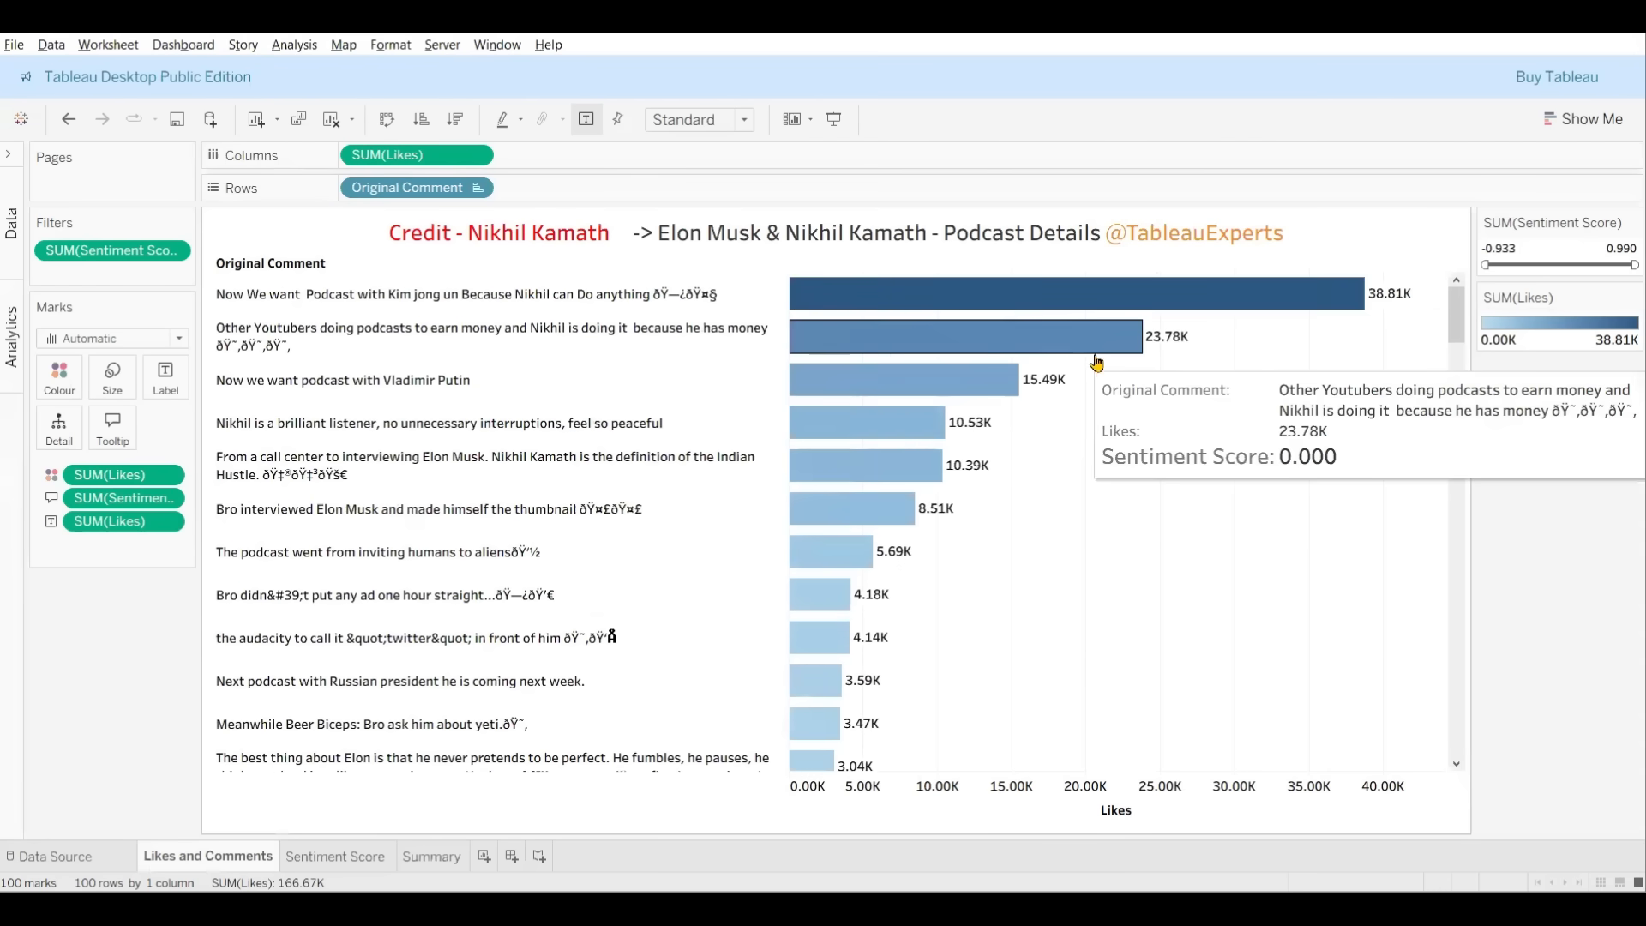
mouse_move(1059, 350)
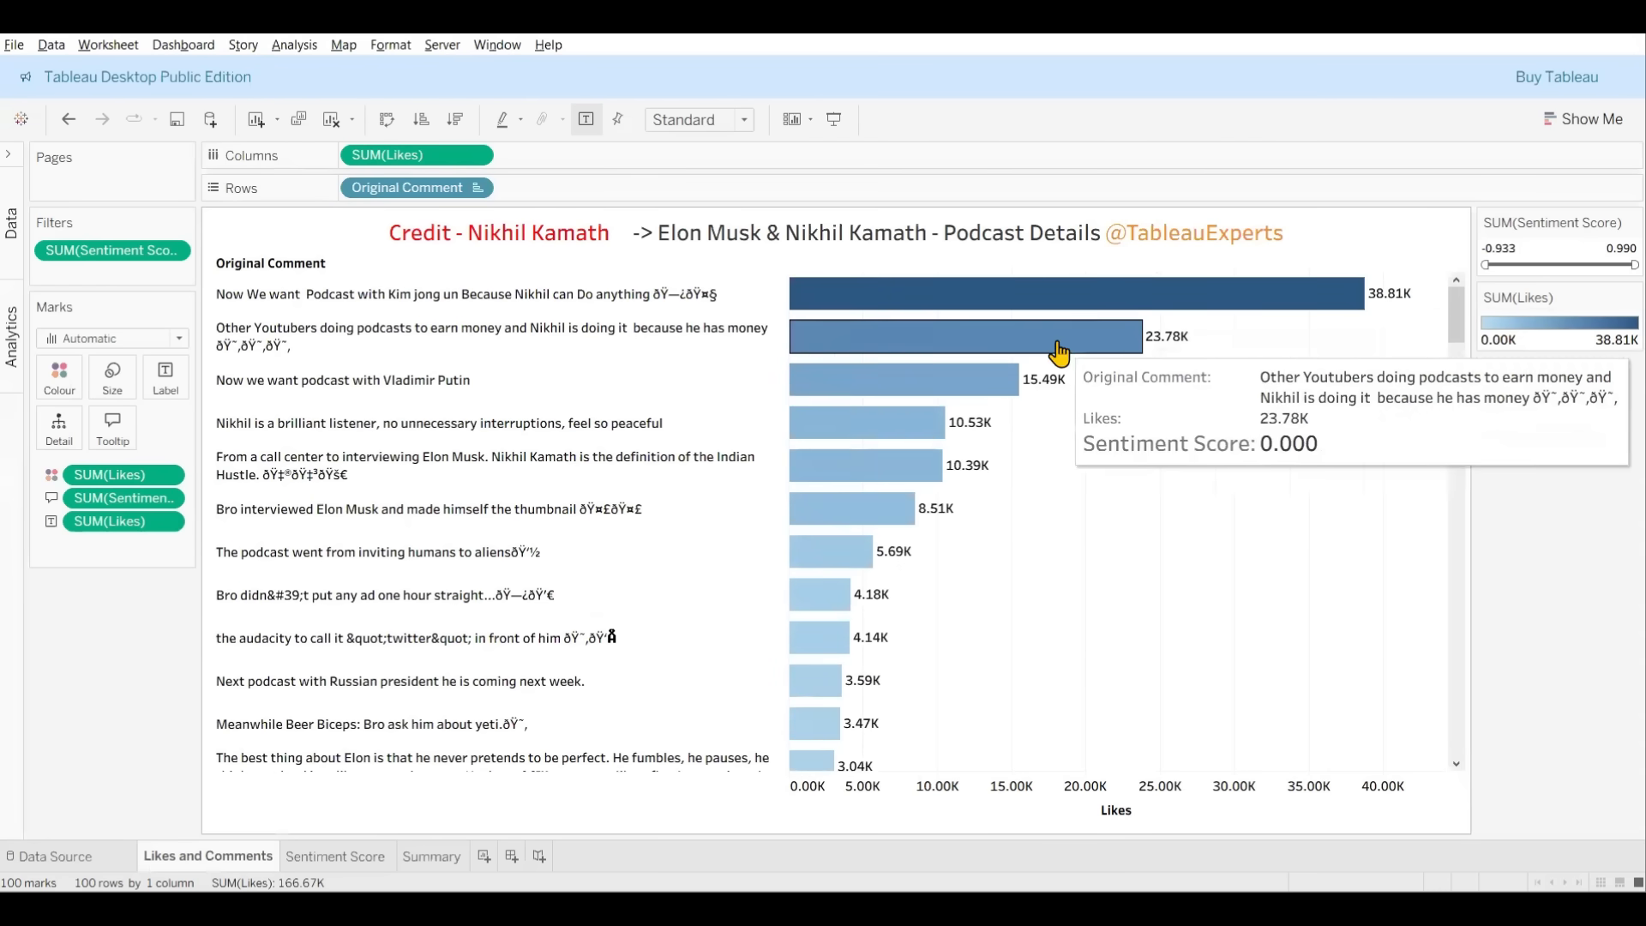
mouse_move(1029, 311)
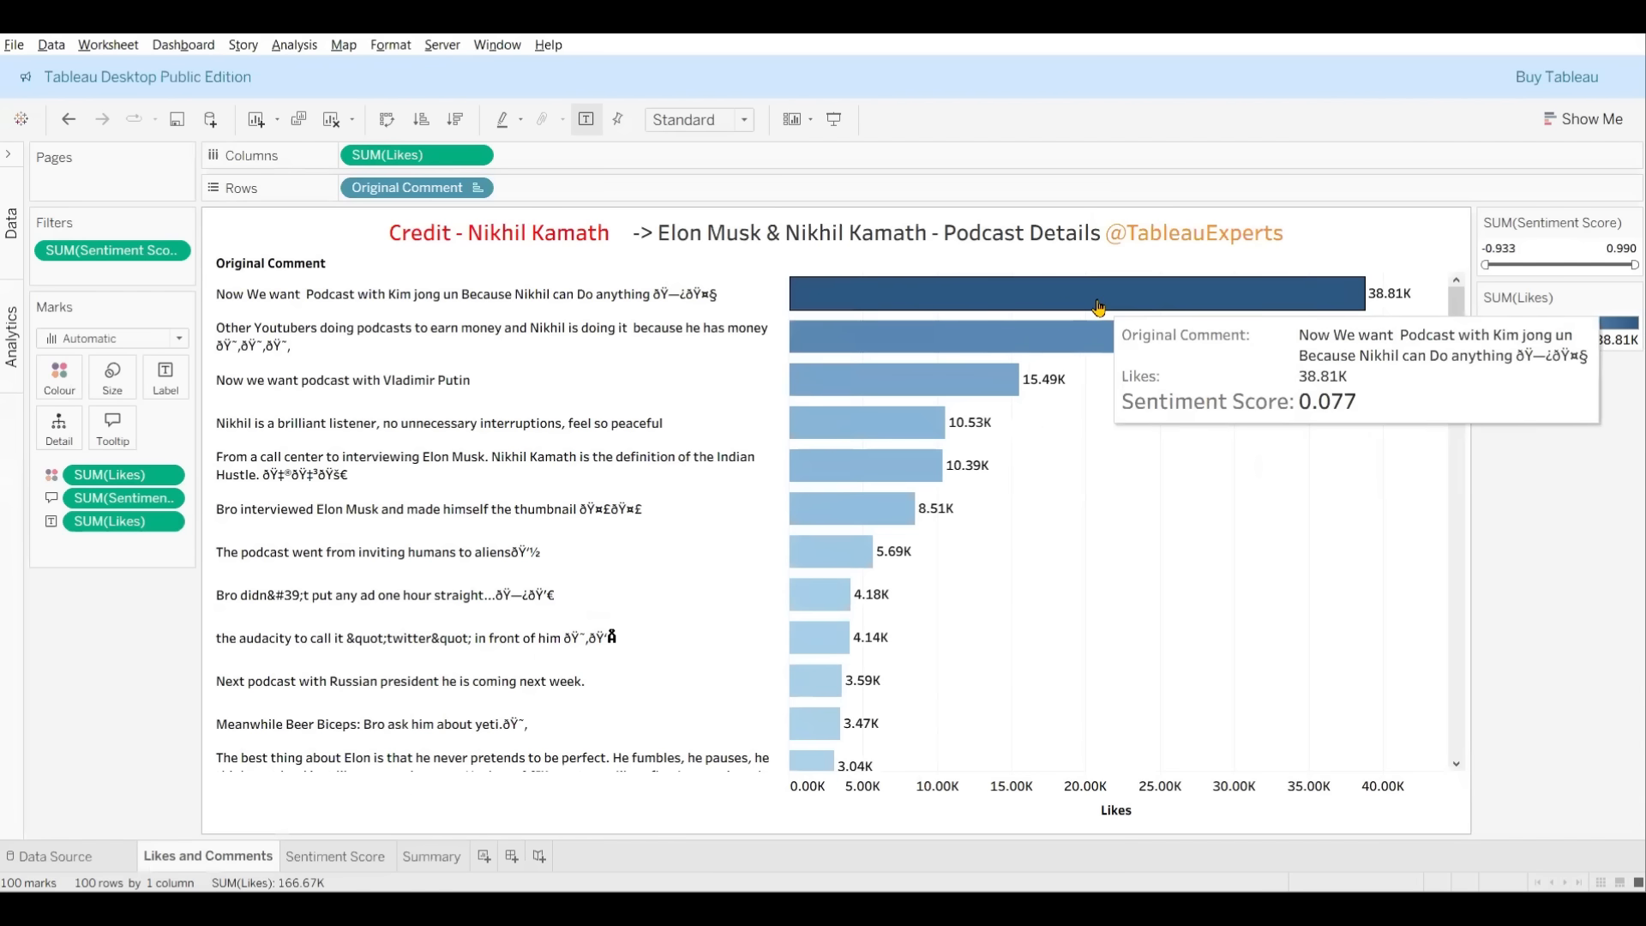
mouse_move(1073, 300)
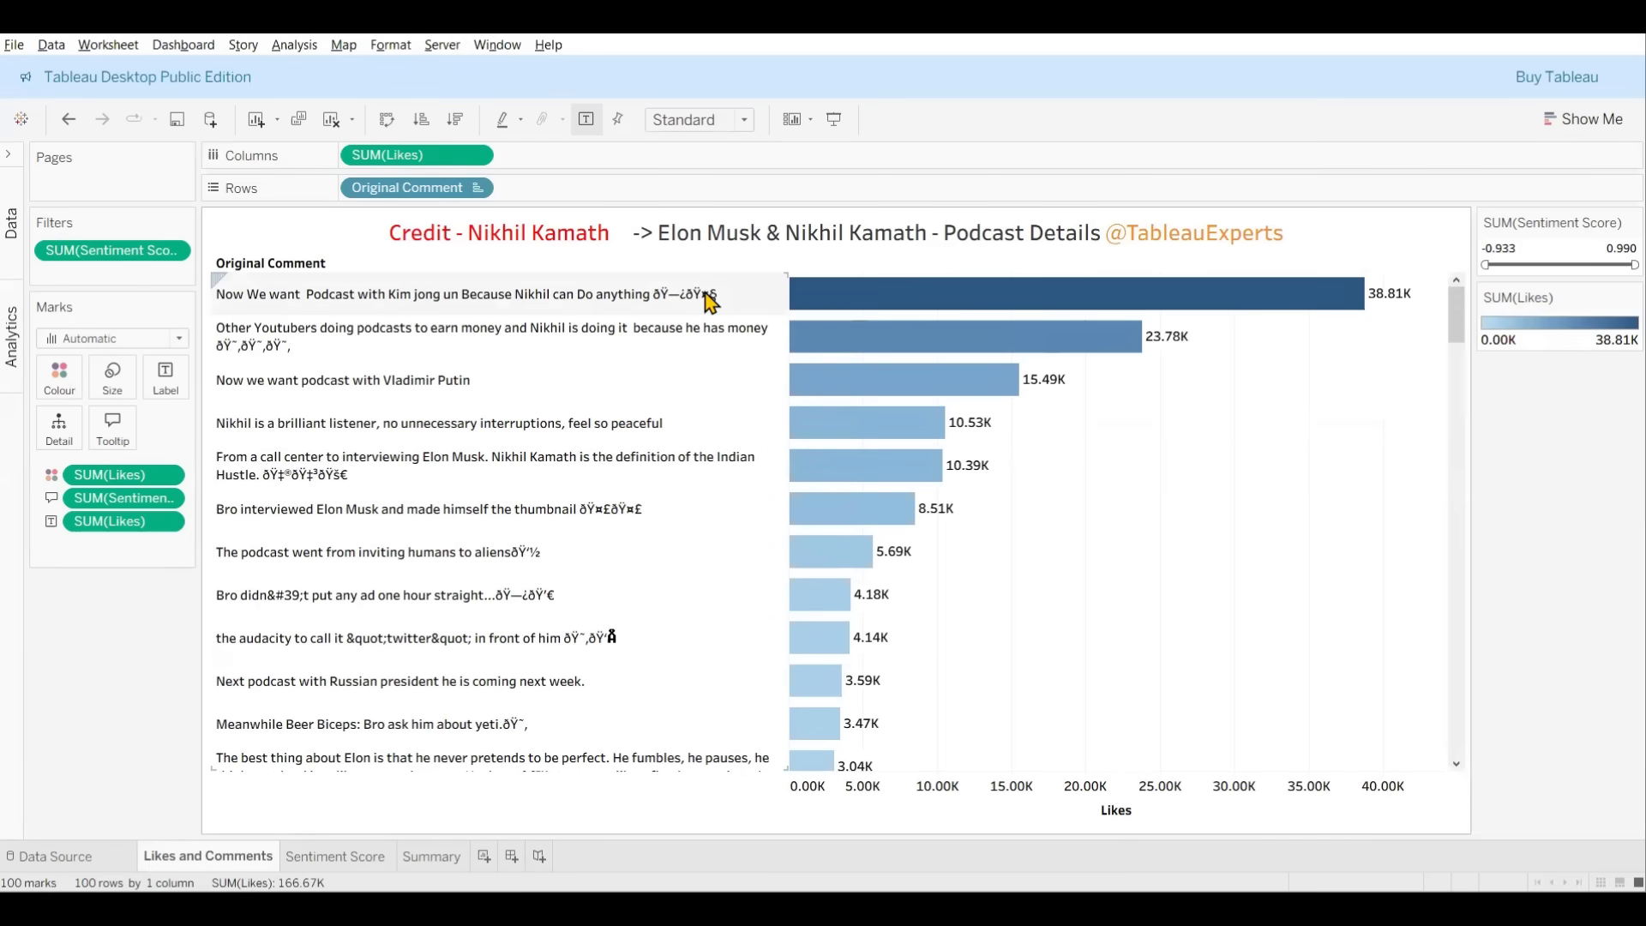
mouse_move(830, 294)
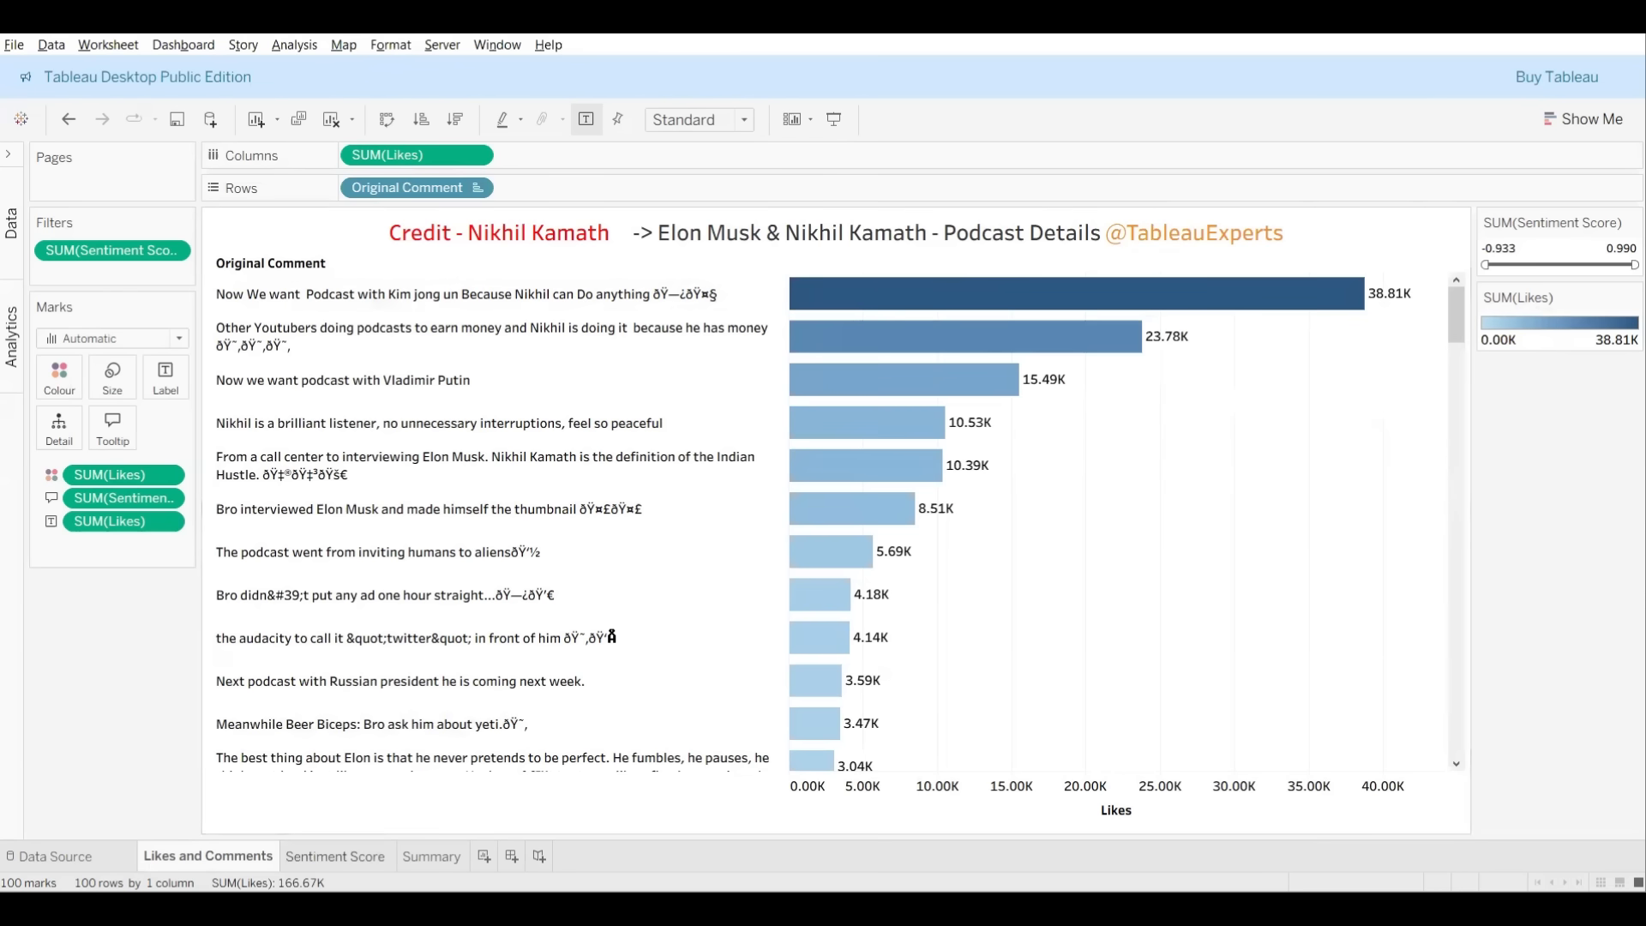
left_click(336, 855)
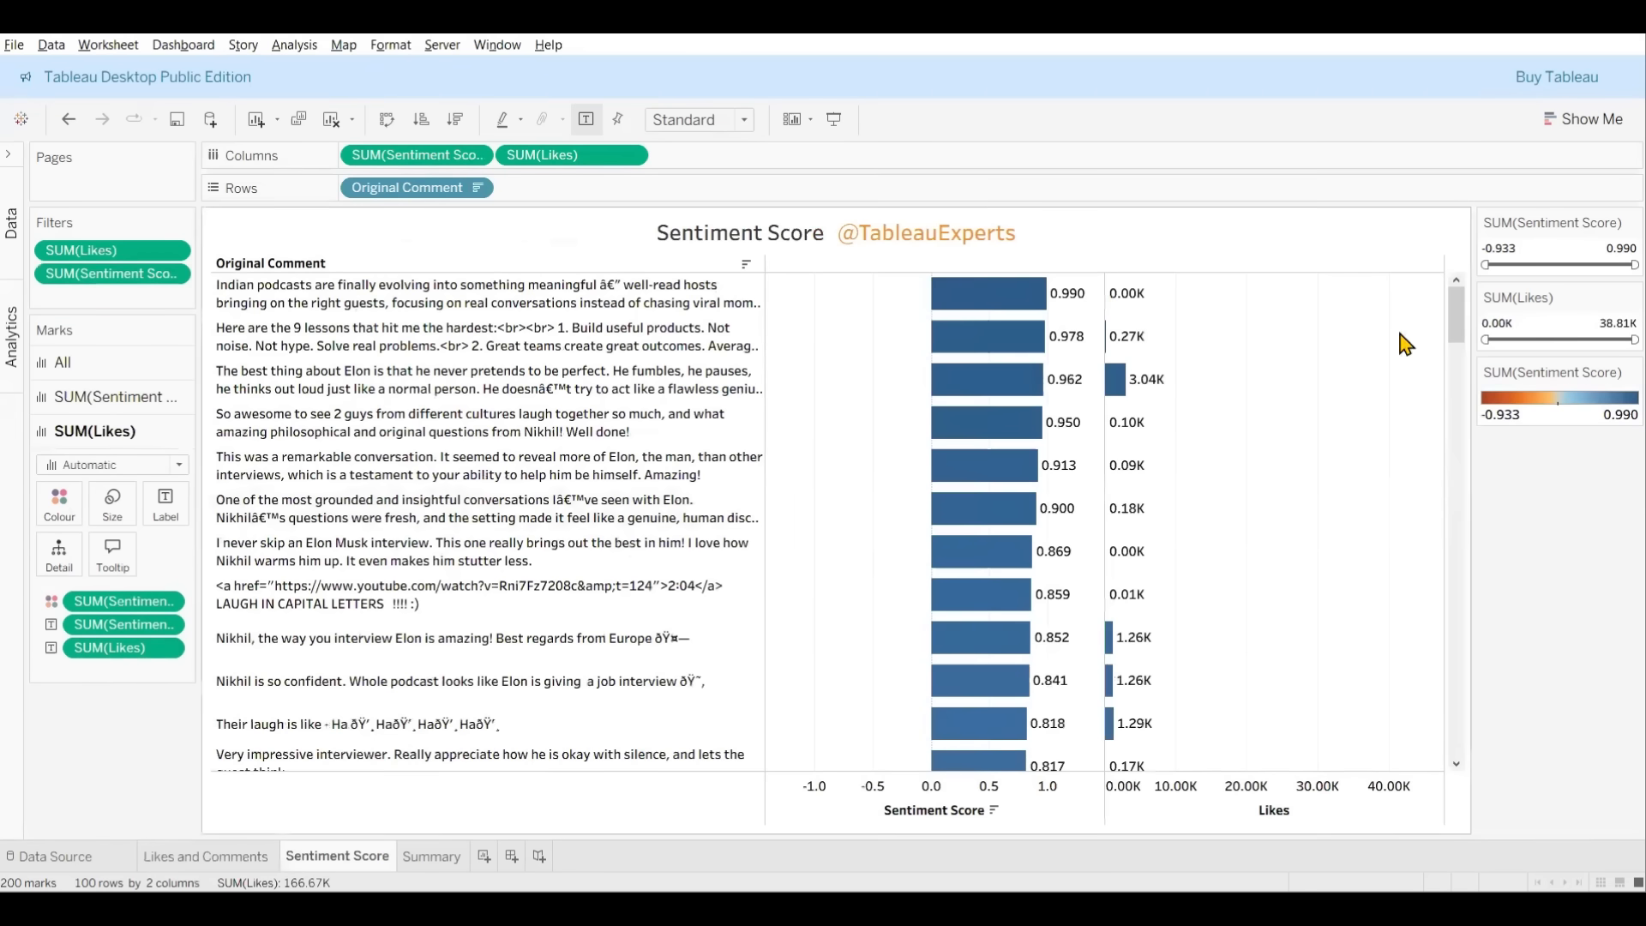
mouse_move(905, 362)
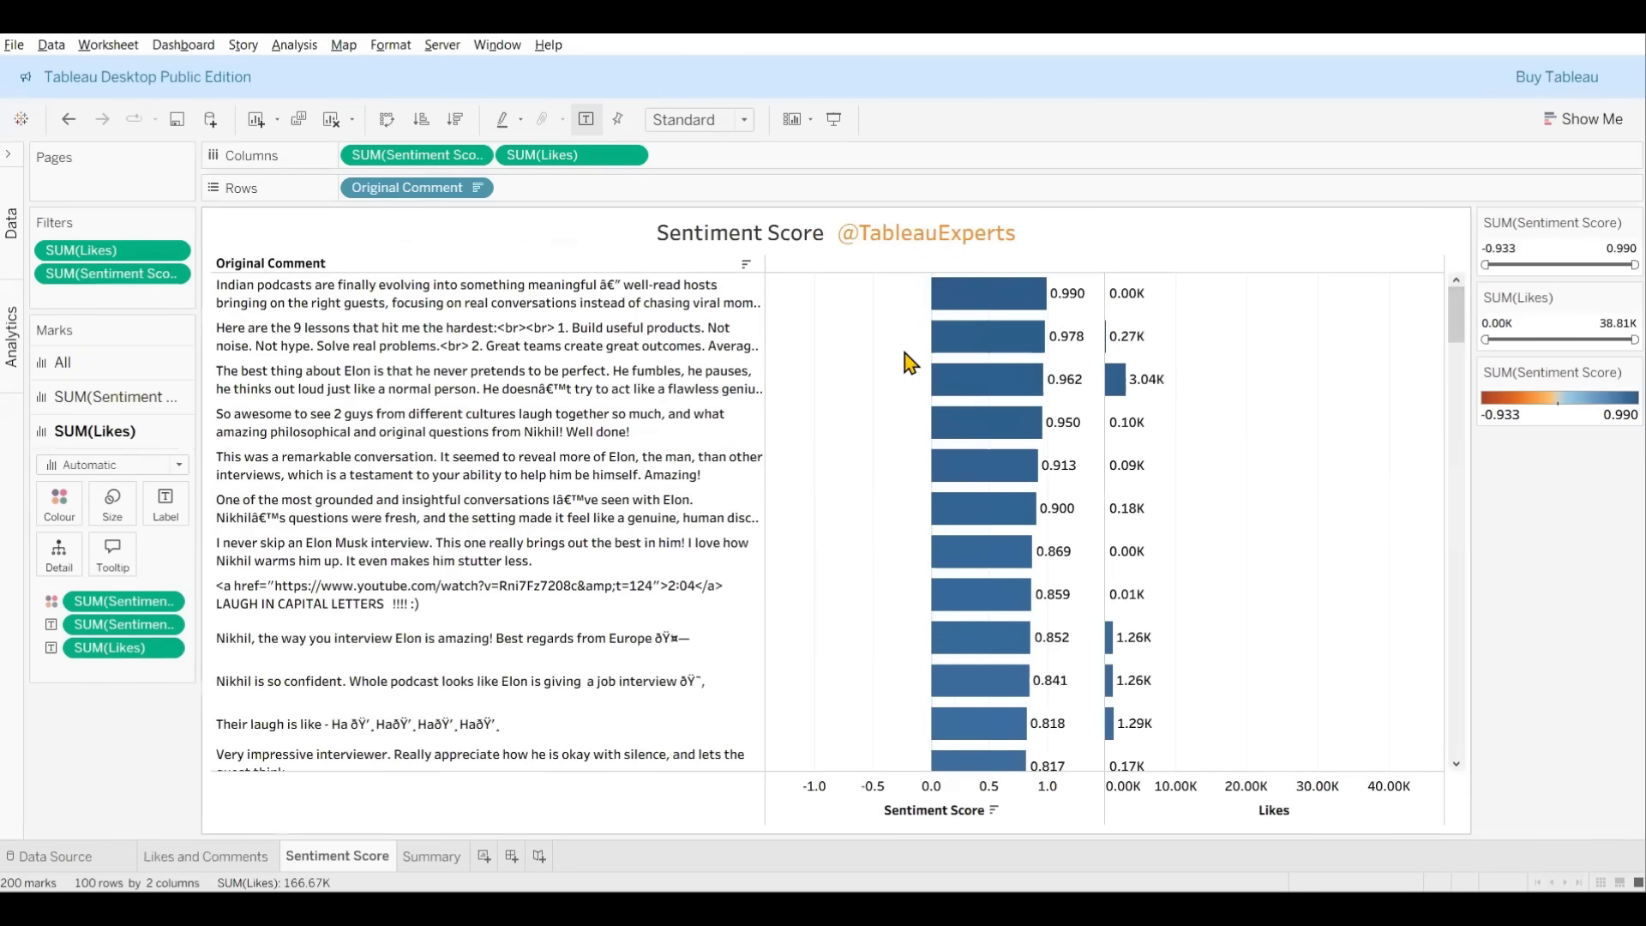
mouse_move(940, 313)
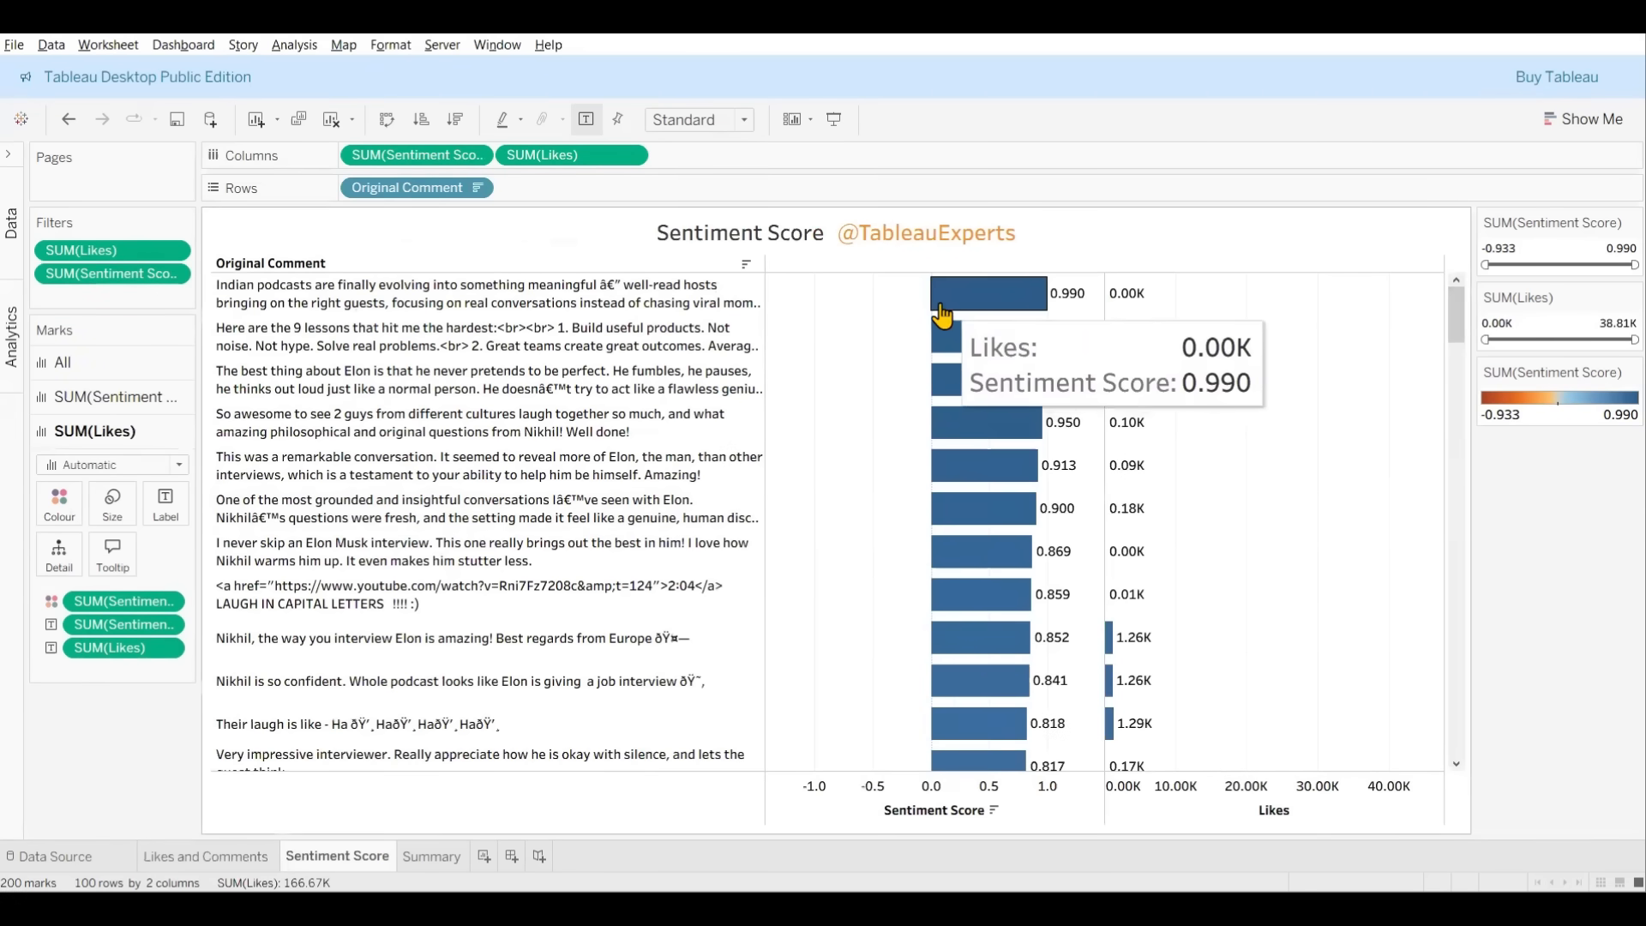
mouse_move(1247, 342)
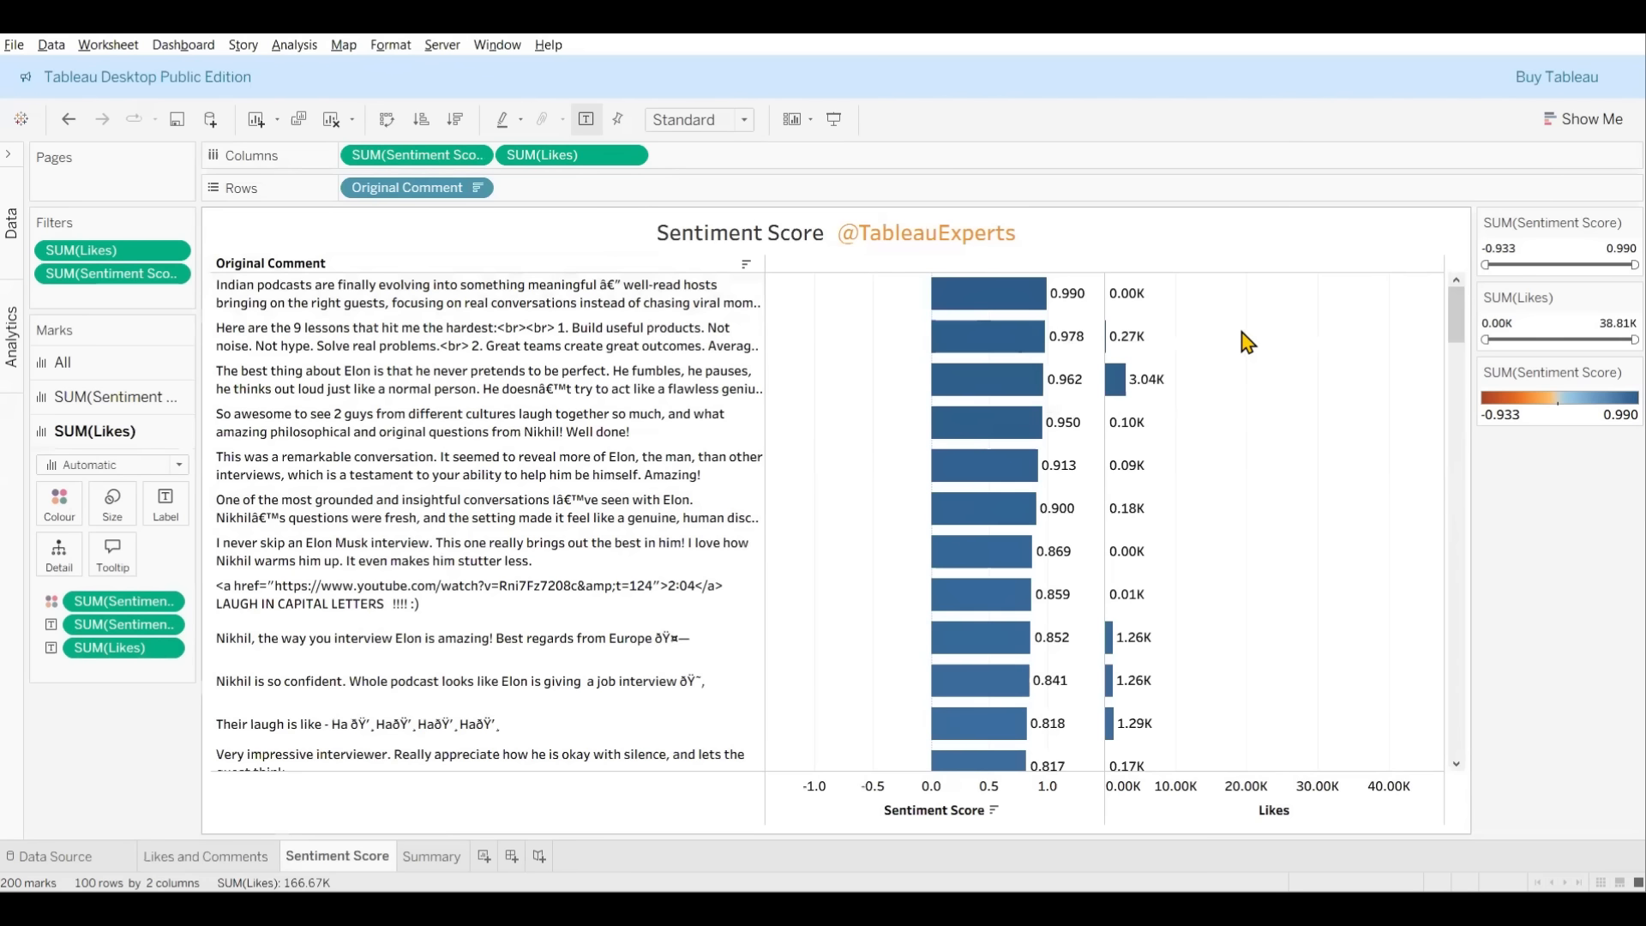
mouse_move(1200, 345)
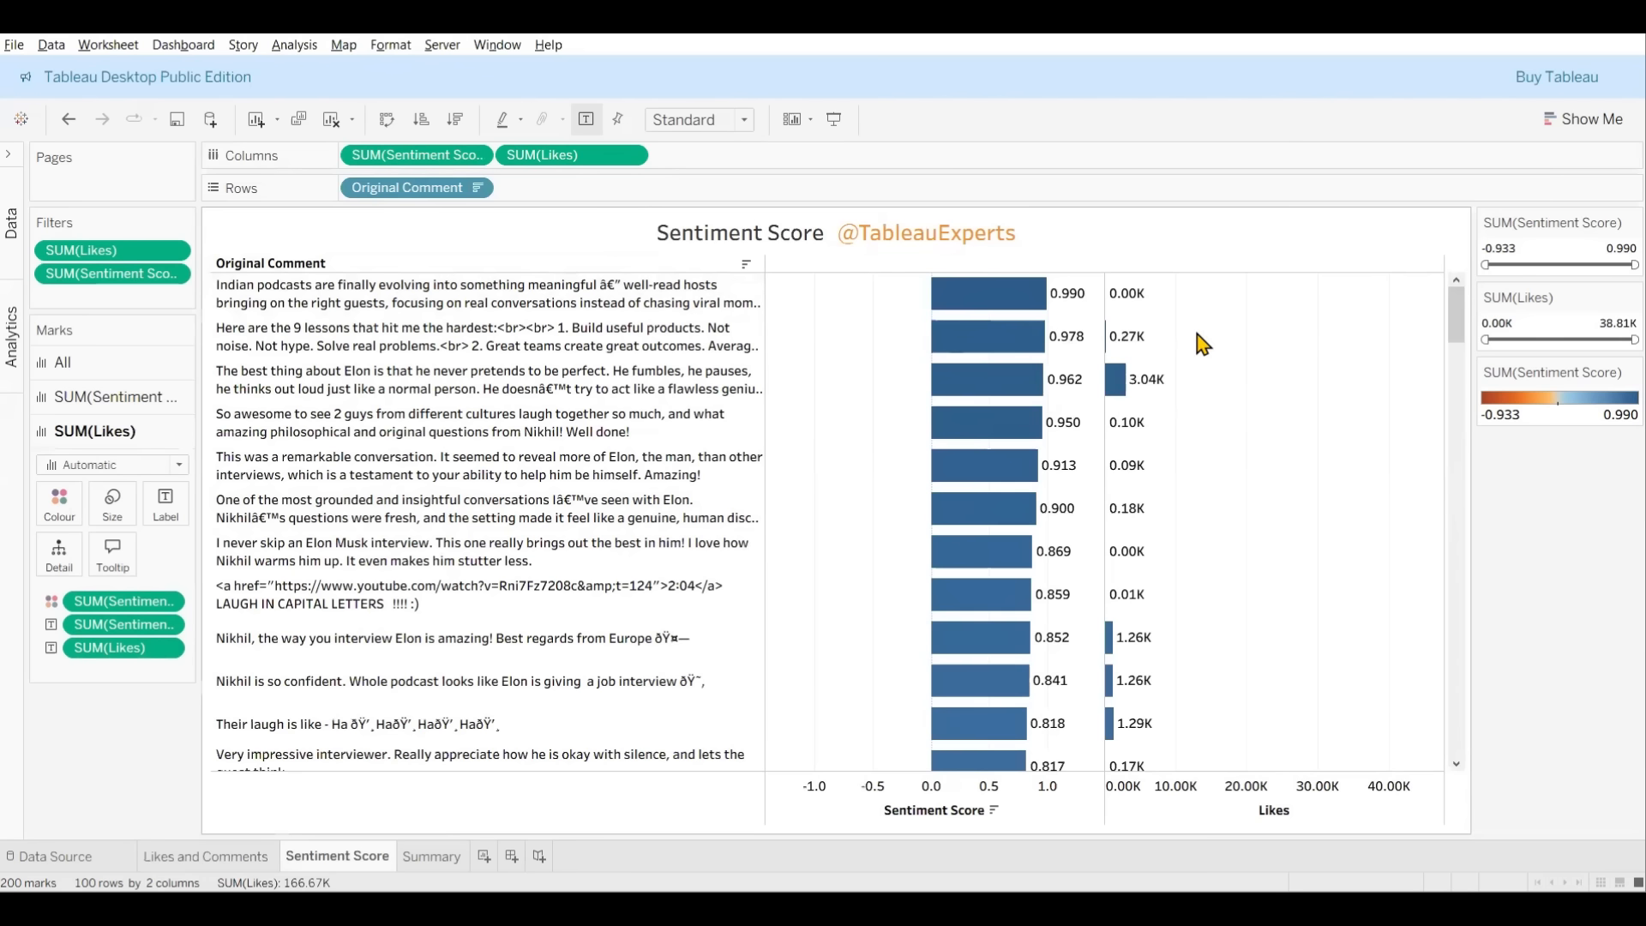
mouse_move(965, 400)
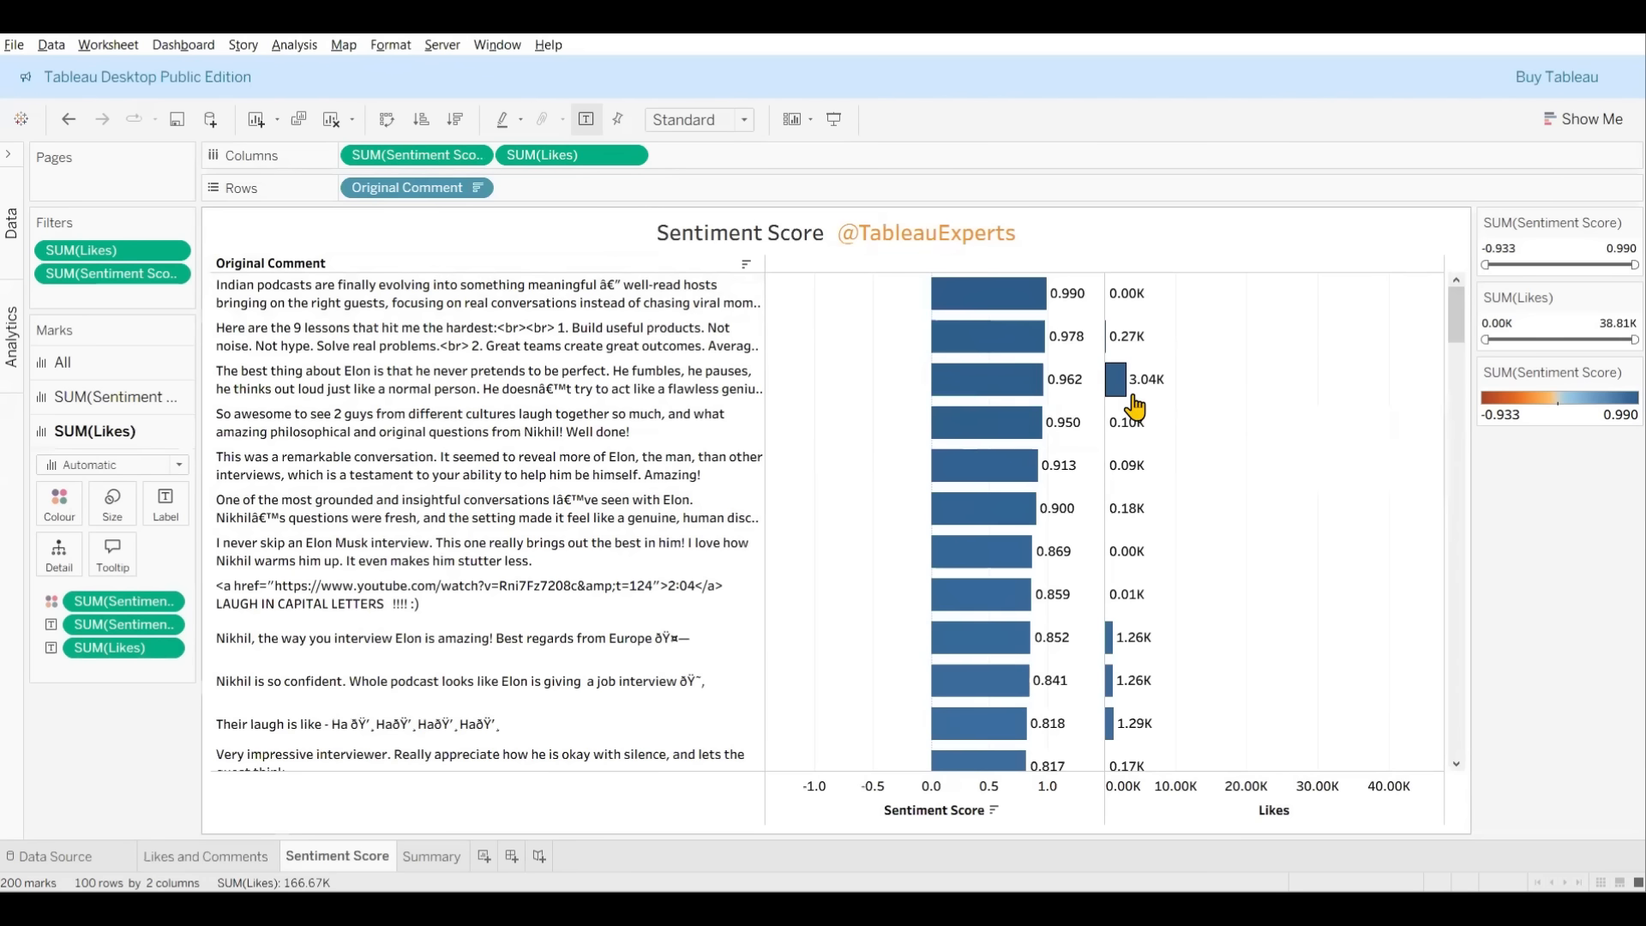
mouse_move(1097, 394)
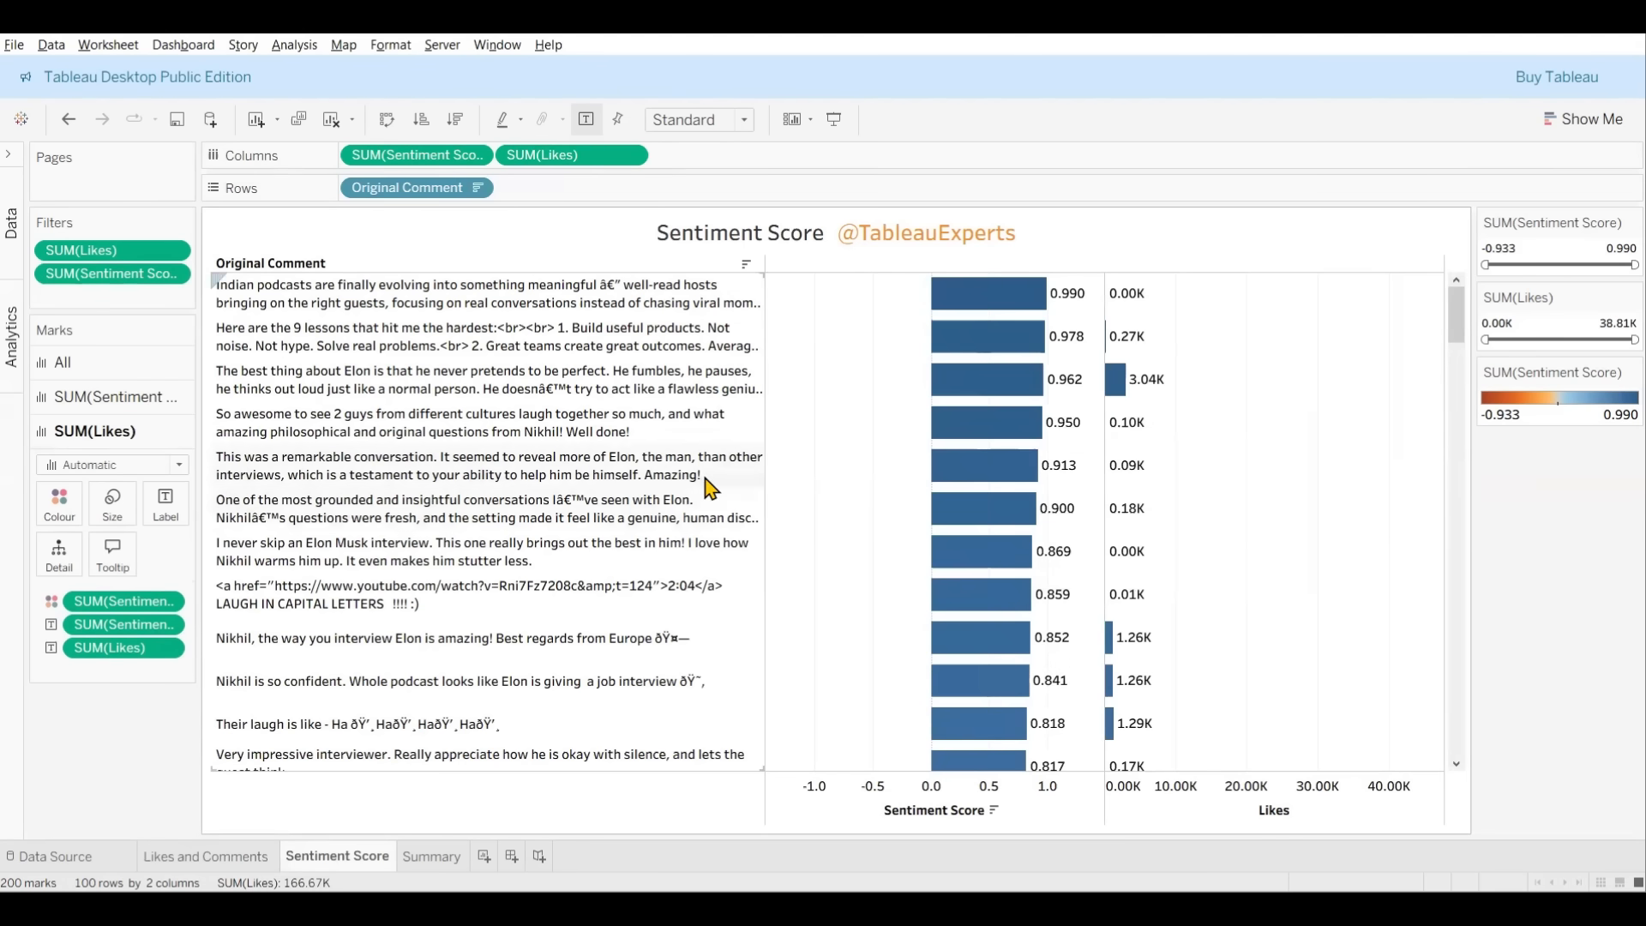
mouse_move(629, 420)
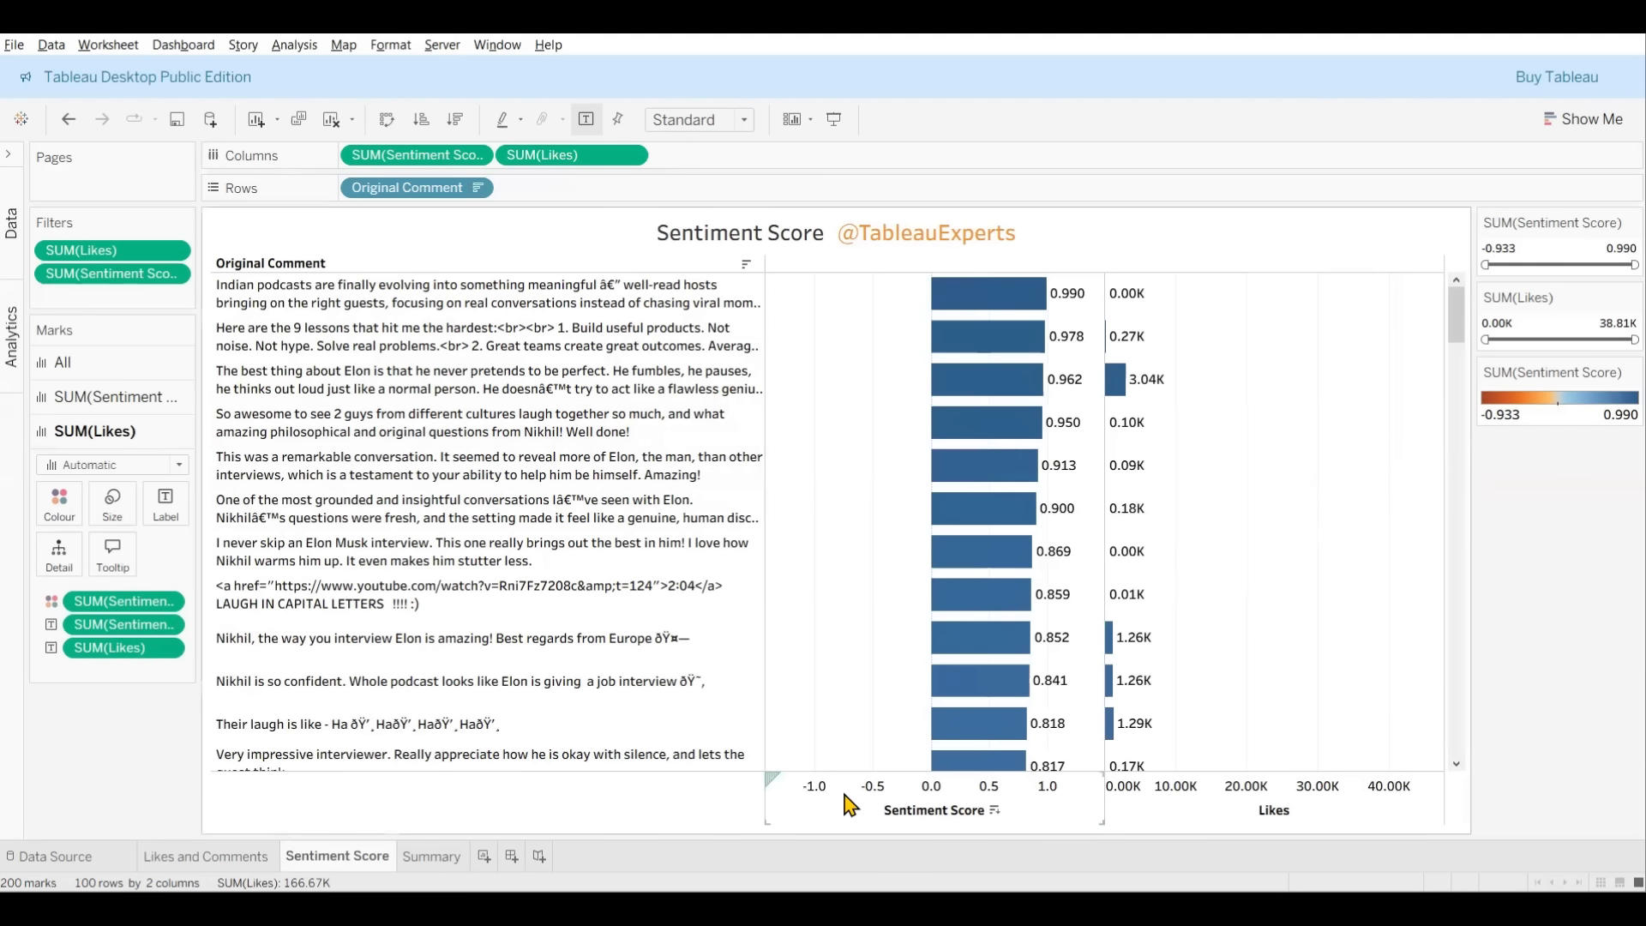
mouse_move(1053, 792)
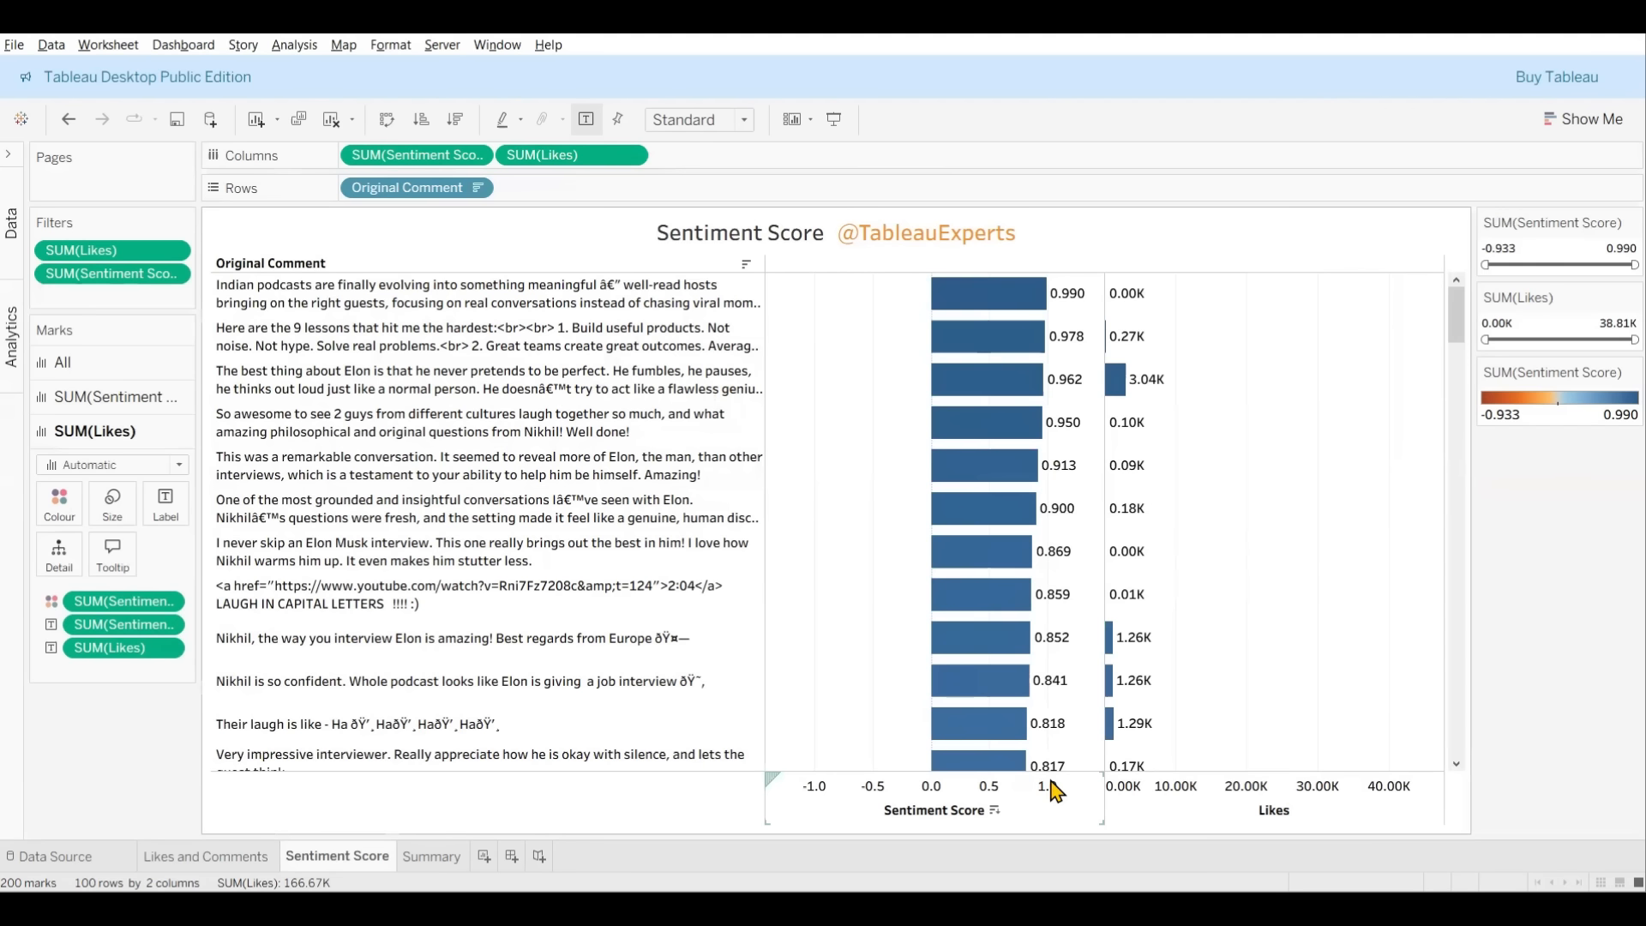
mouse_move(976, 679)
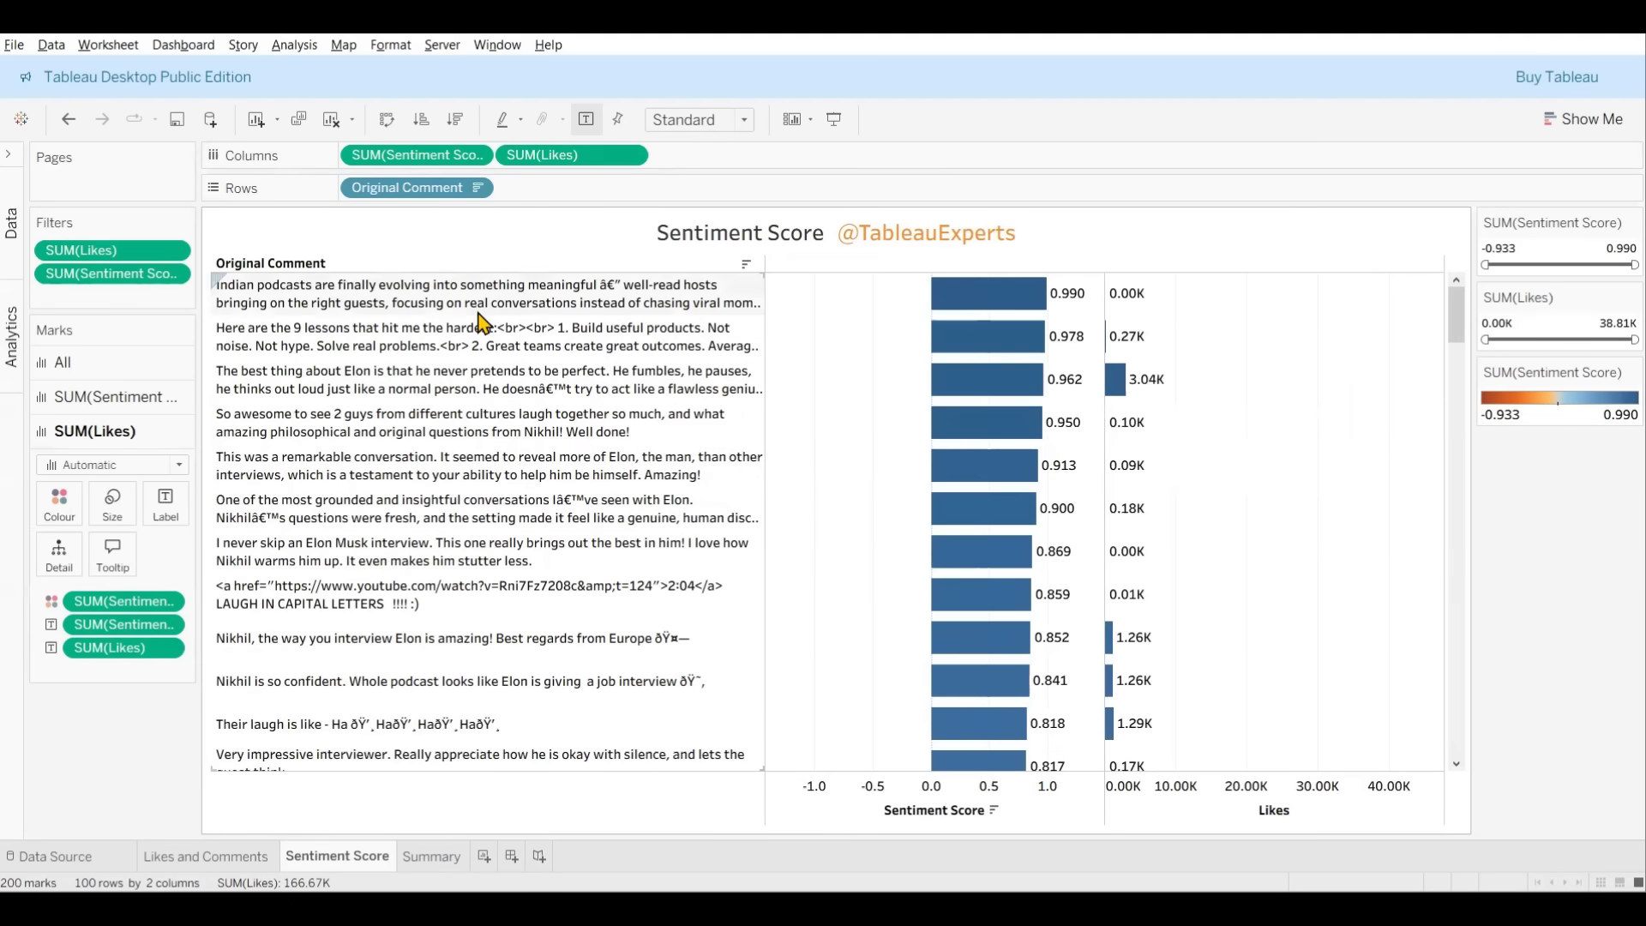
mouse_move(484, 303)
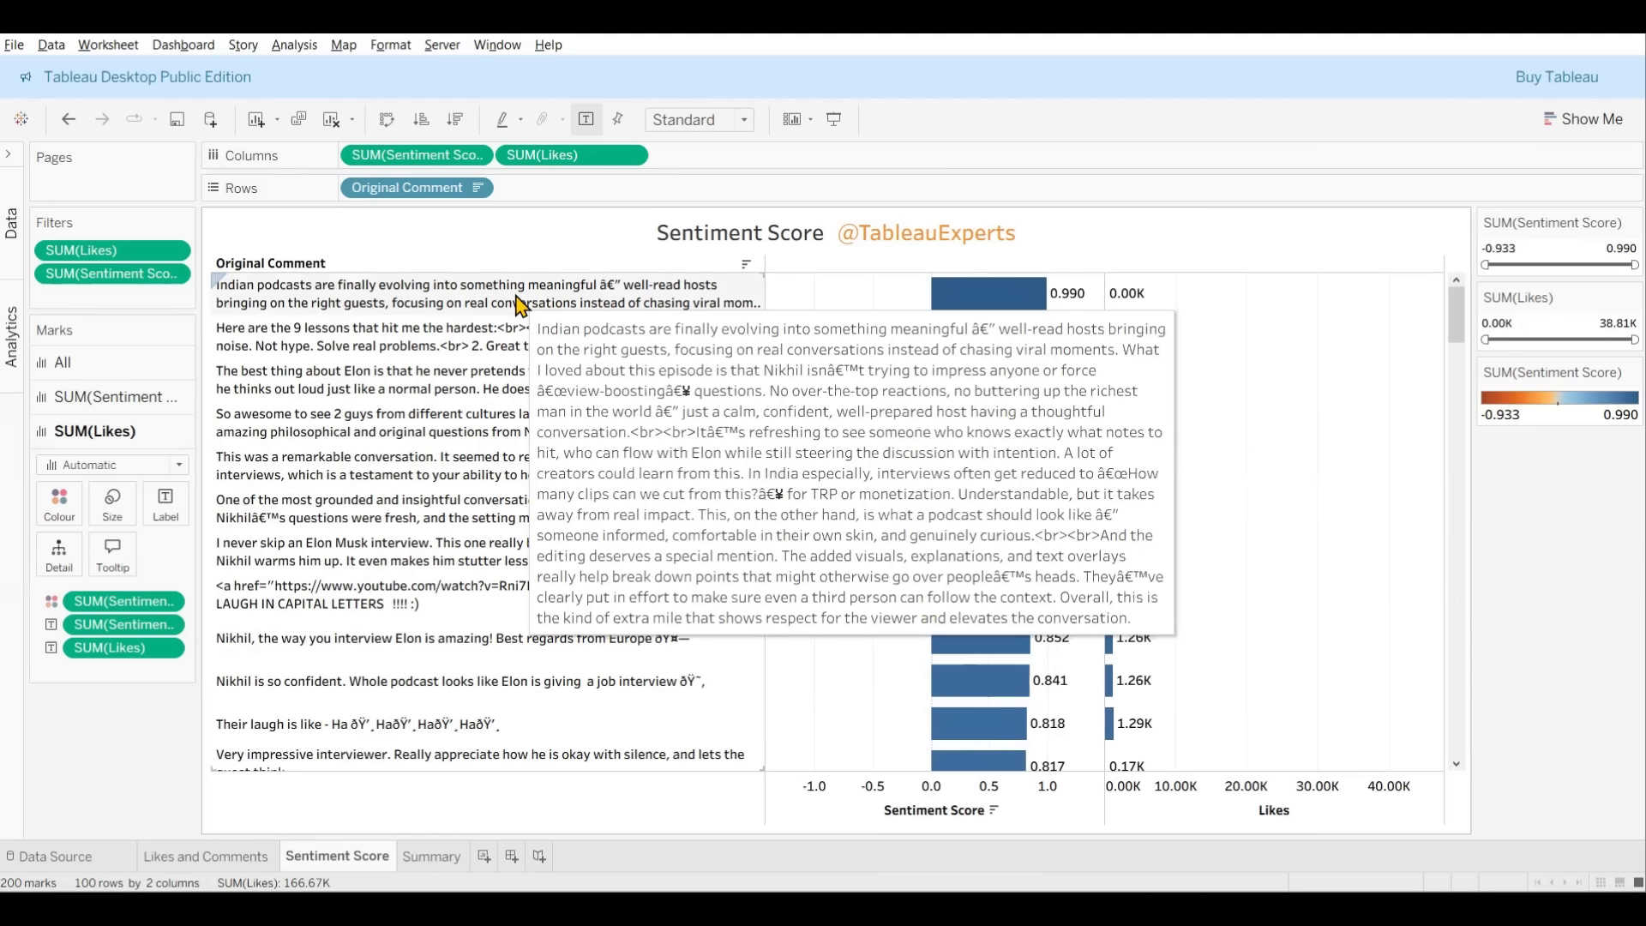
mouse_move(589, 305)
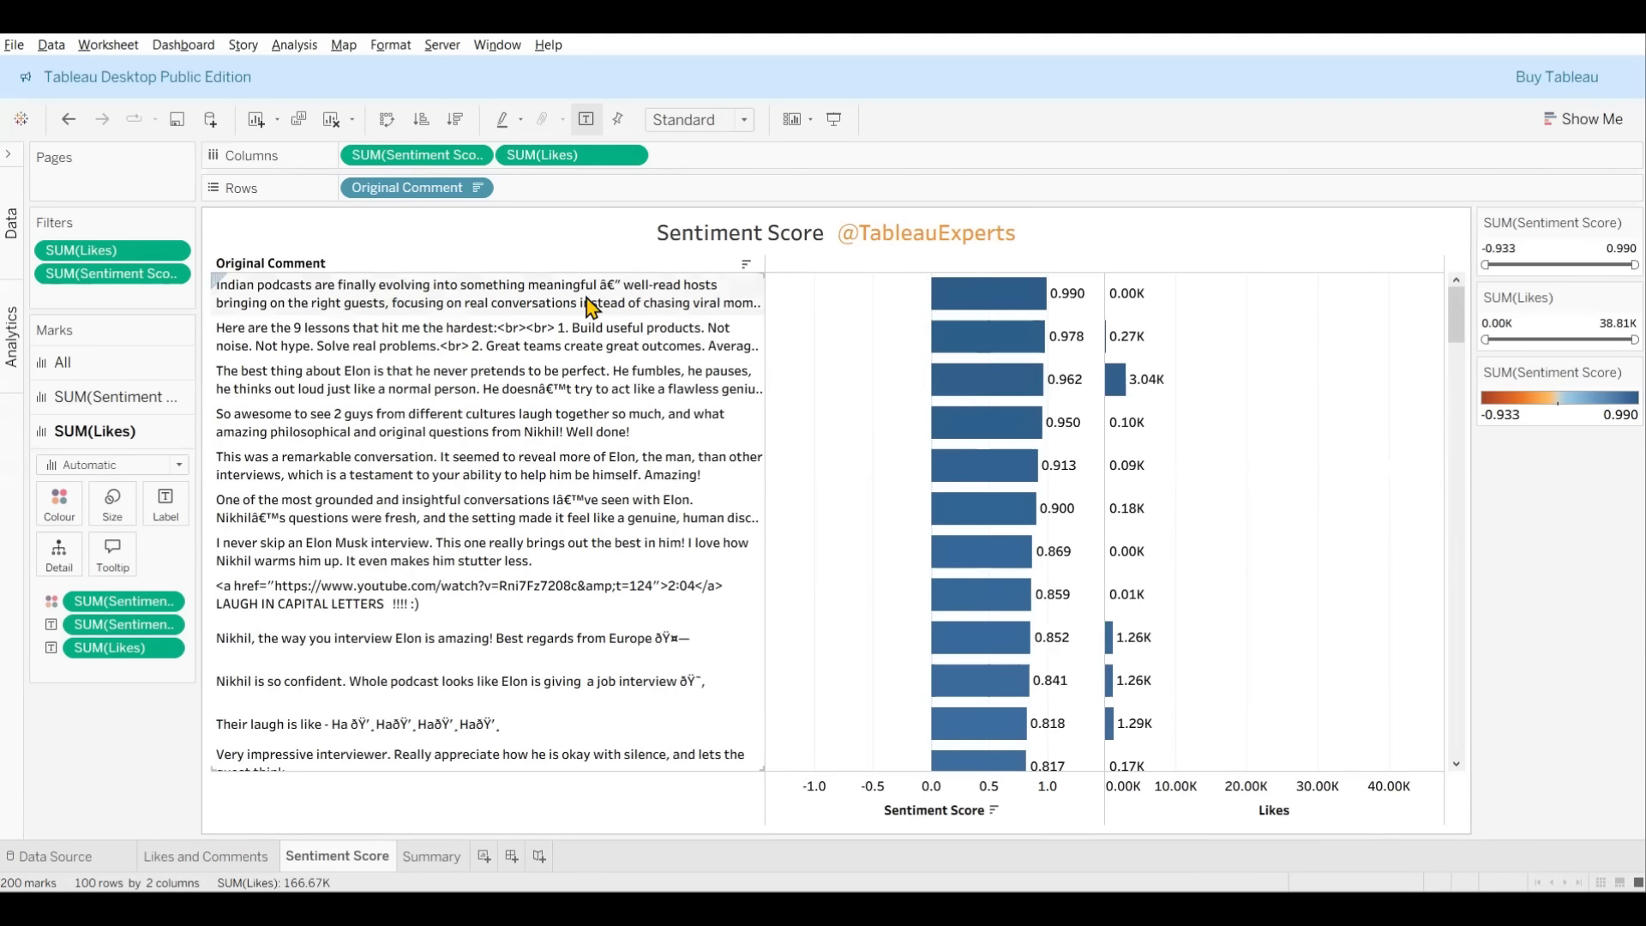
mouse_move(488, 293)
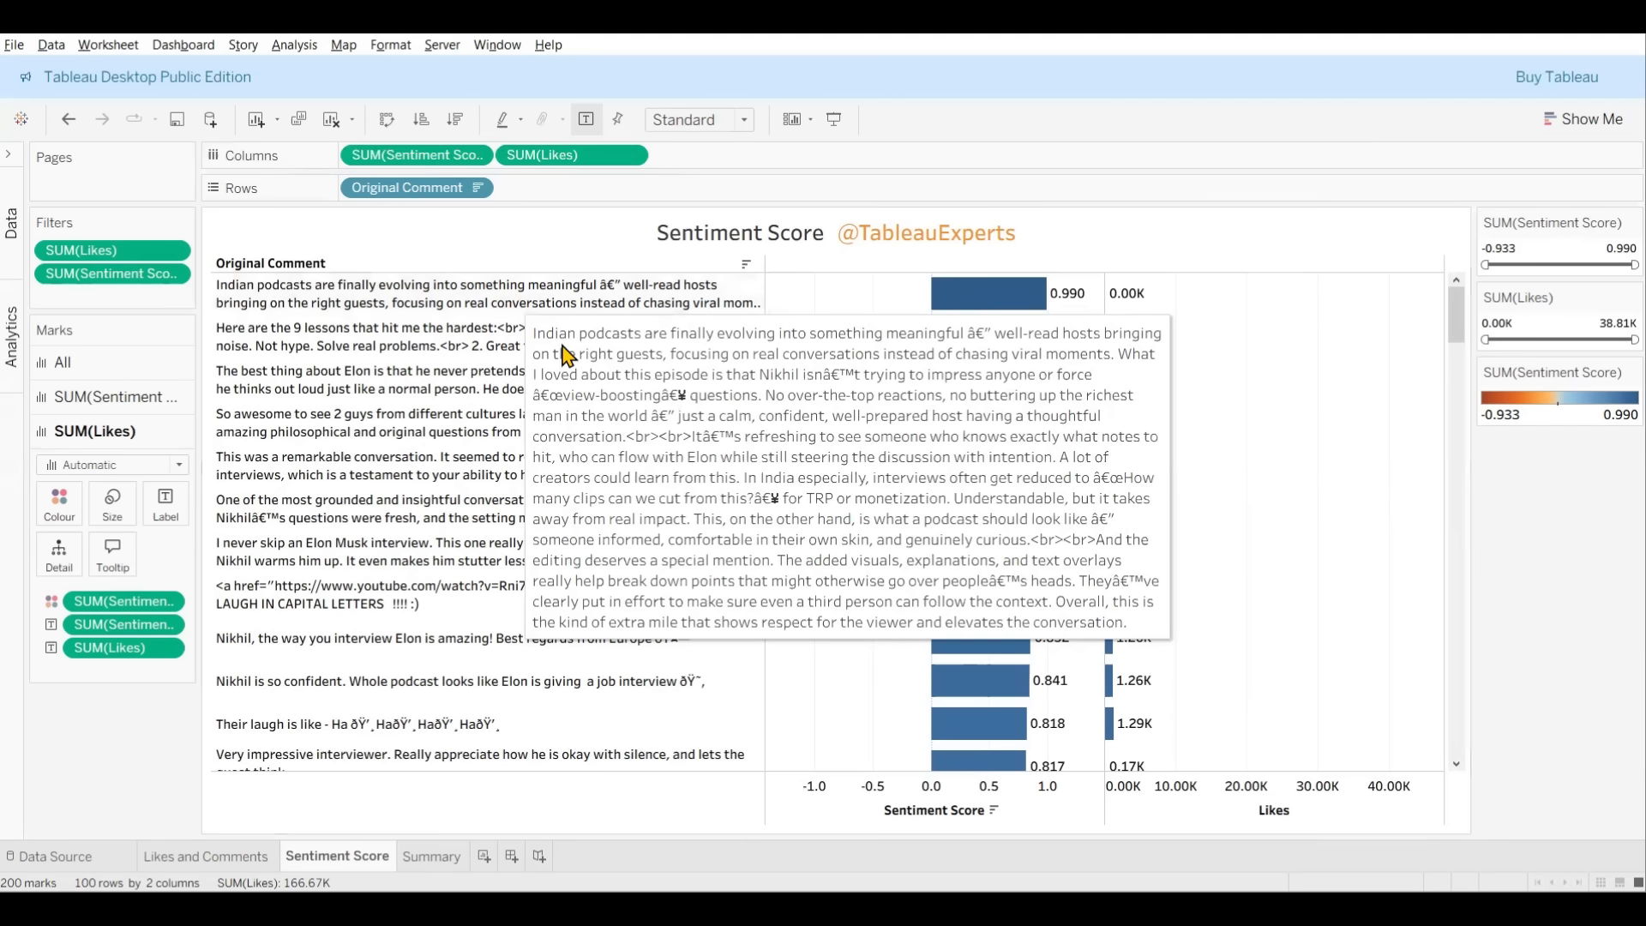
mouse_move(1297, 341)
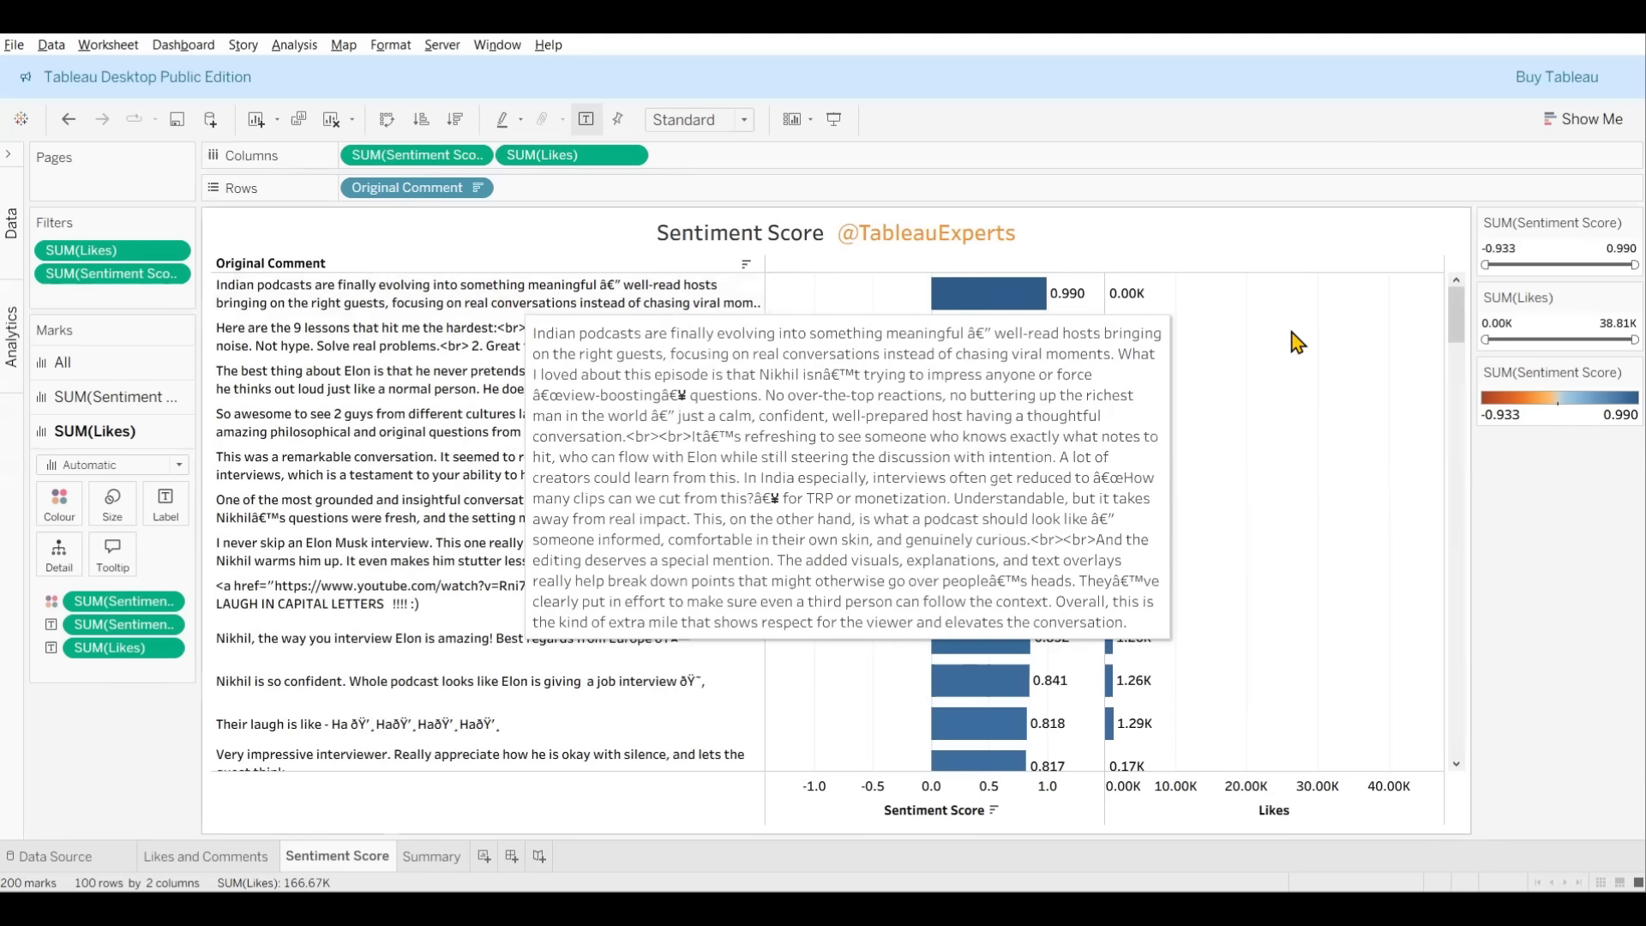
mouse_move(447, 353)
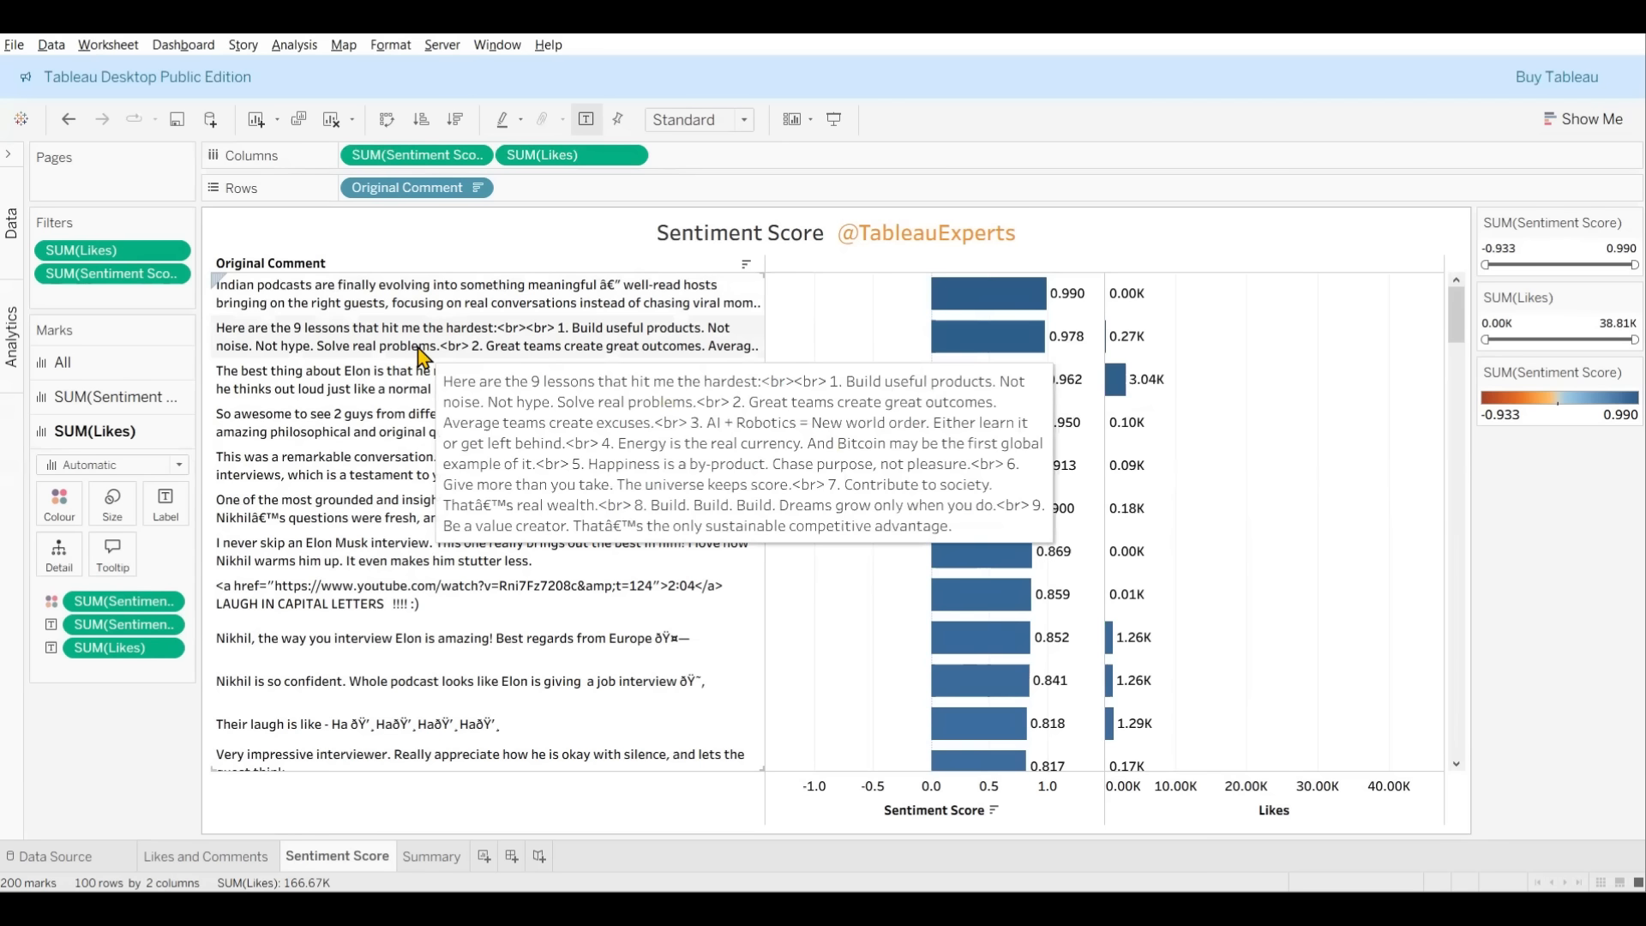
mouse_move(425, 302)
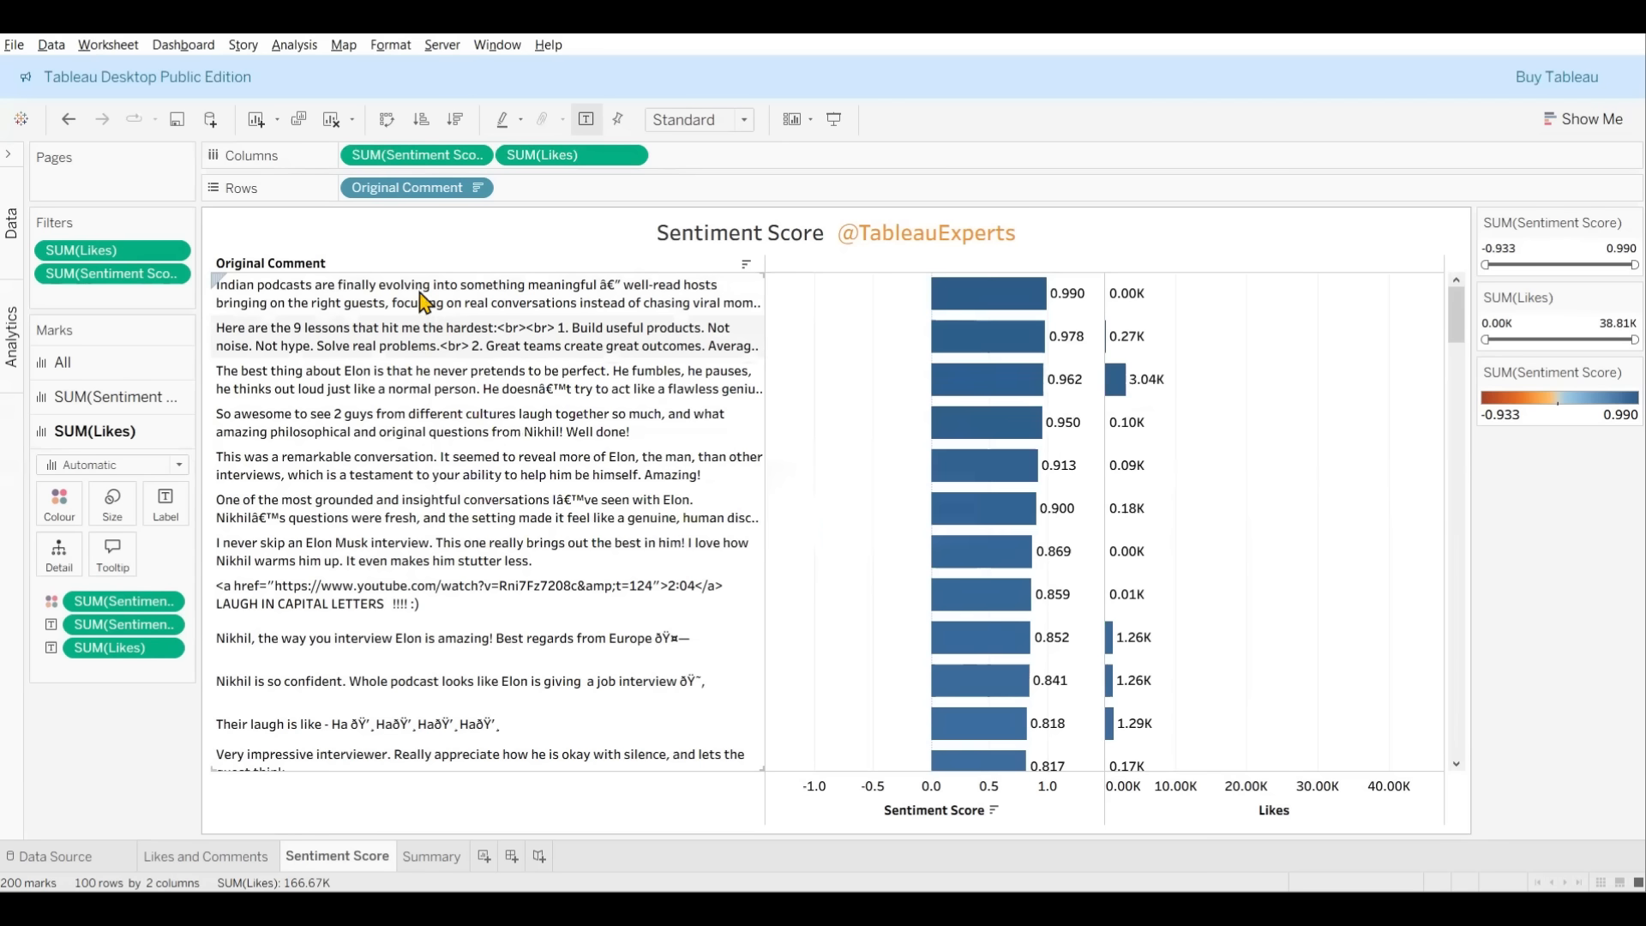
mouse_move(381, 395)
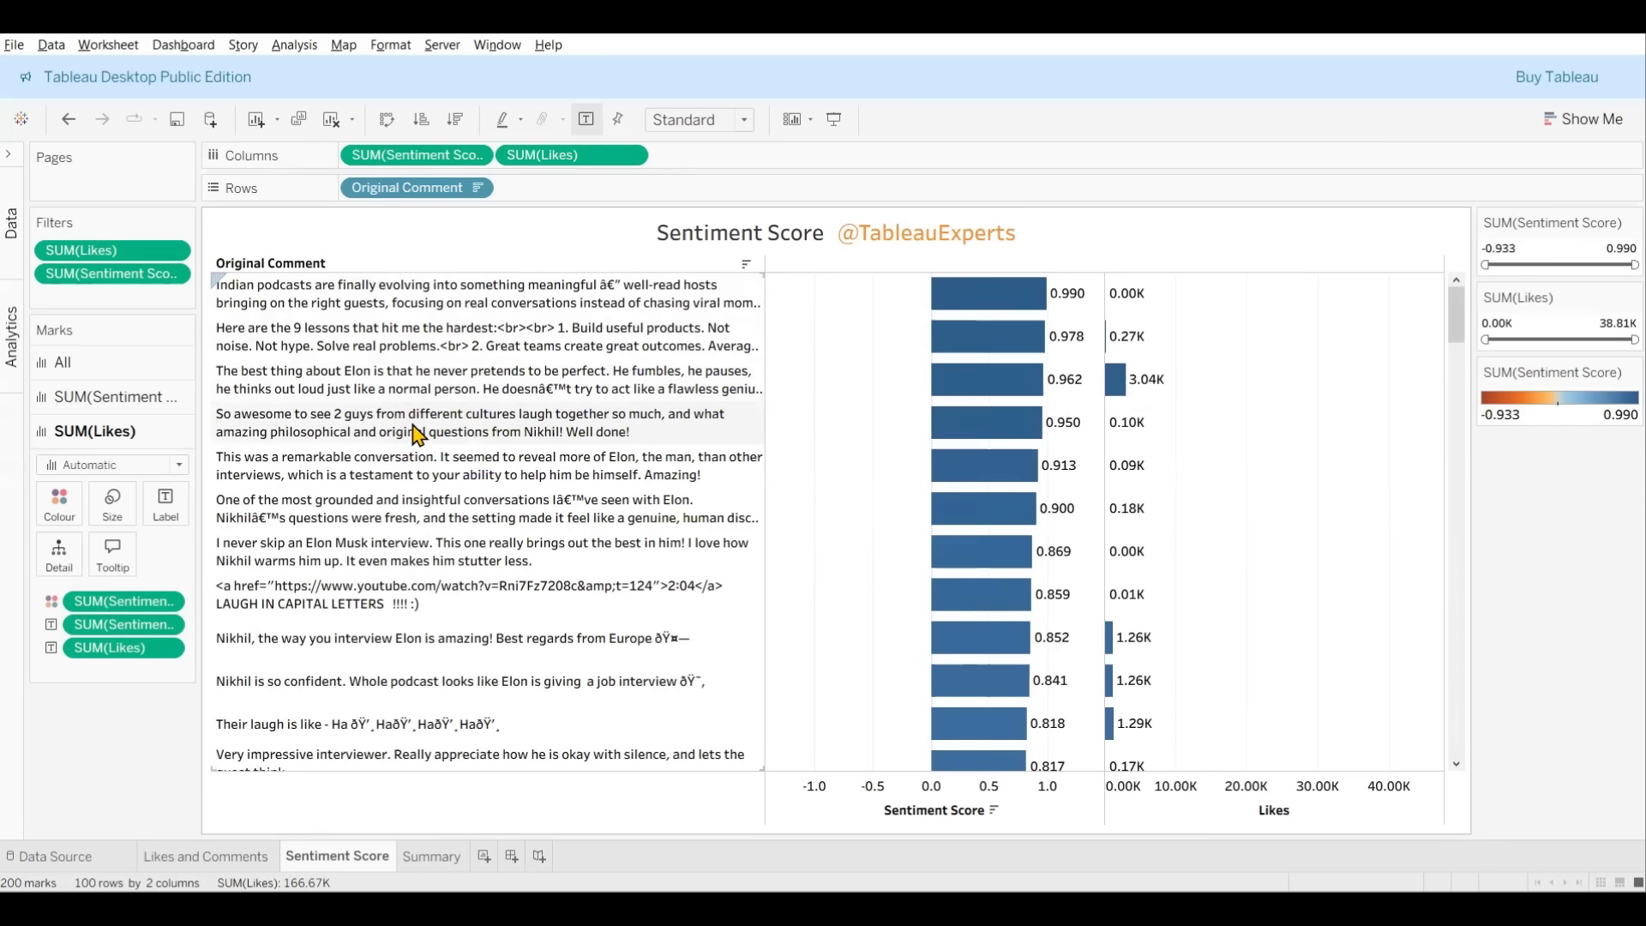
mouse_move(378, 428)
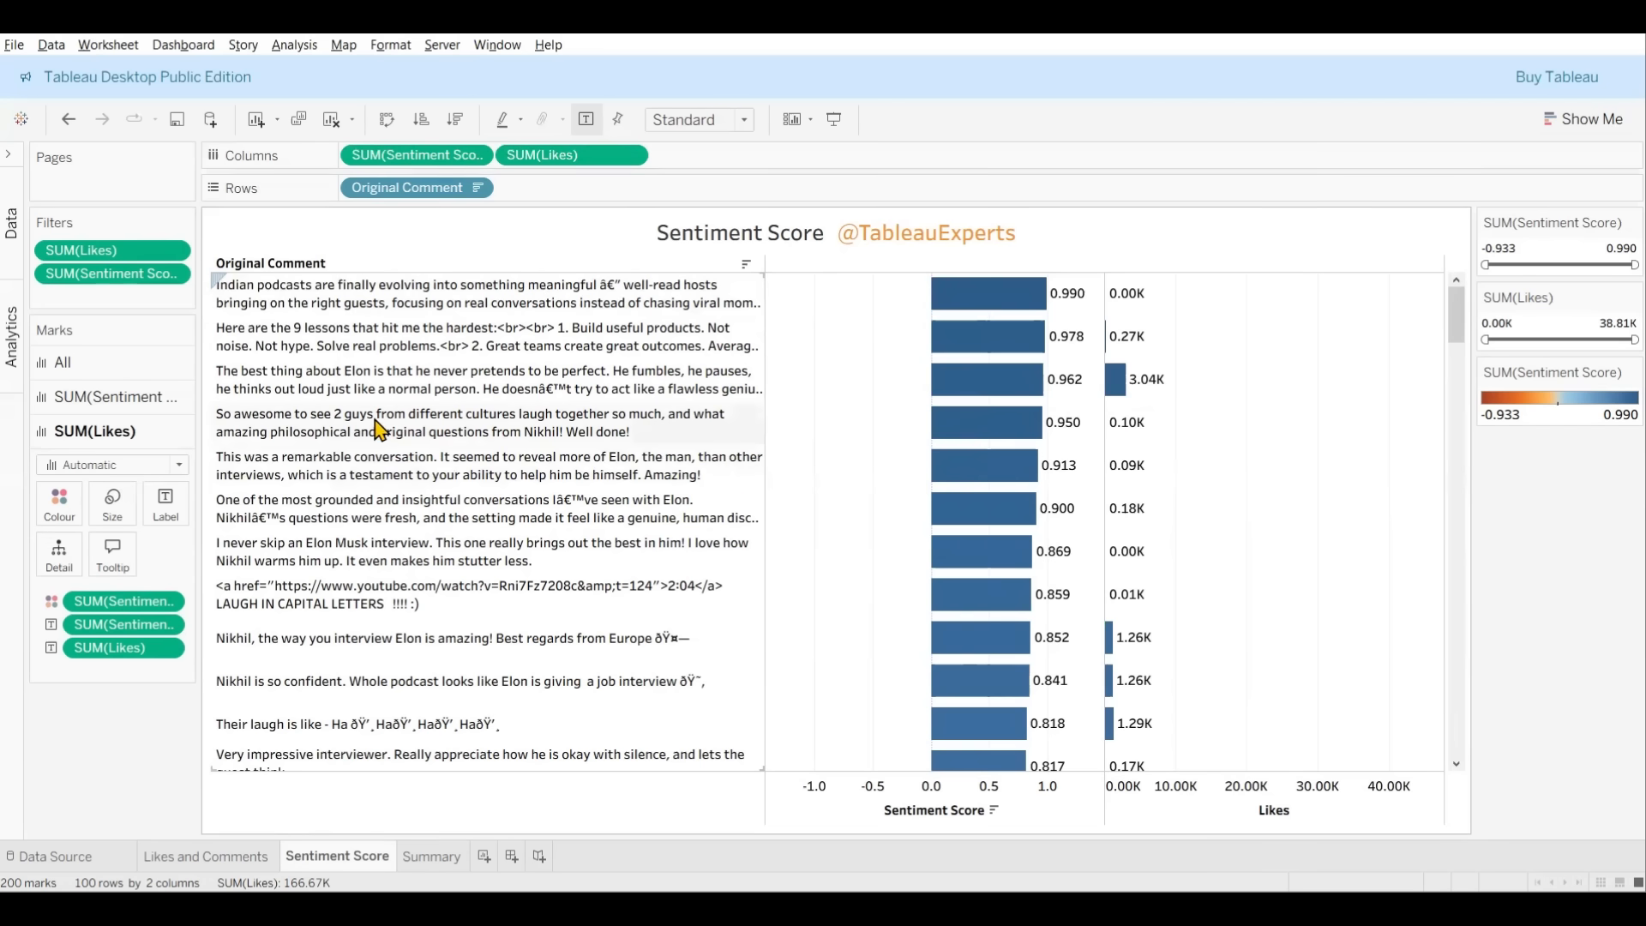
mouse_move(435, 382)
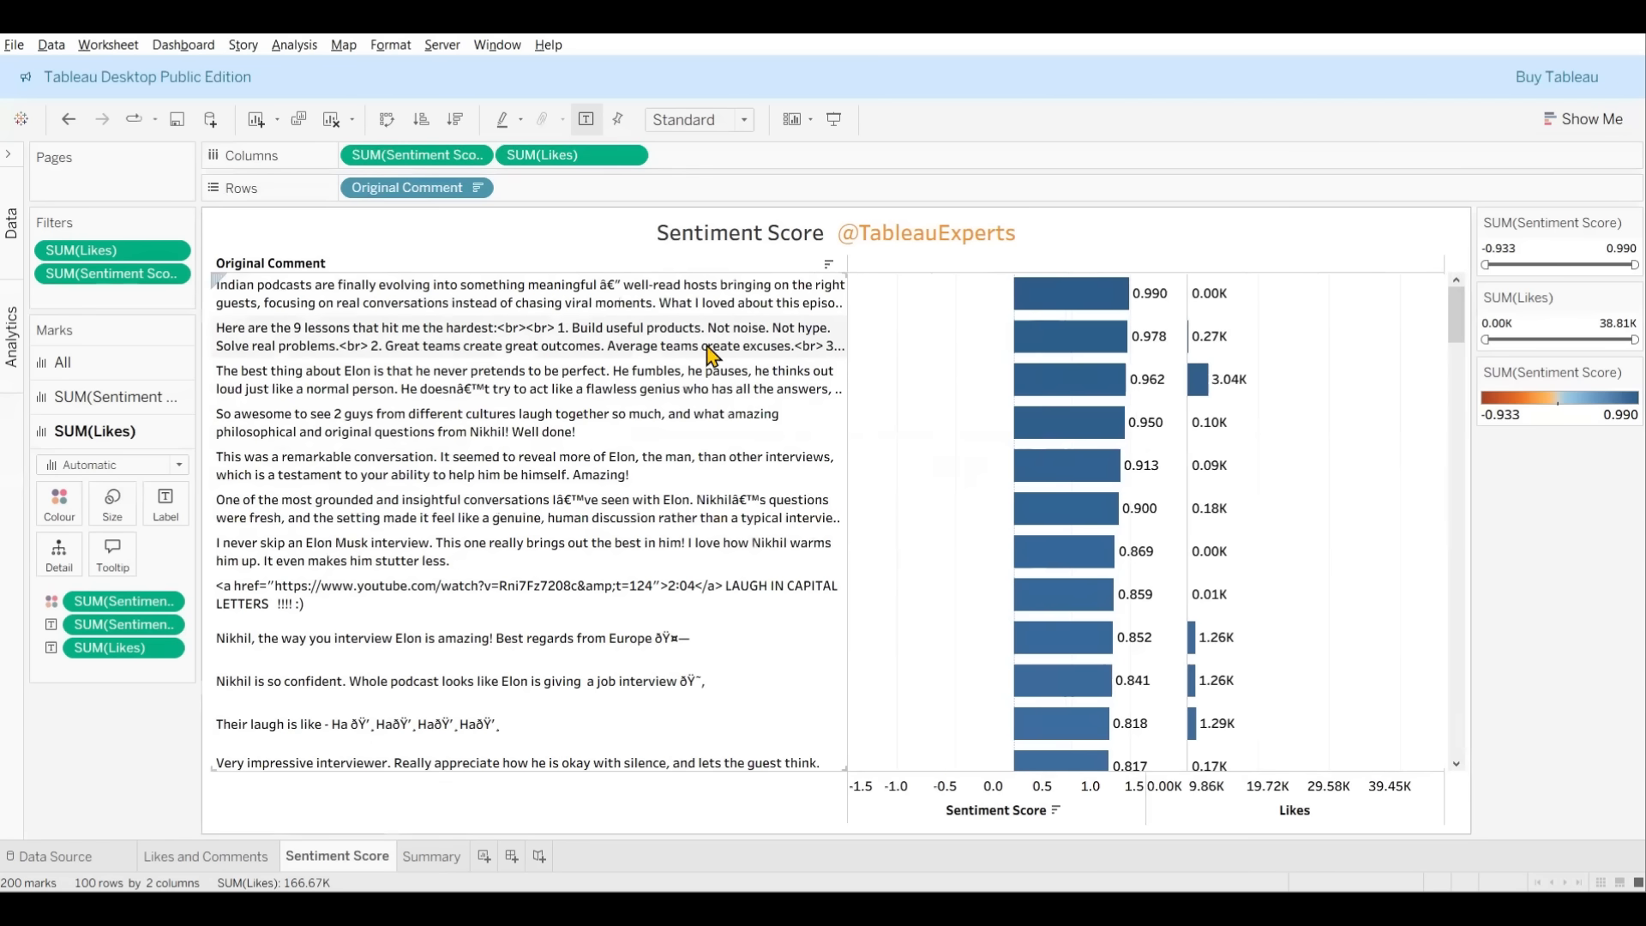
mouse_move(504, 347)
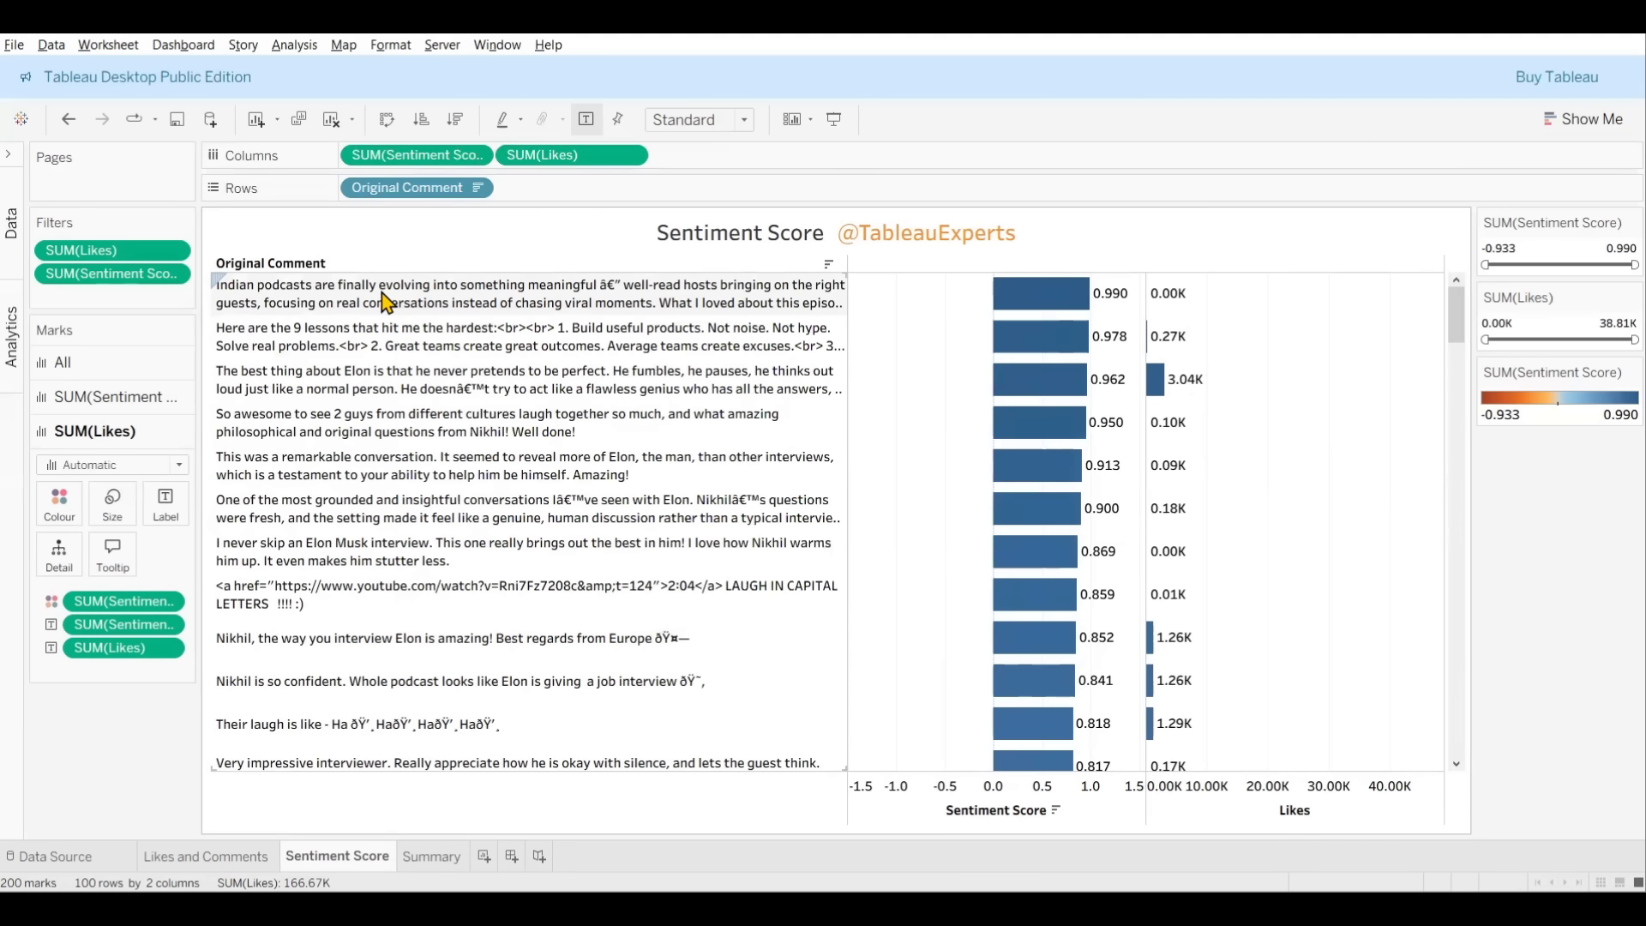
mouse_move(1040, 293)
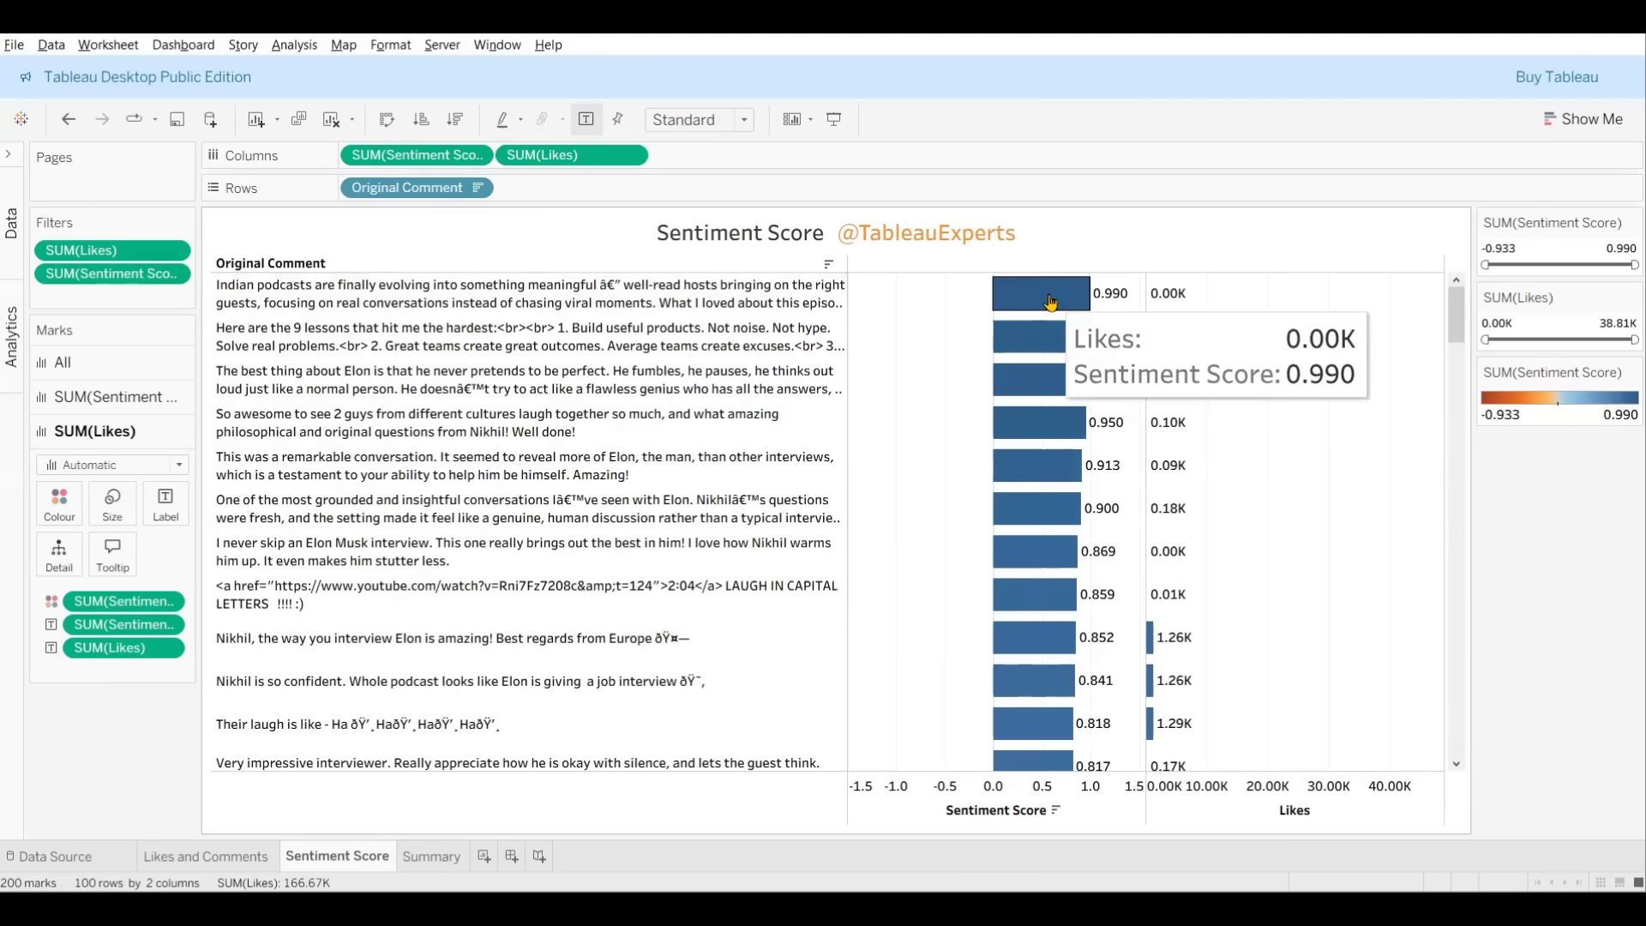
mouse_move(1034, 307)
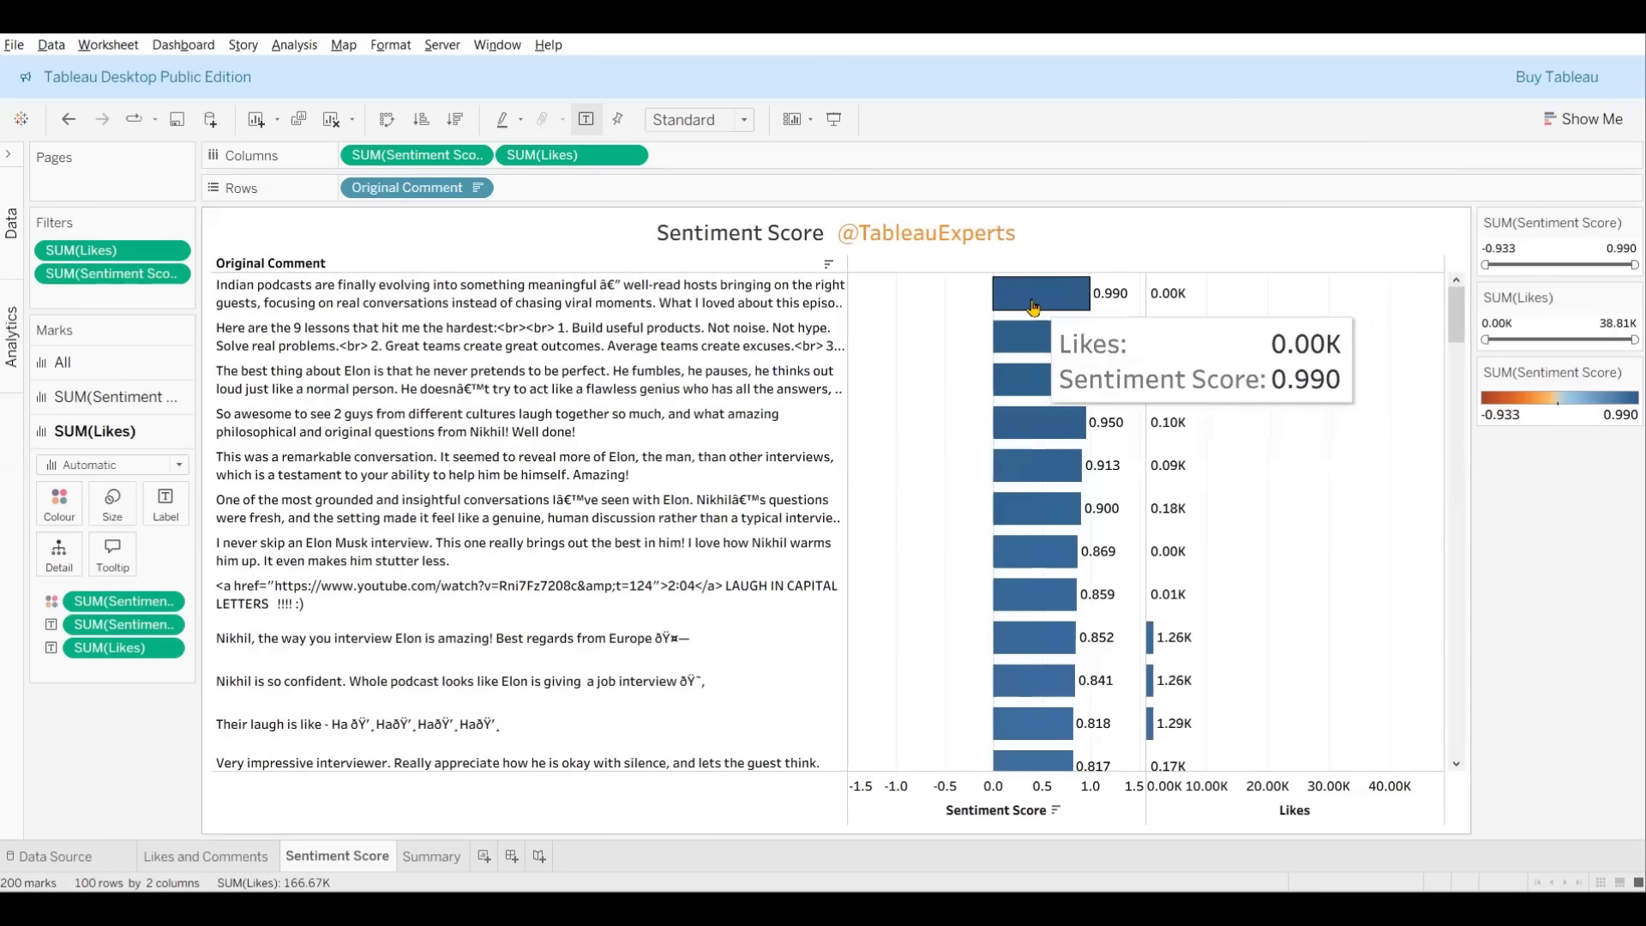
left_click(206, 856)
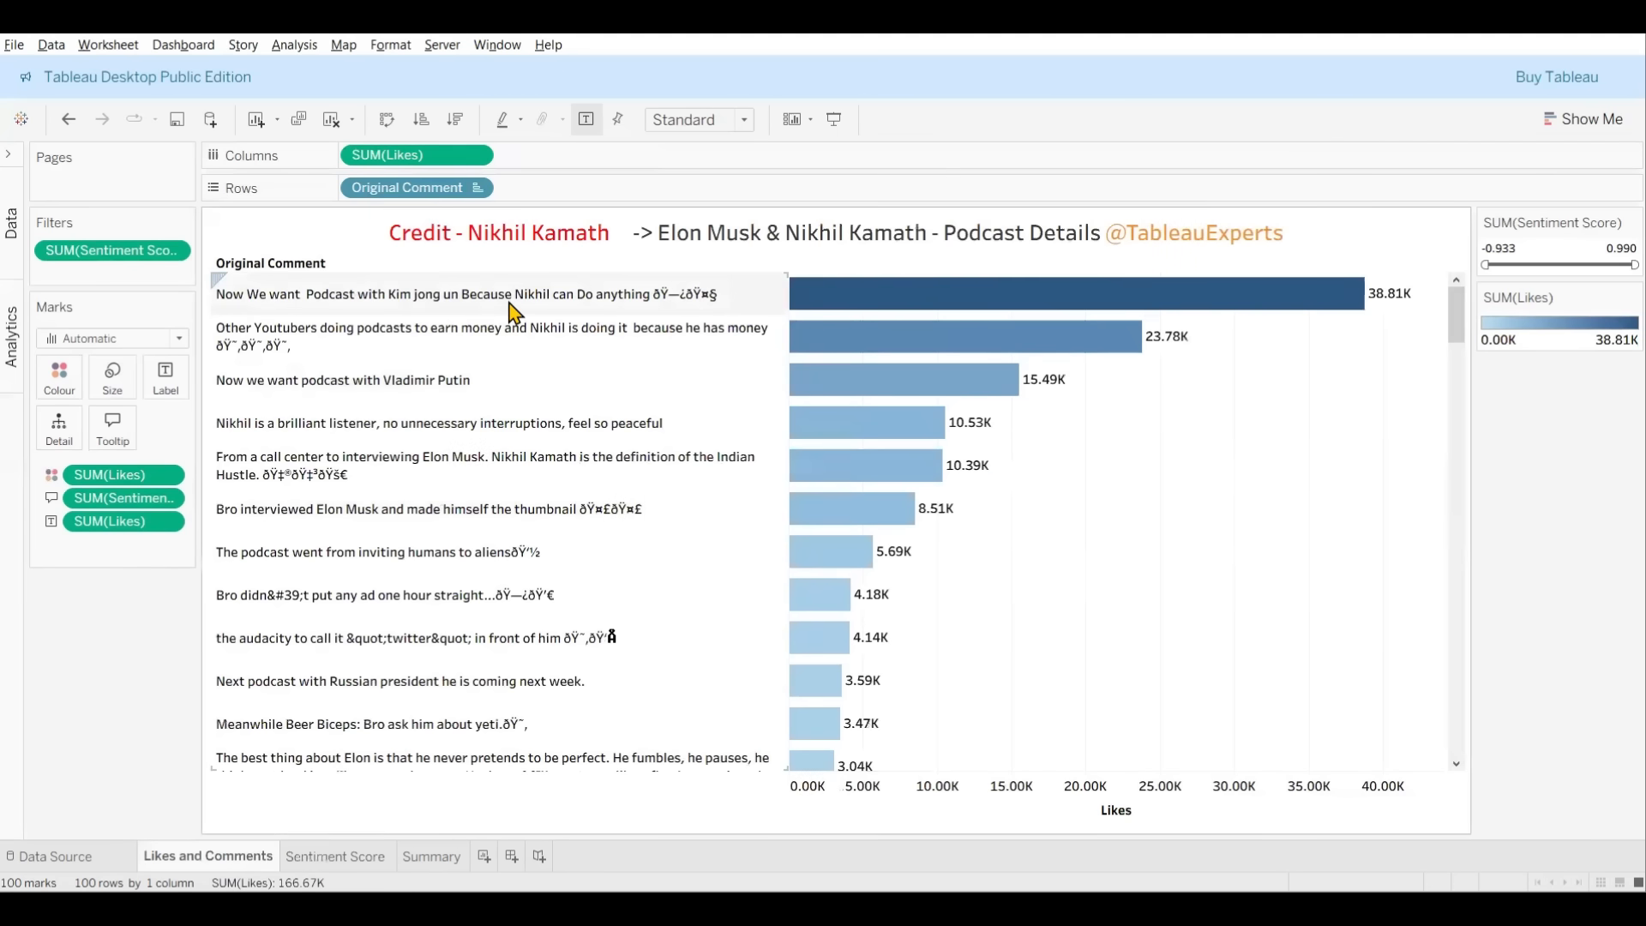
left_click(336, 856)
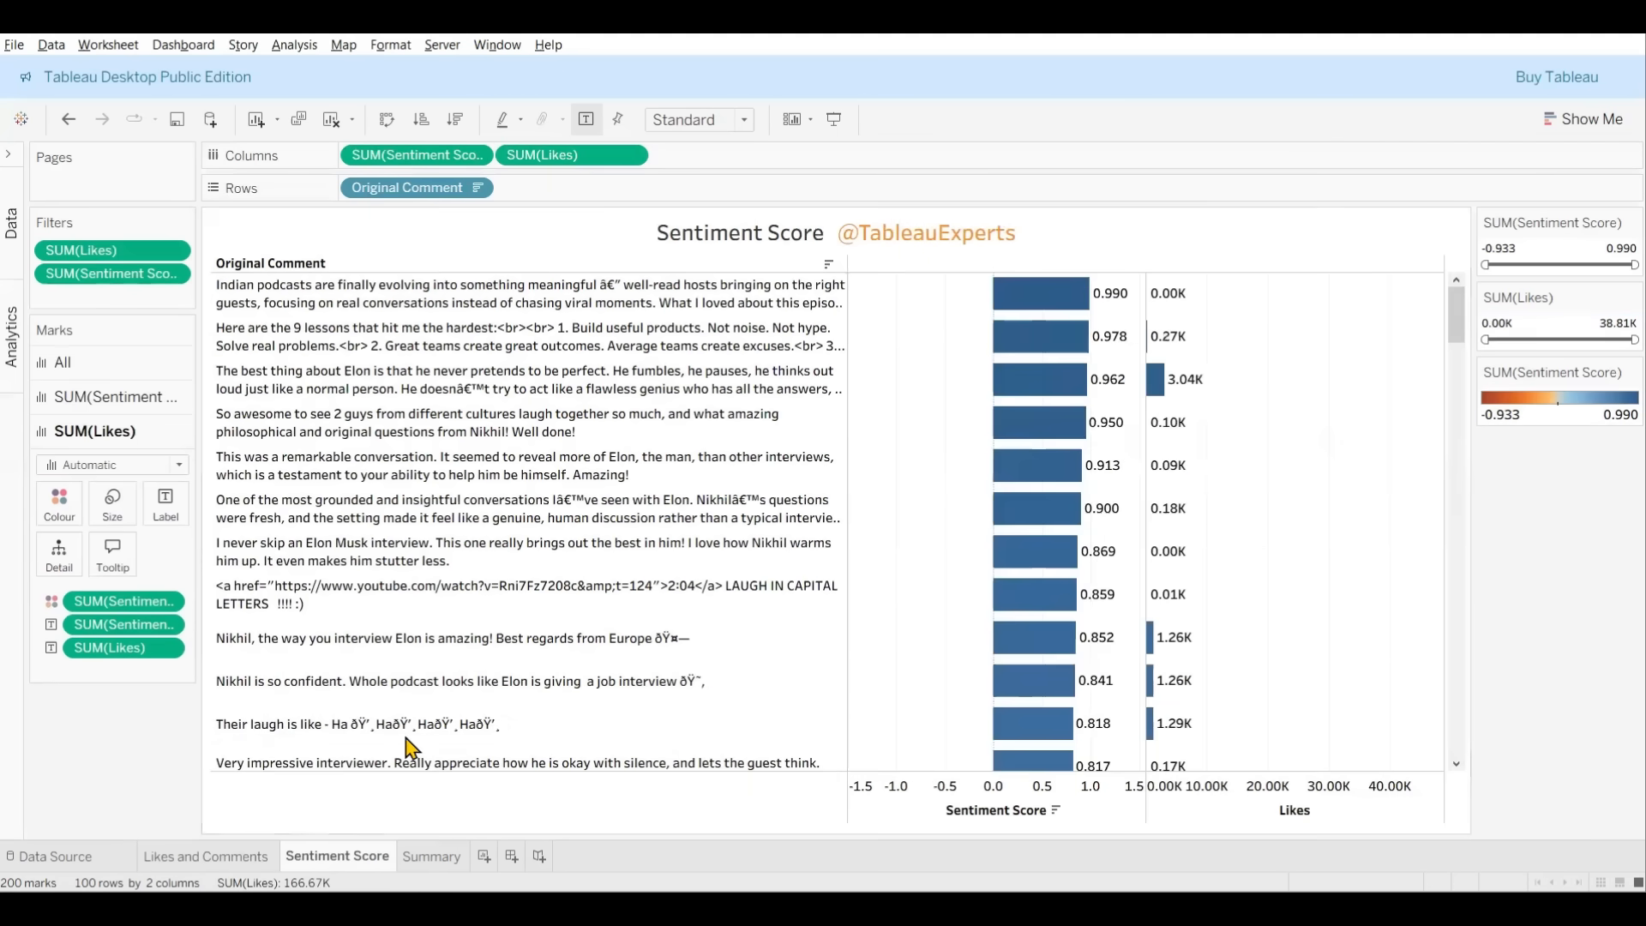
View the Summary pie showing 8.39M views, 251.79K likes and 20,083 comments.
left_click(430, 856)
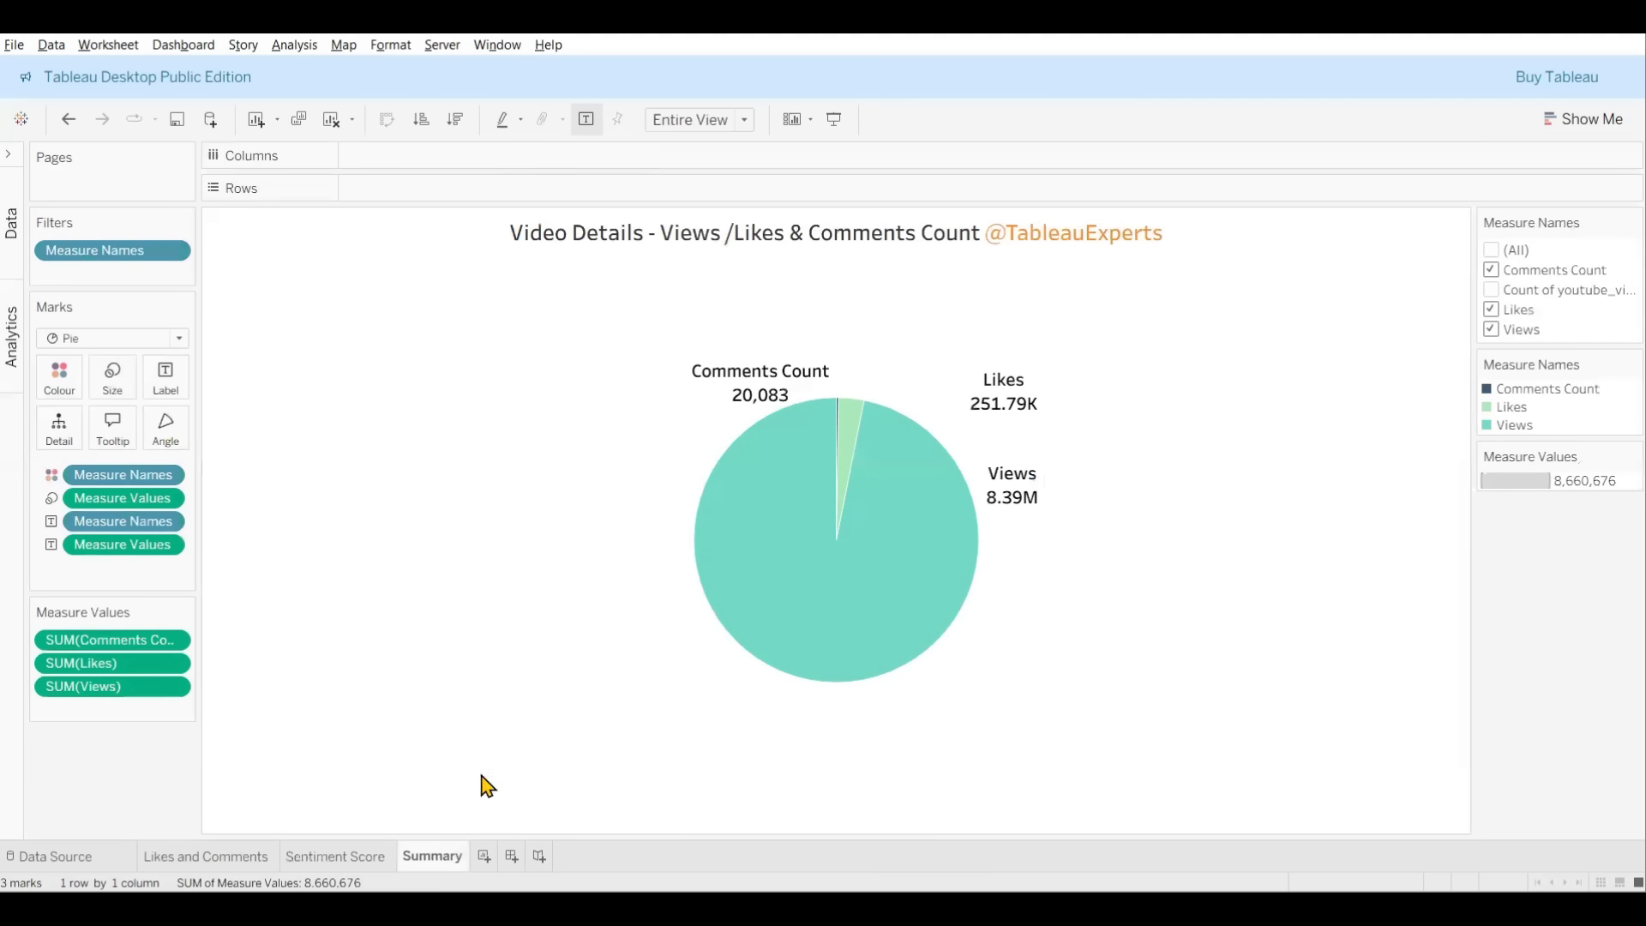
mouse_move(778, 527)
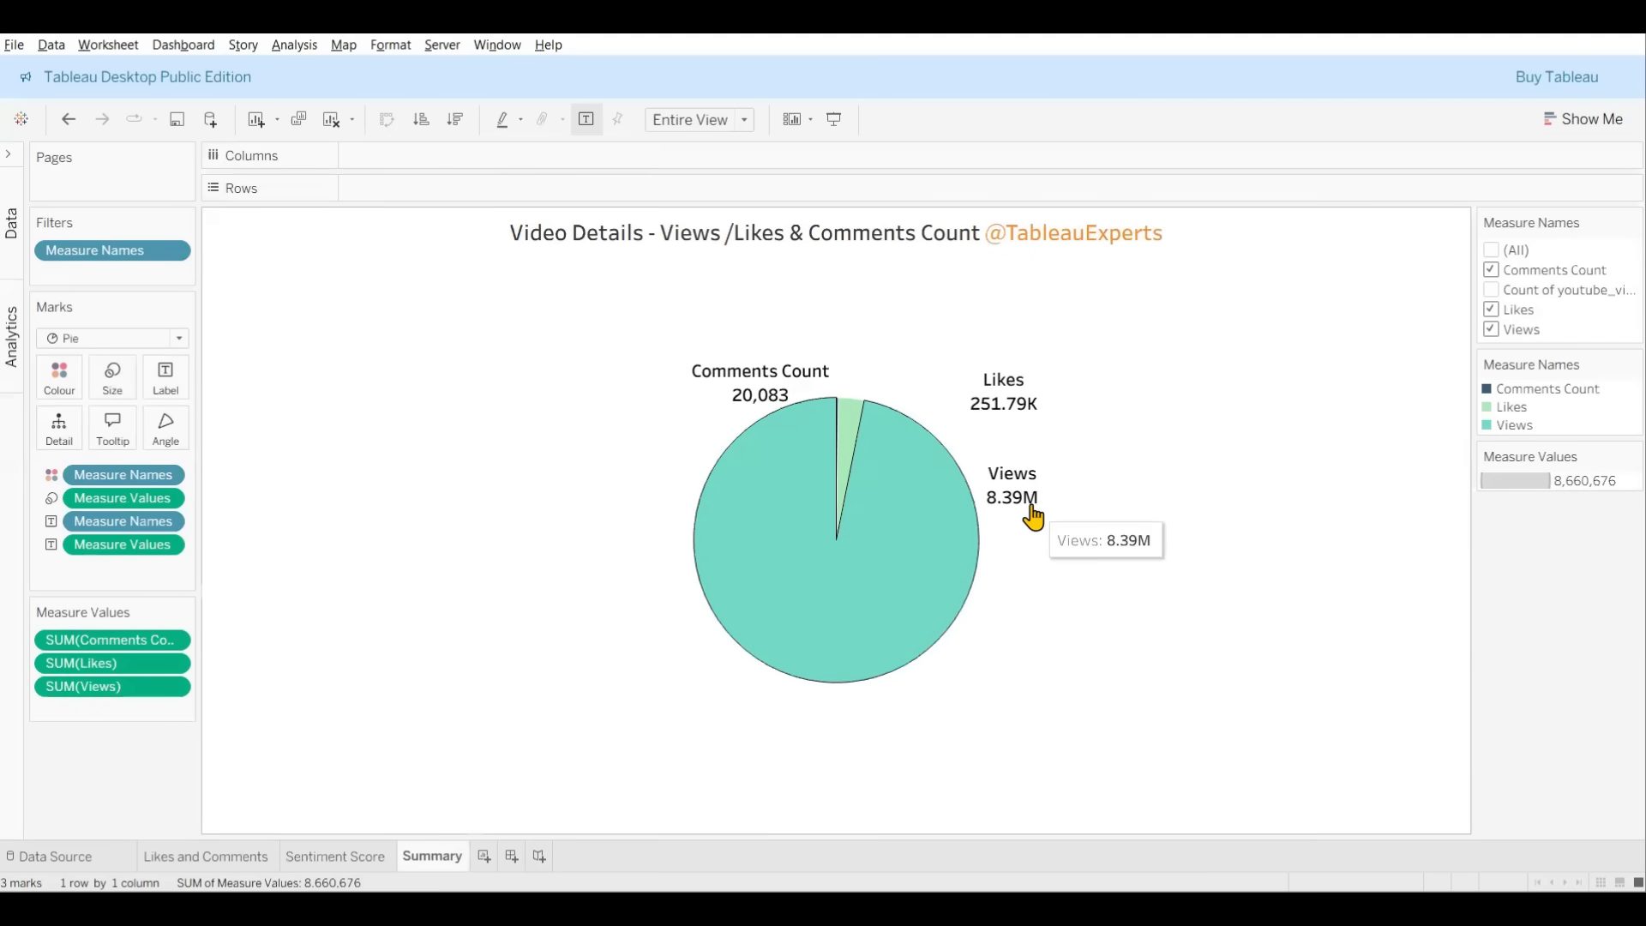
mouse_move(1003, 519)
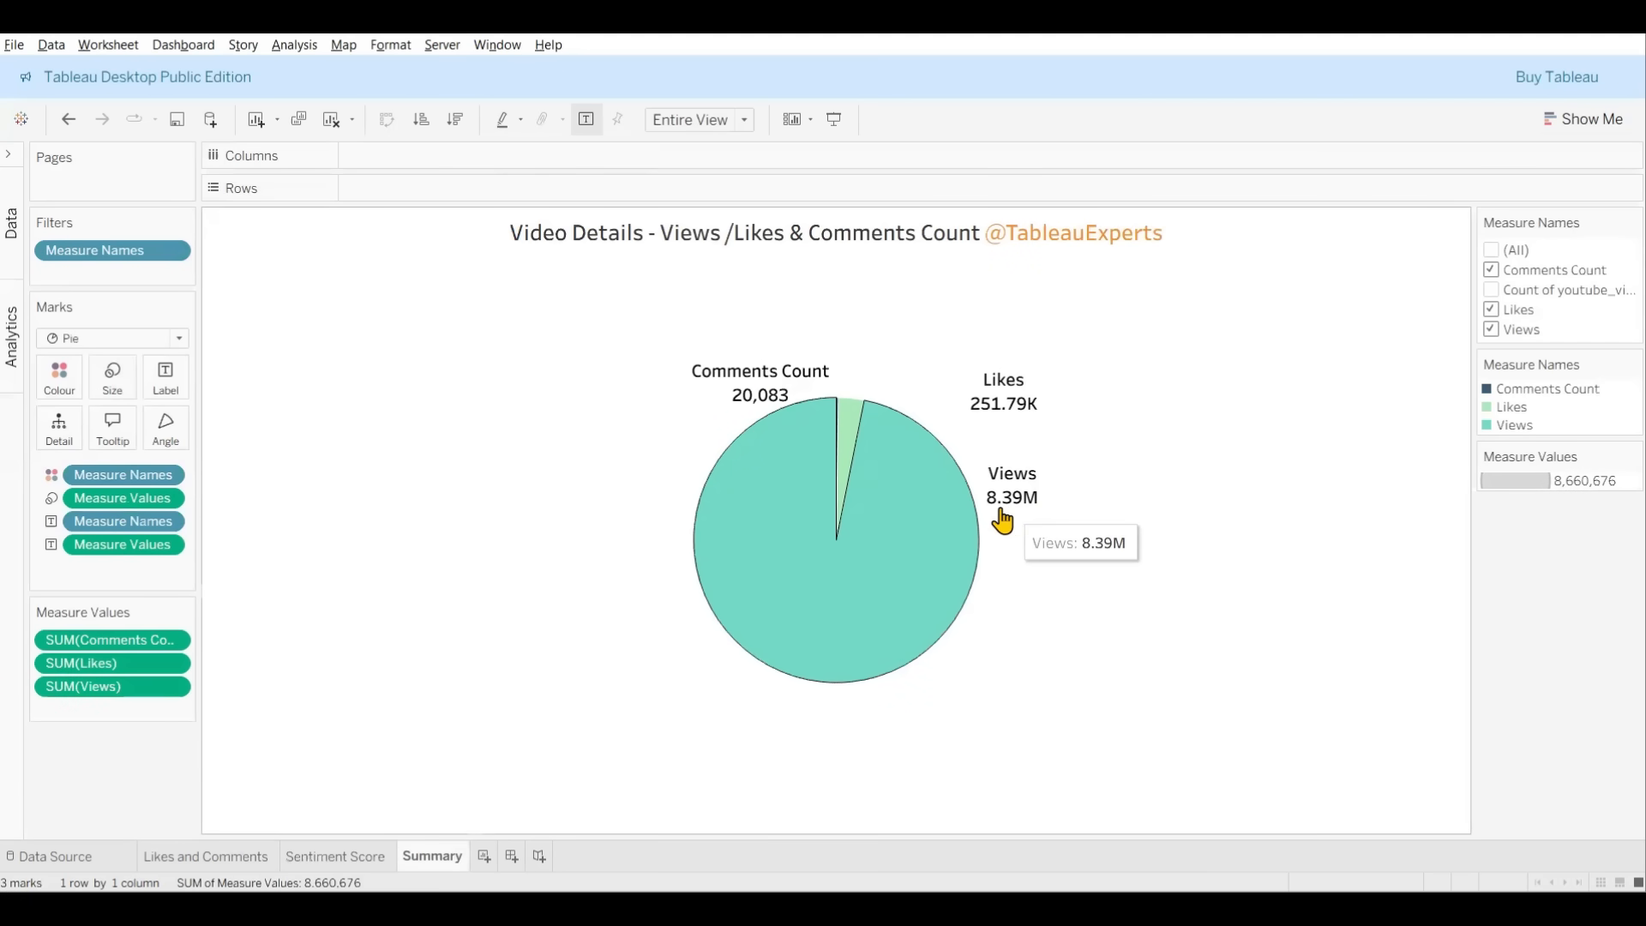
mouse_move(887, 787)
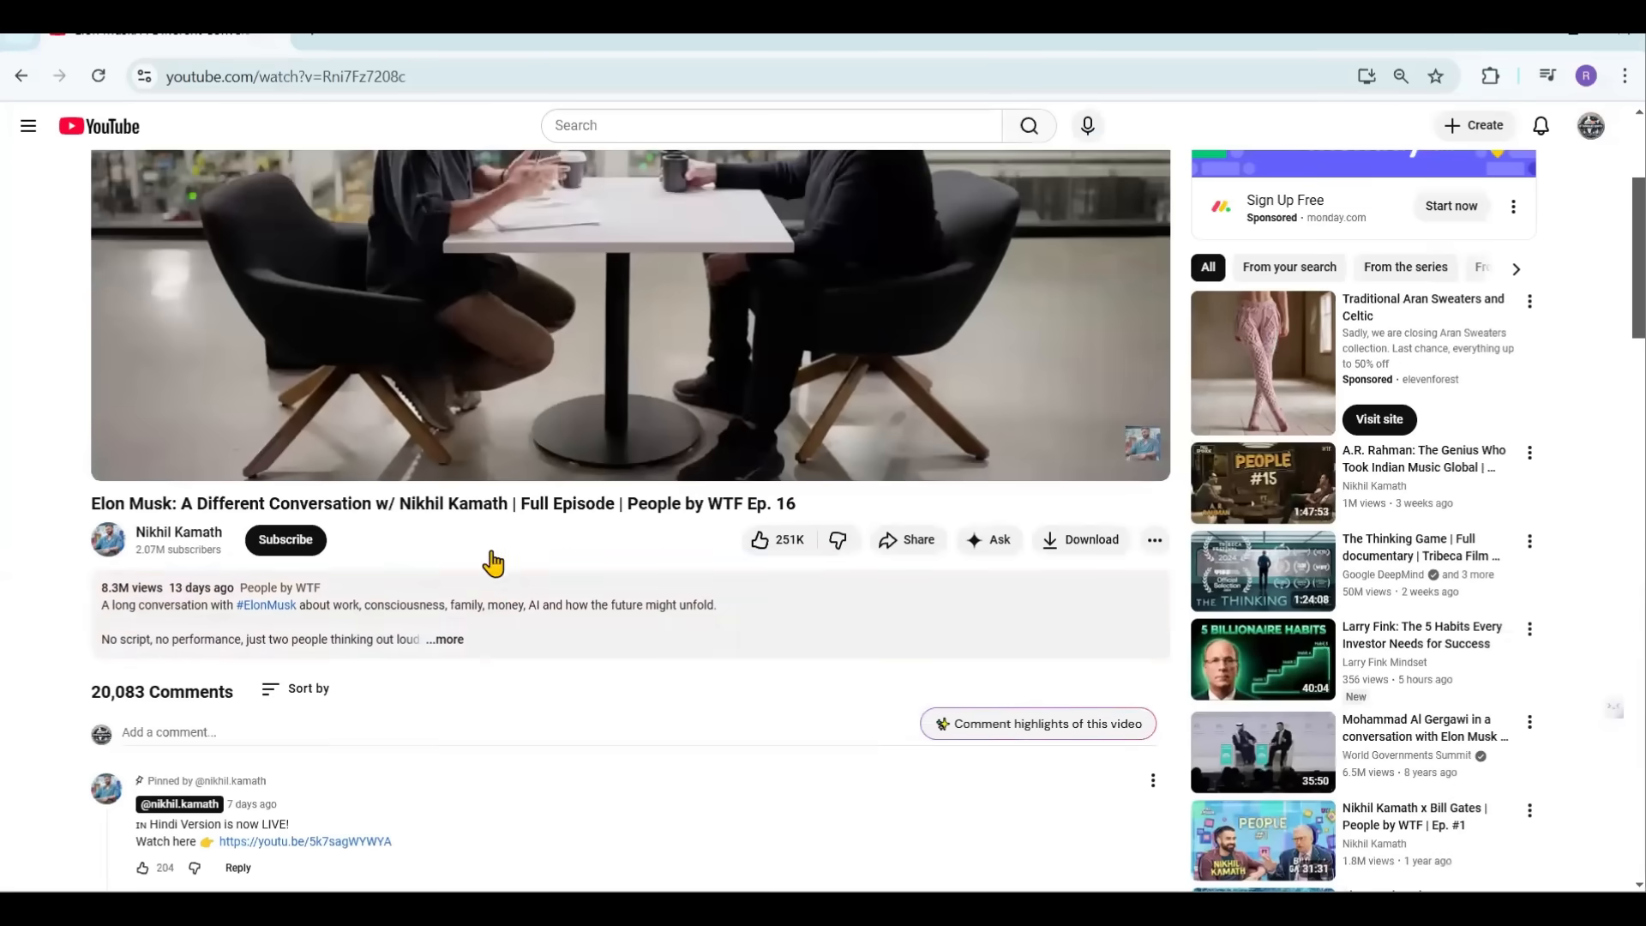
mouse_move(420, 562)
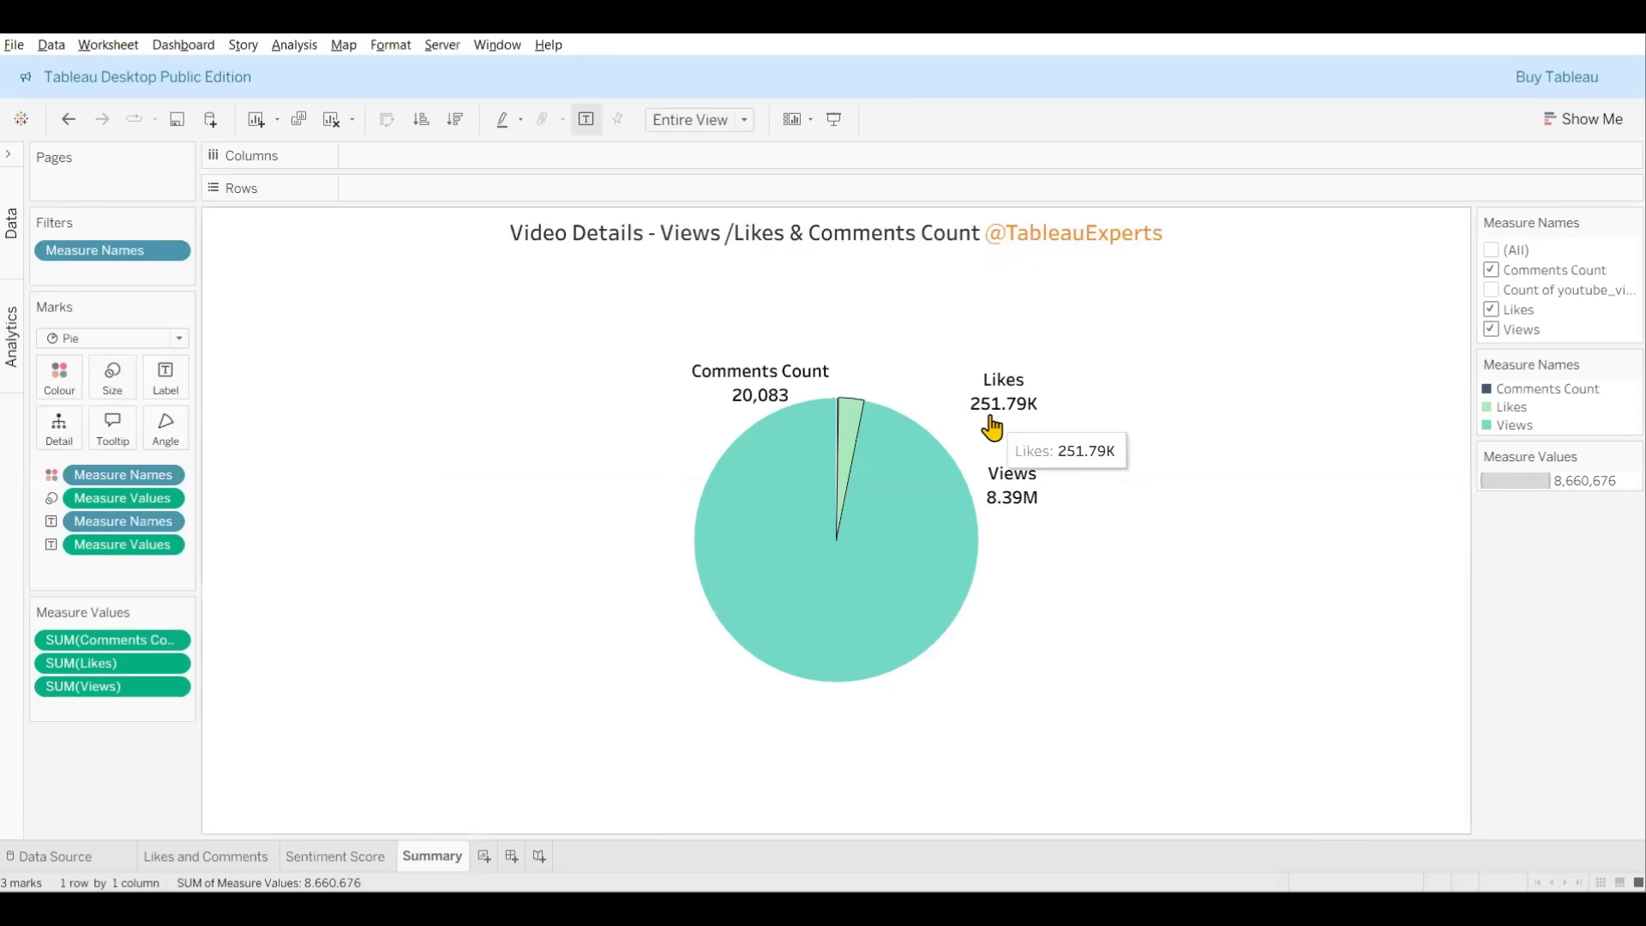
mouse_move(755, 410)
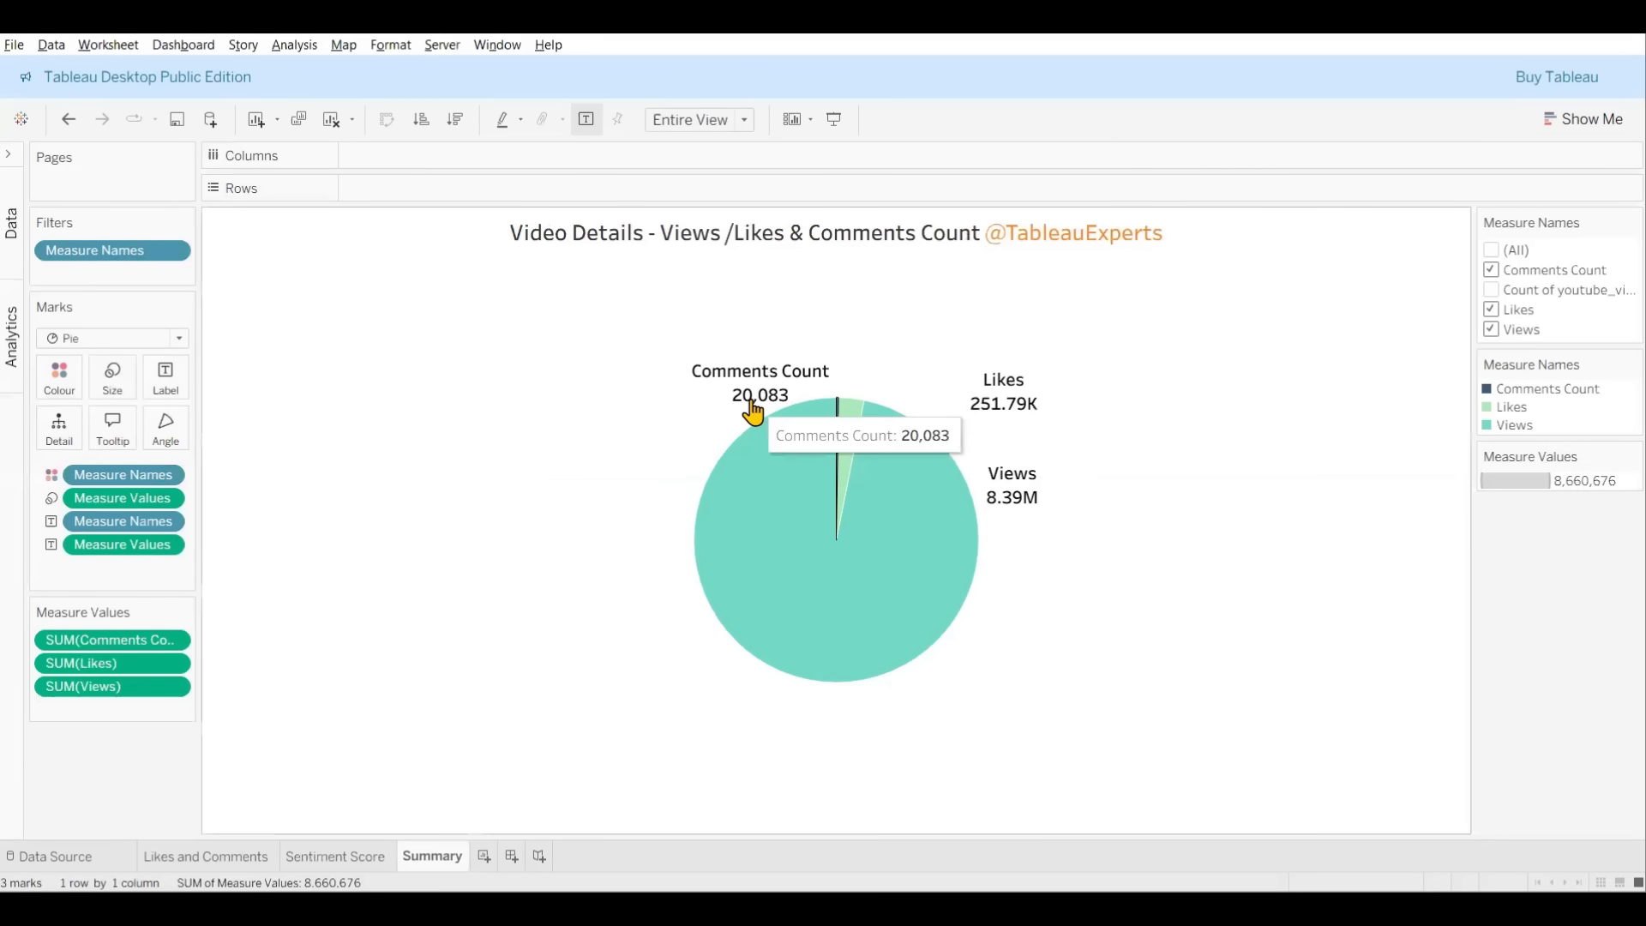
mouse_move(1053, 486)
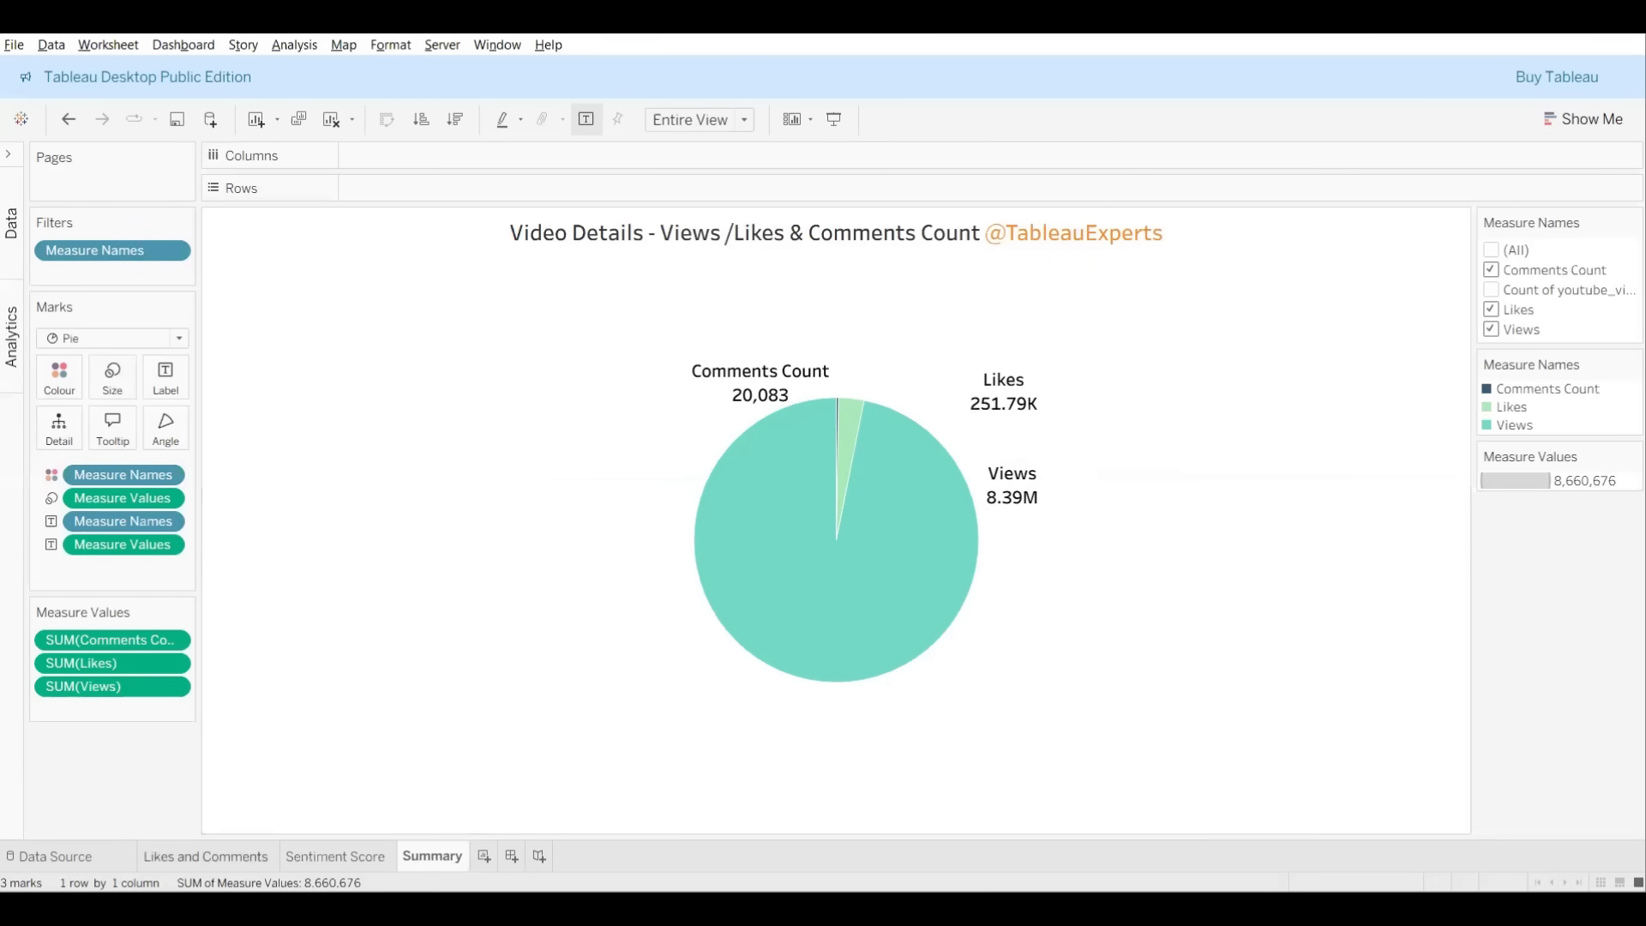
left_click(204, 856)
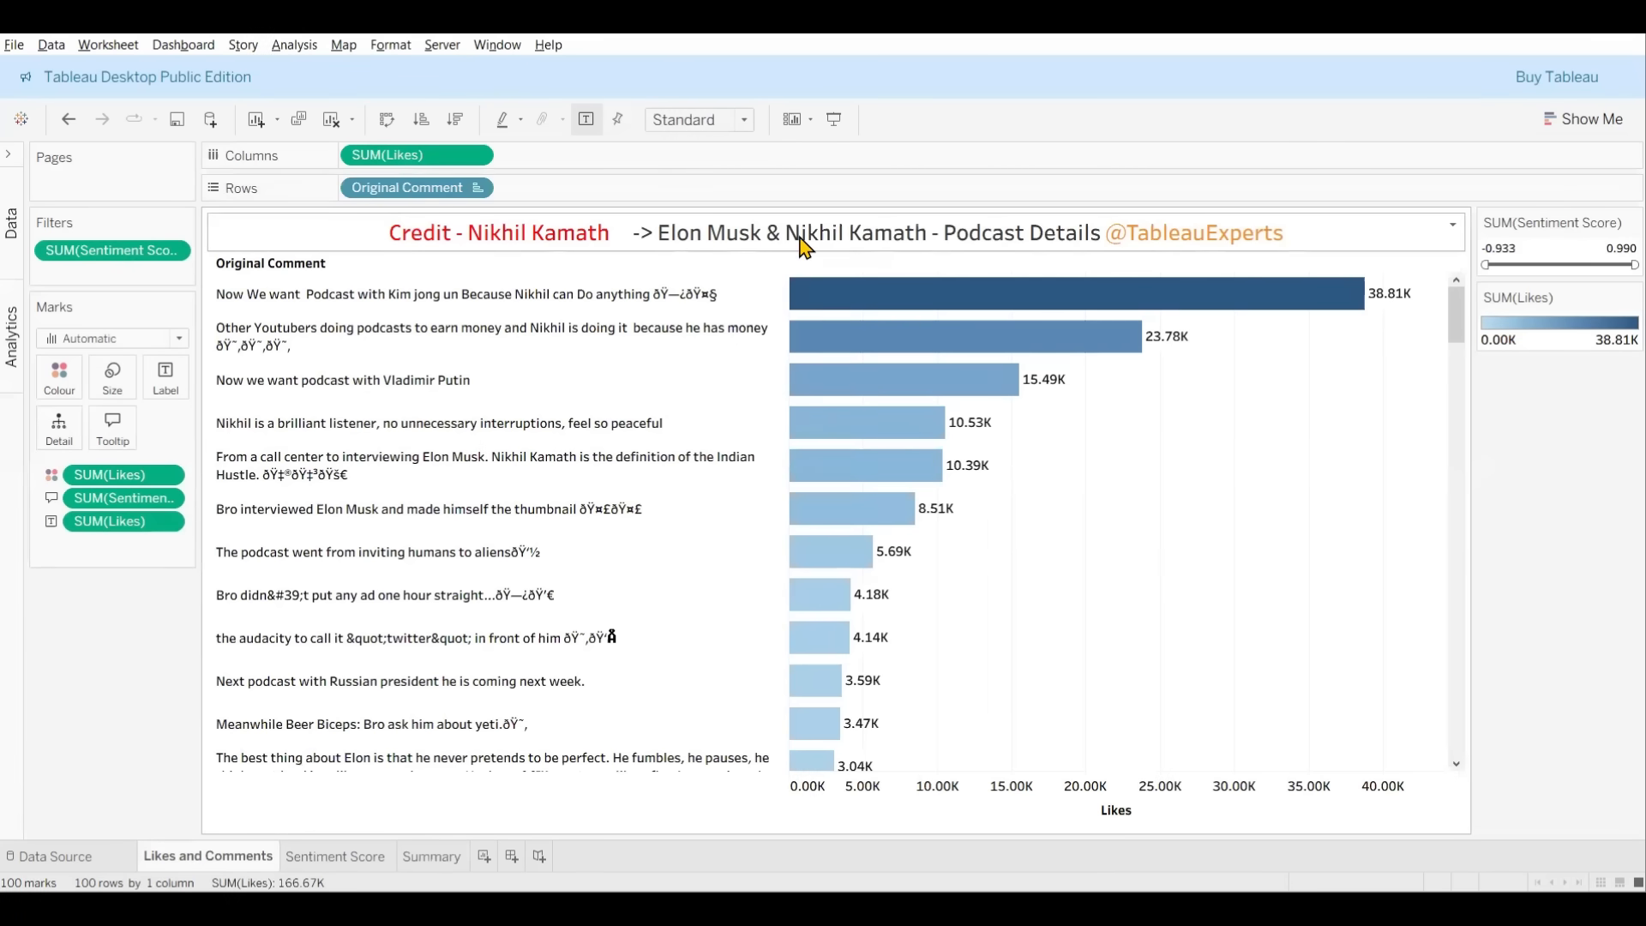
mouse_move(584, 255)
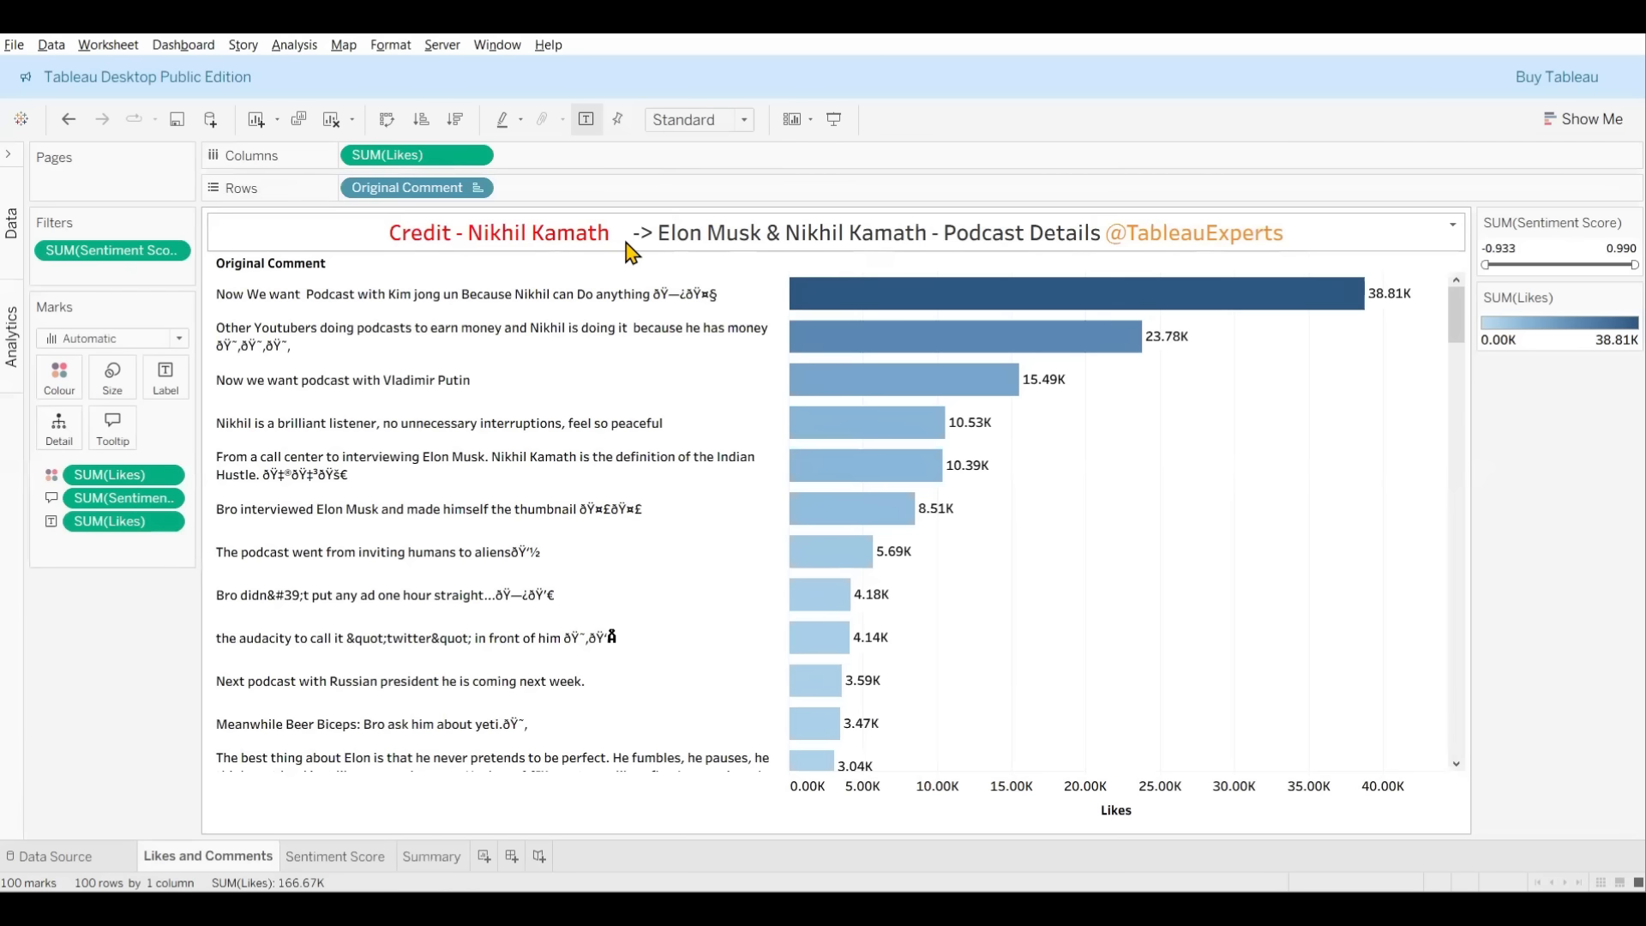
mouse_move(813, 253)
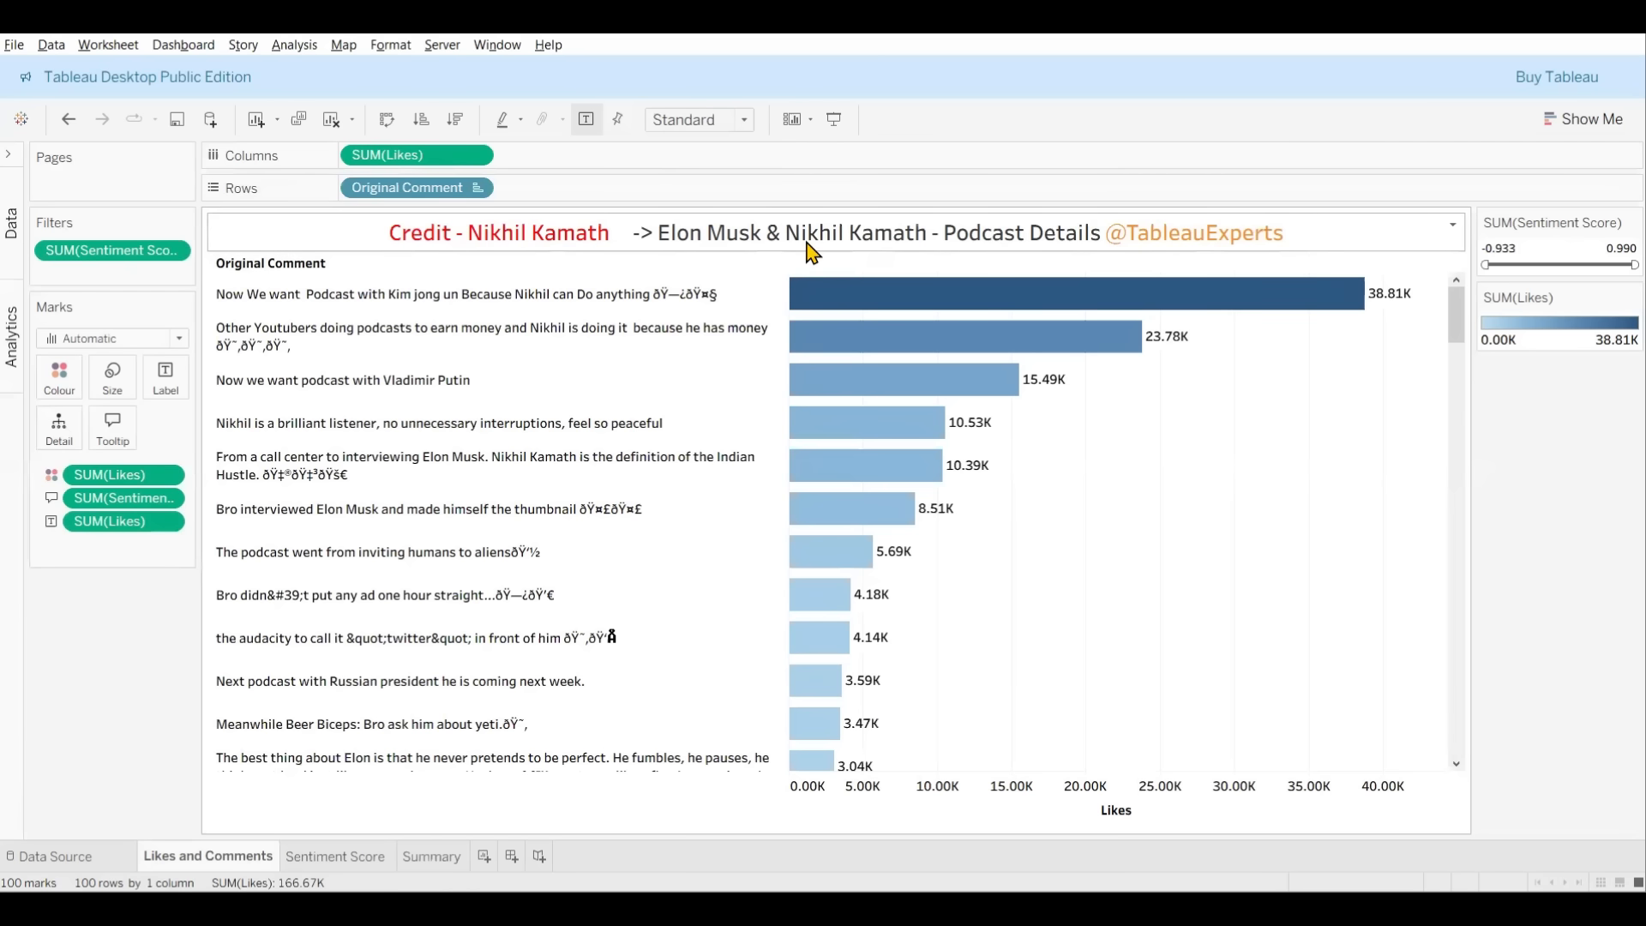
mouse_move(909, 241)
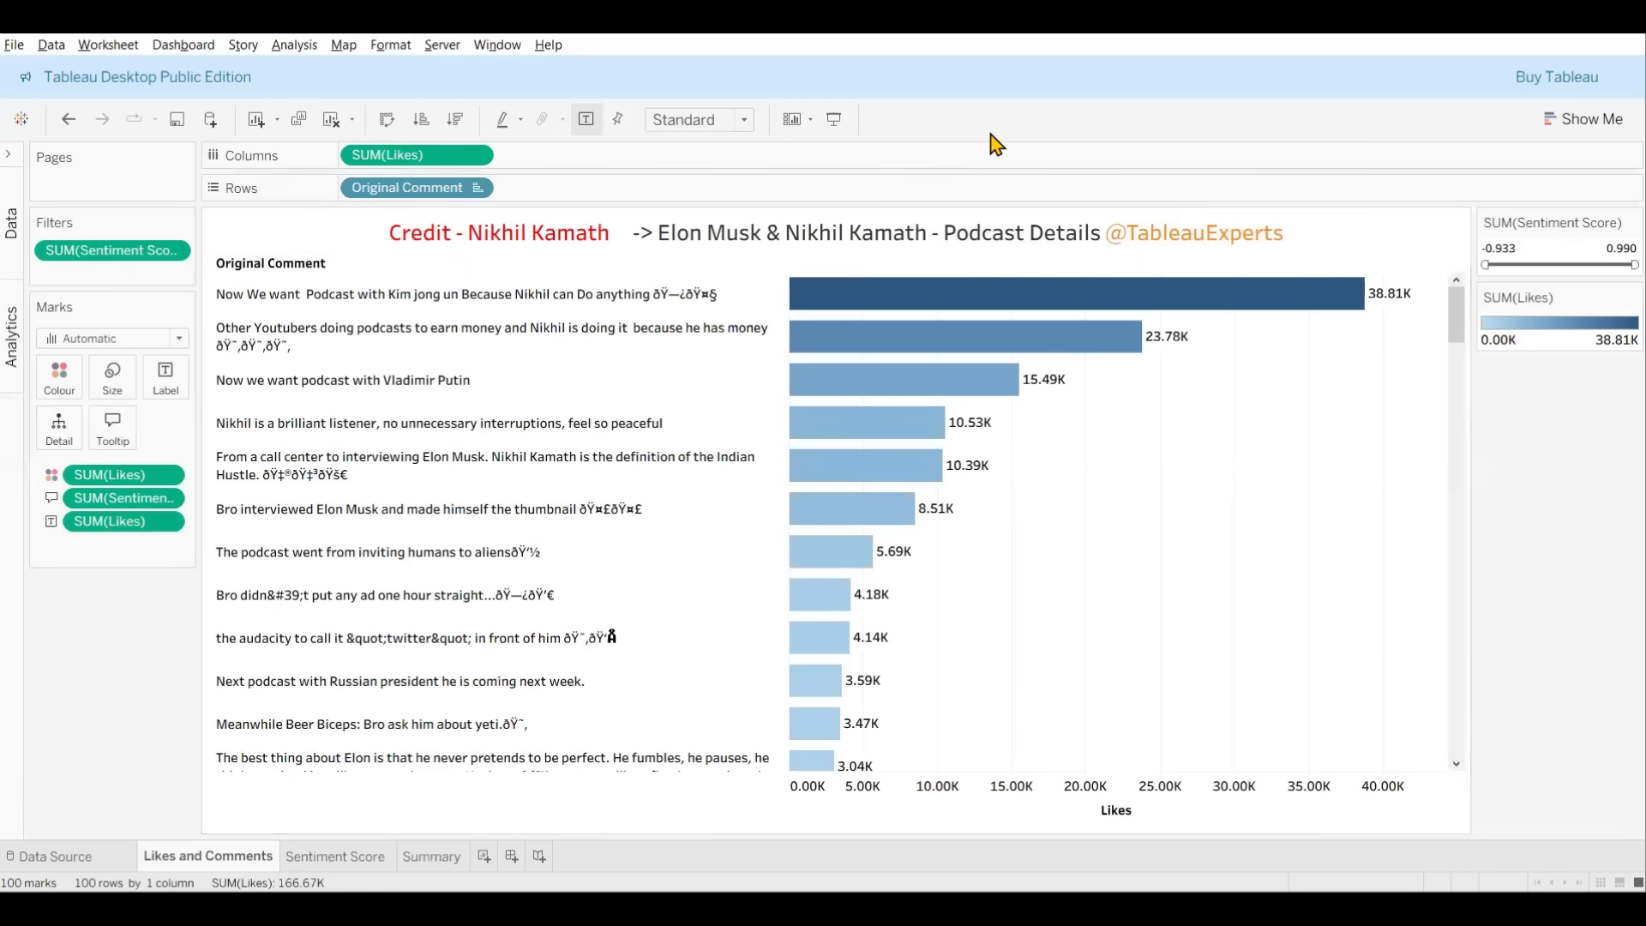
mouse_move(991, 137)
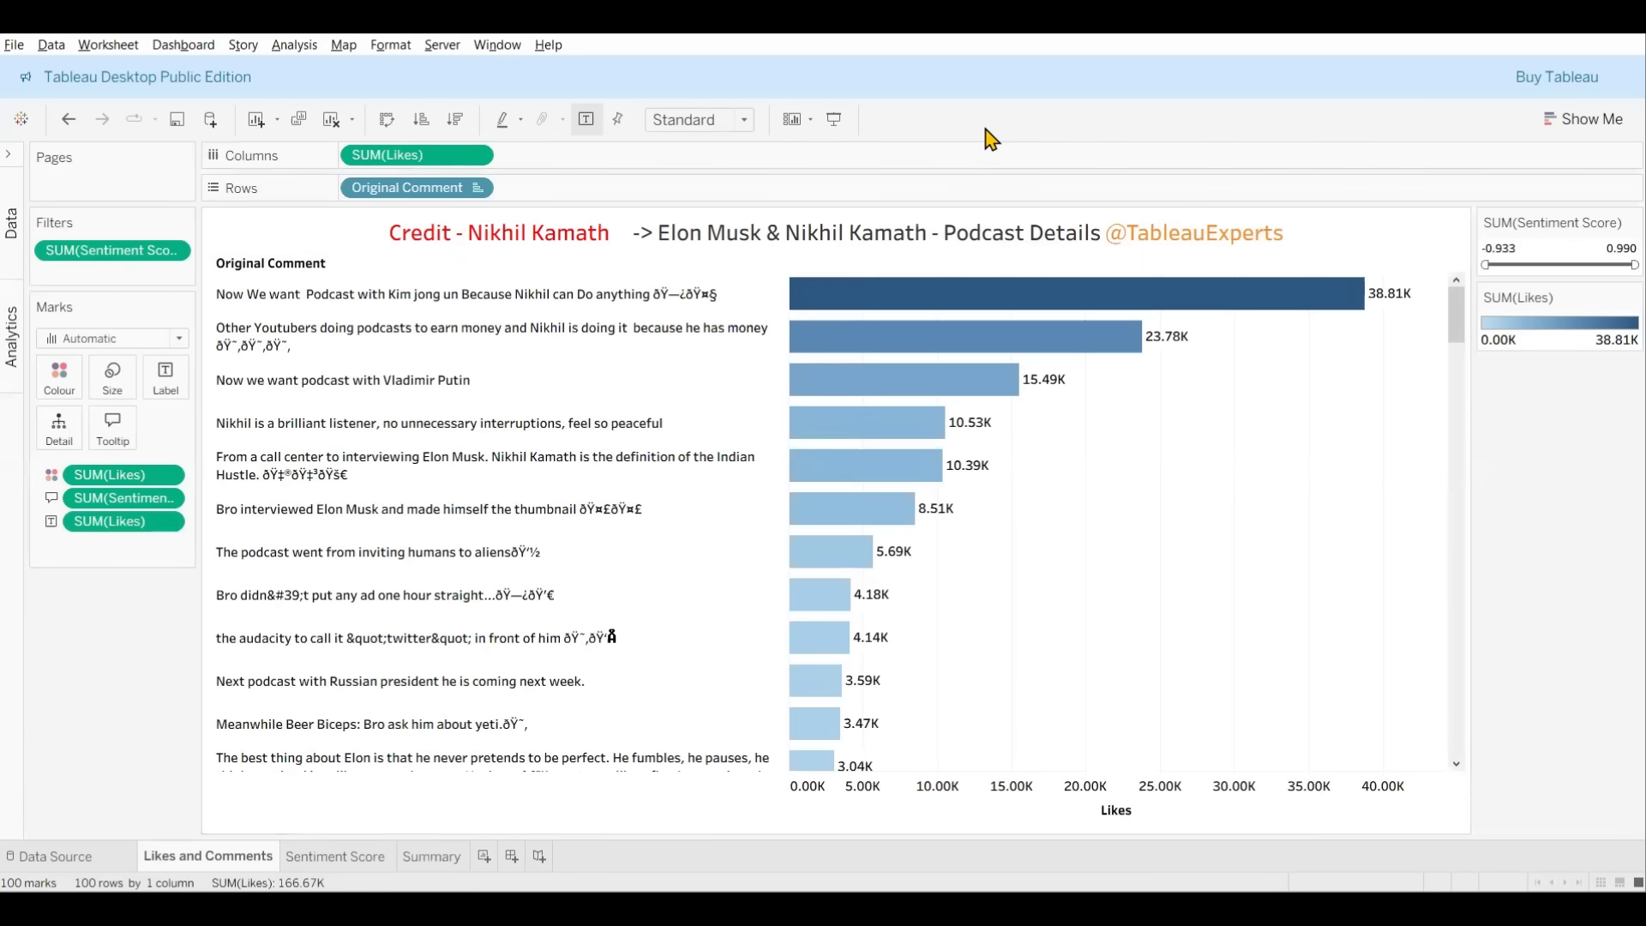